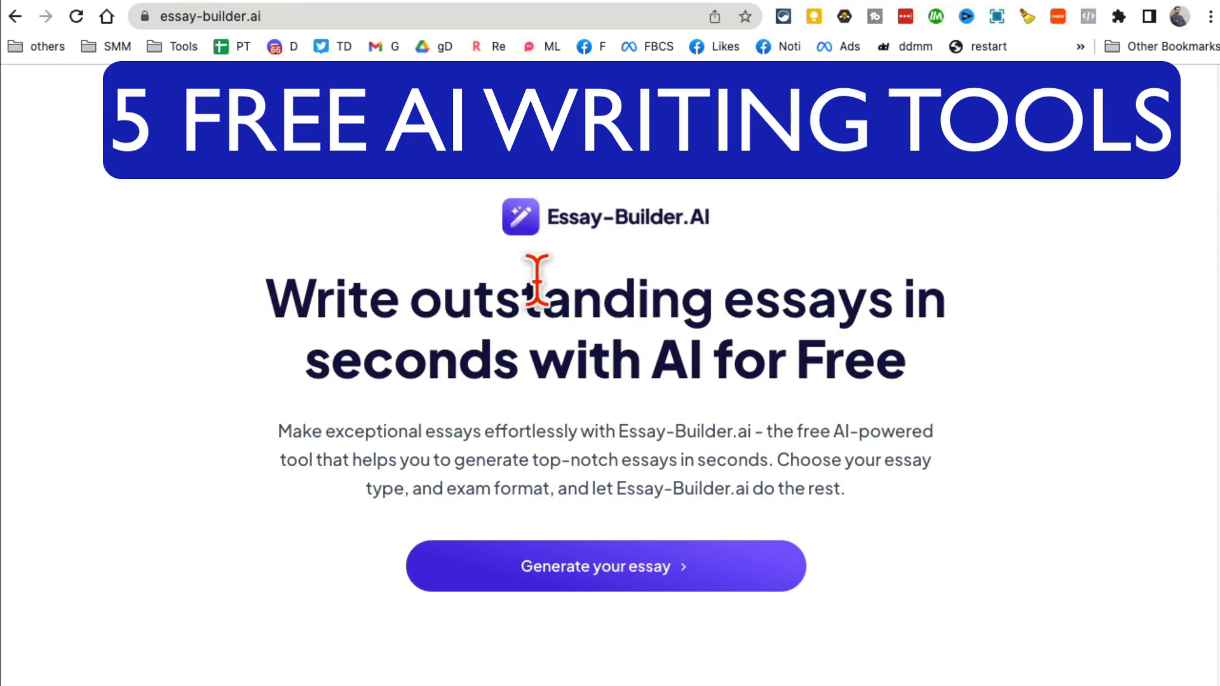
mouse_move(546, 328)
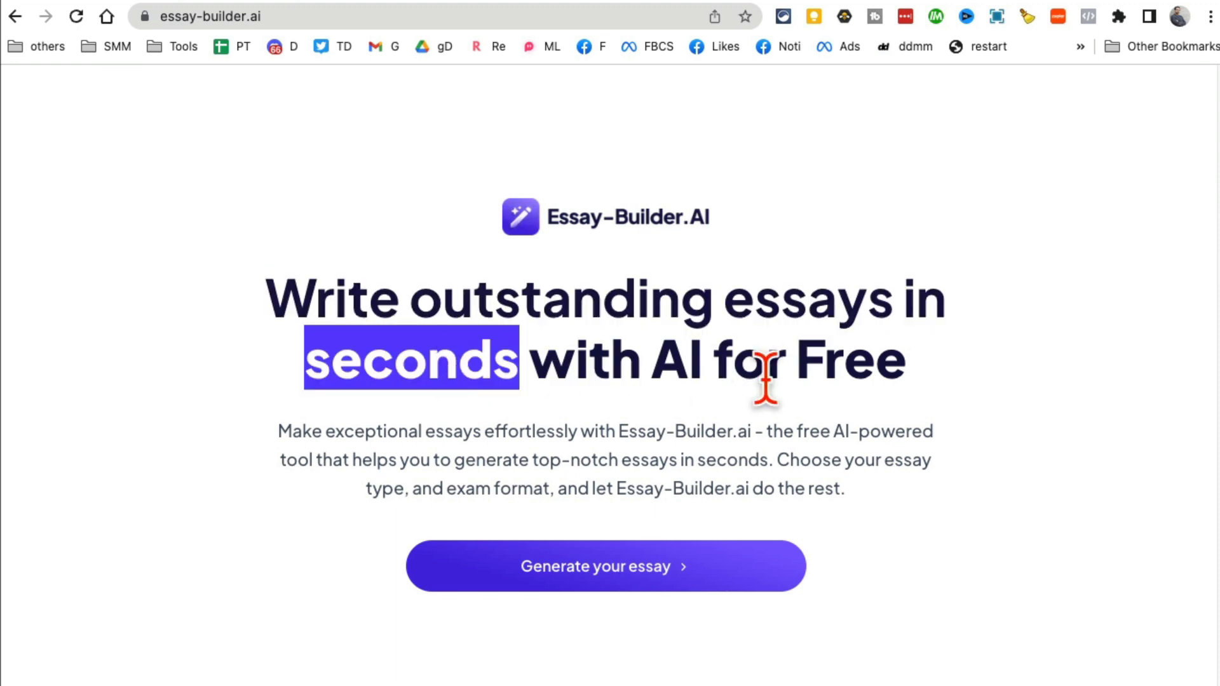
mouse_move(359, 136)
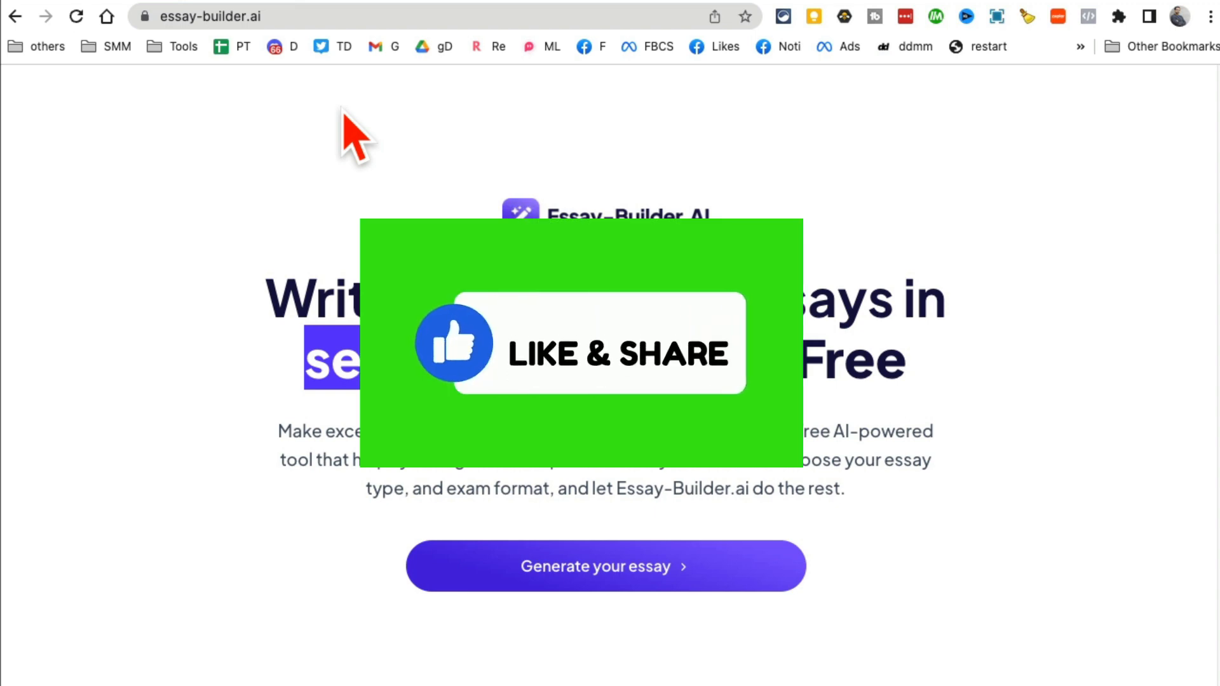
mouse_move(136, 43)
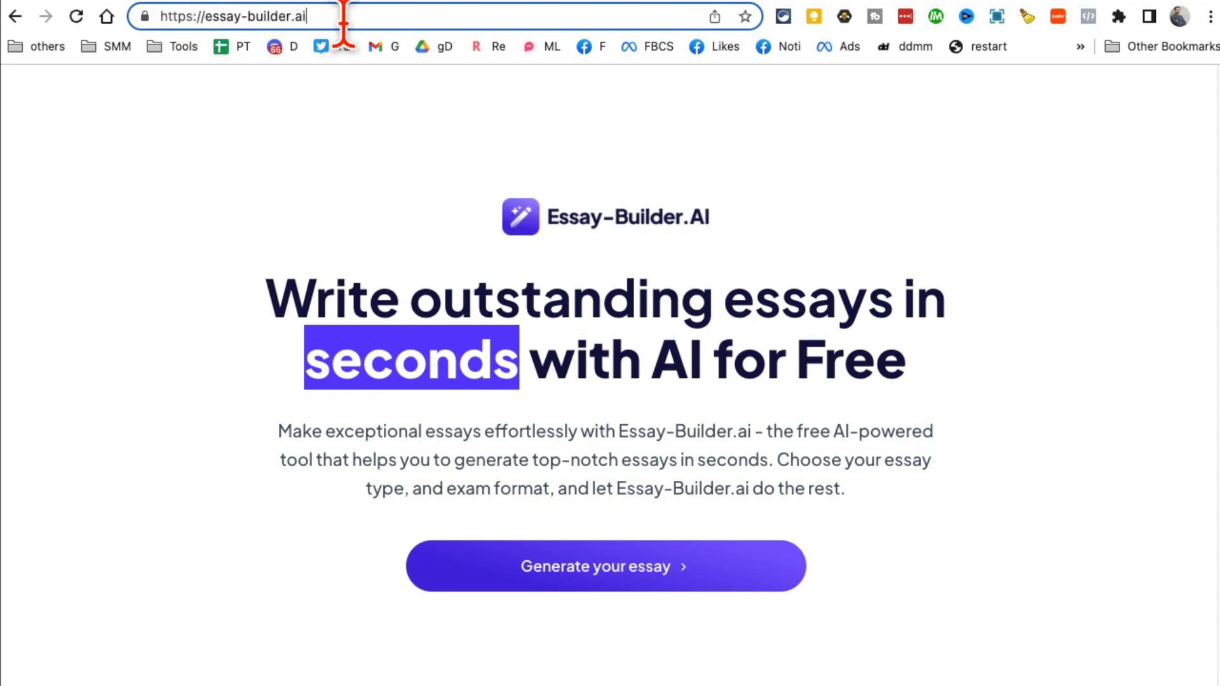
Step: Enter the essay topic "benefits of sleep" in Essay-Builder.ai's generator form
scroll(down, 3)
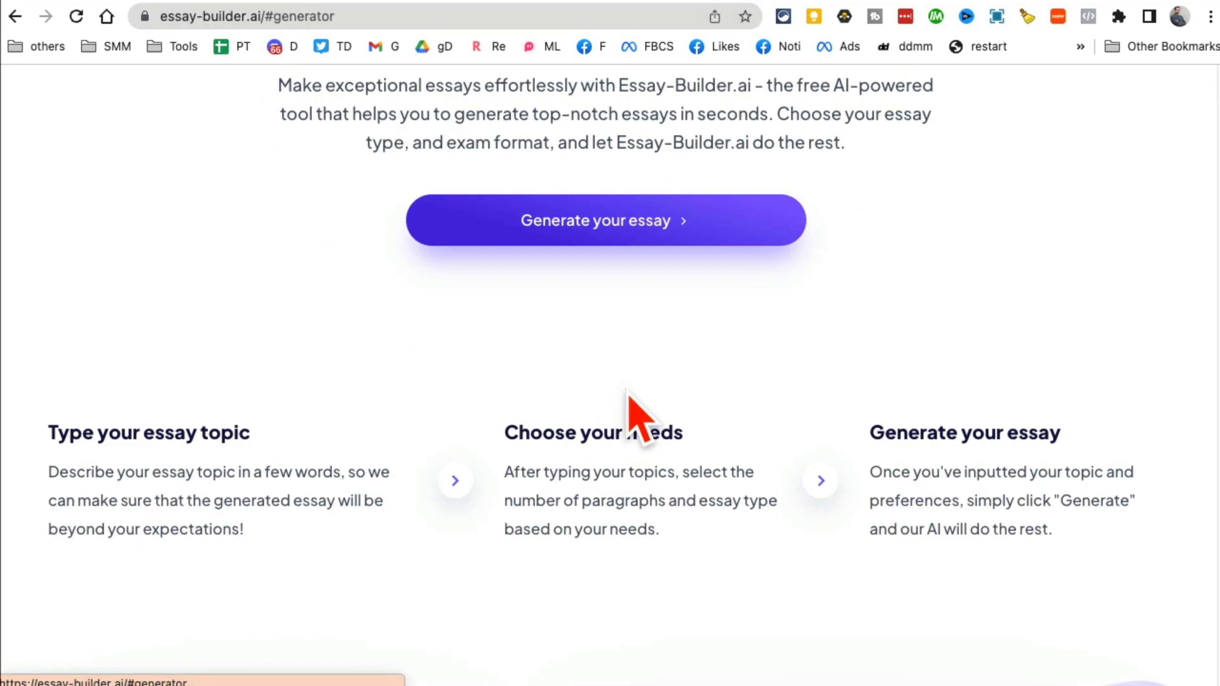
click(605, 220)
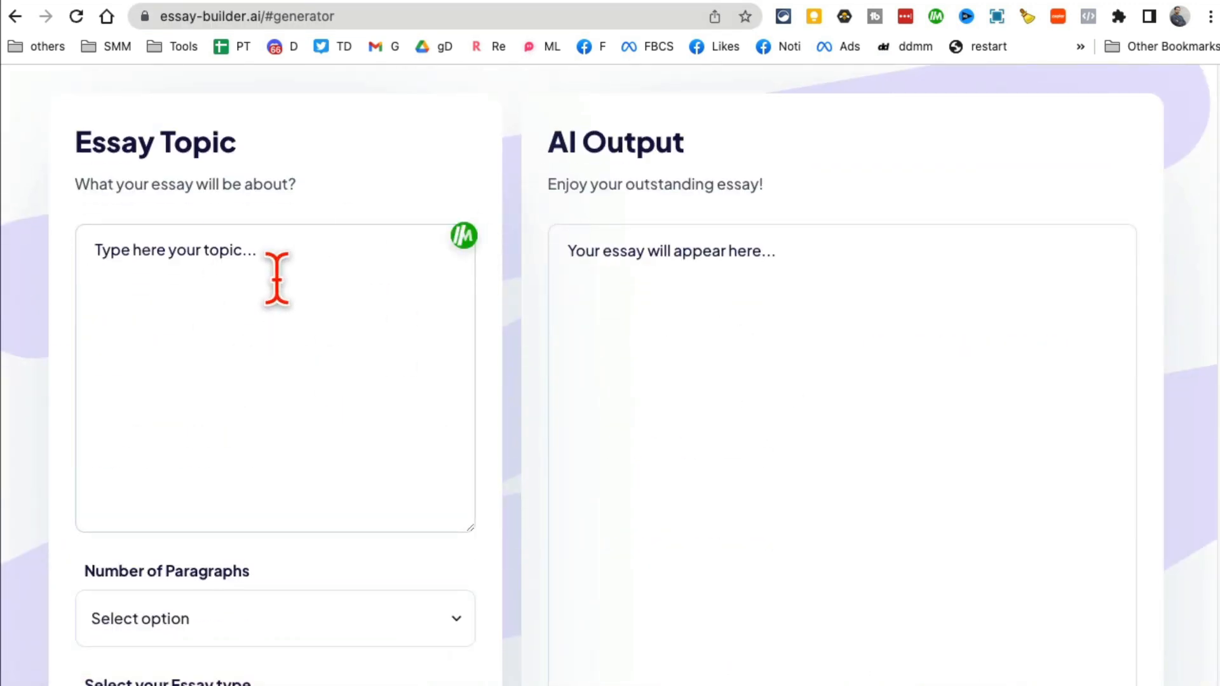
text(benefi)
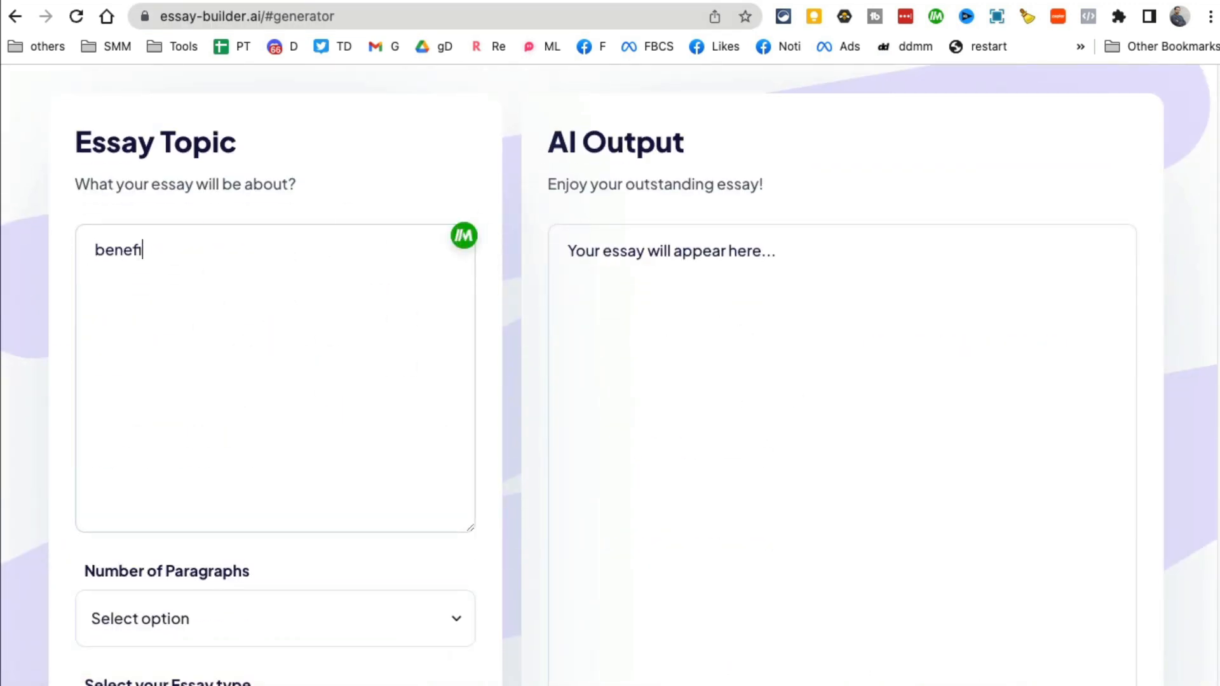
text(ts of sleep)
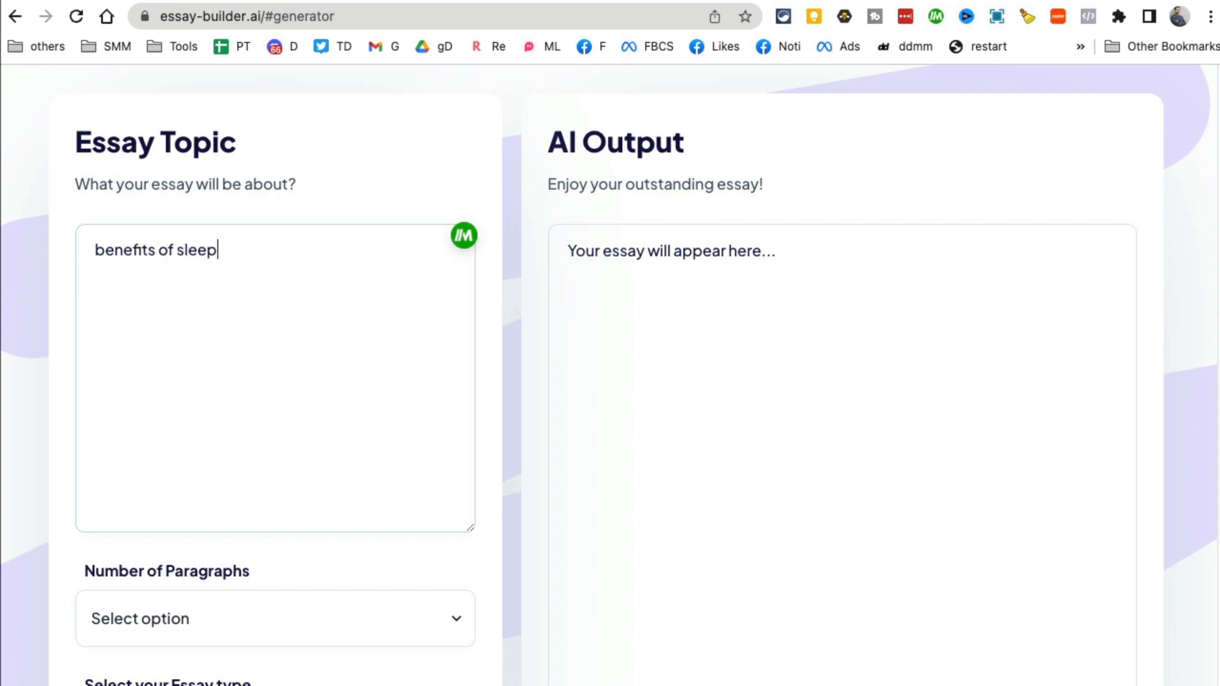
Step: Set the essay to 3 paragraphs and the Classic essay type
scroll(down, 3)
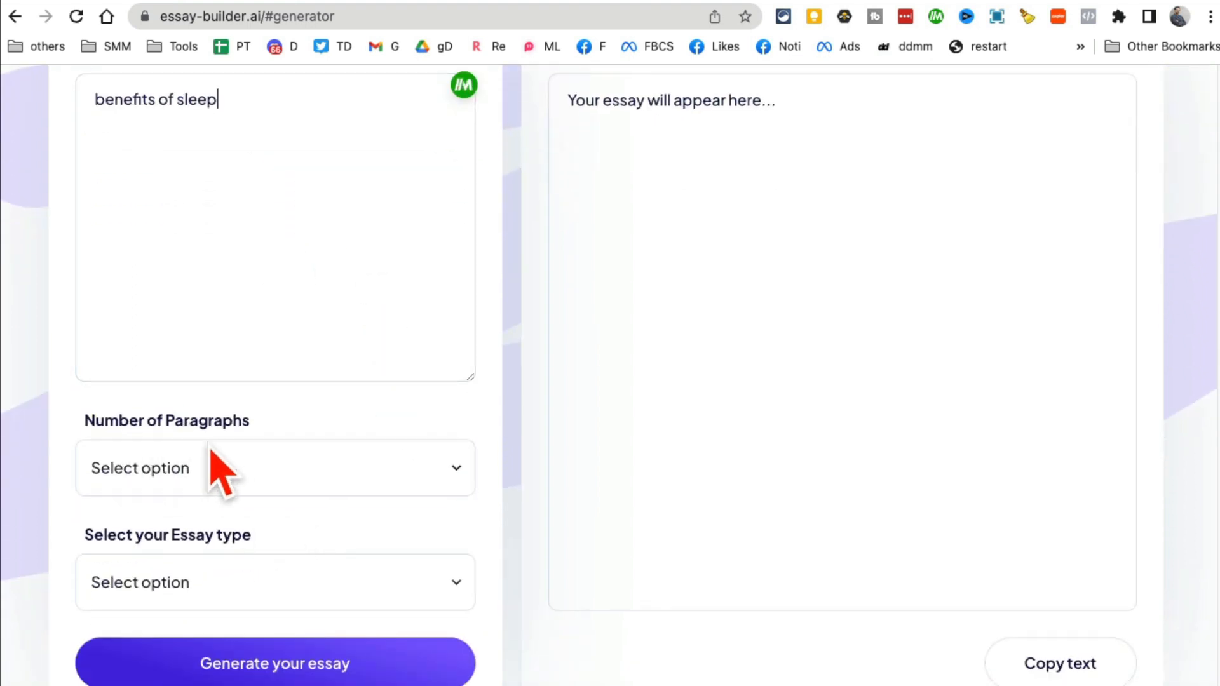
click(275, 468)
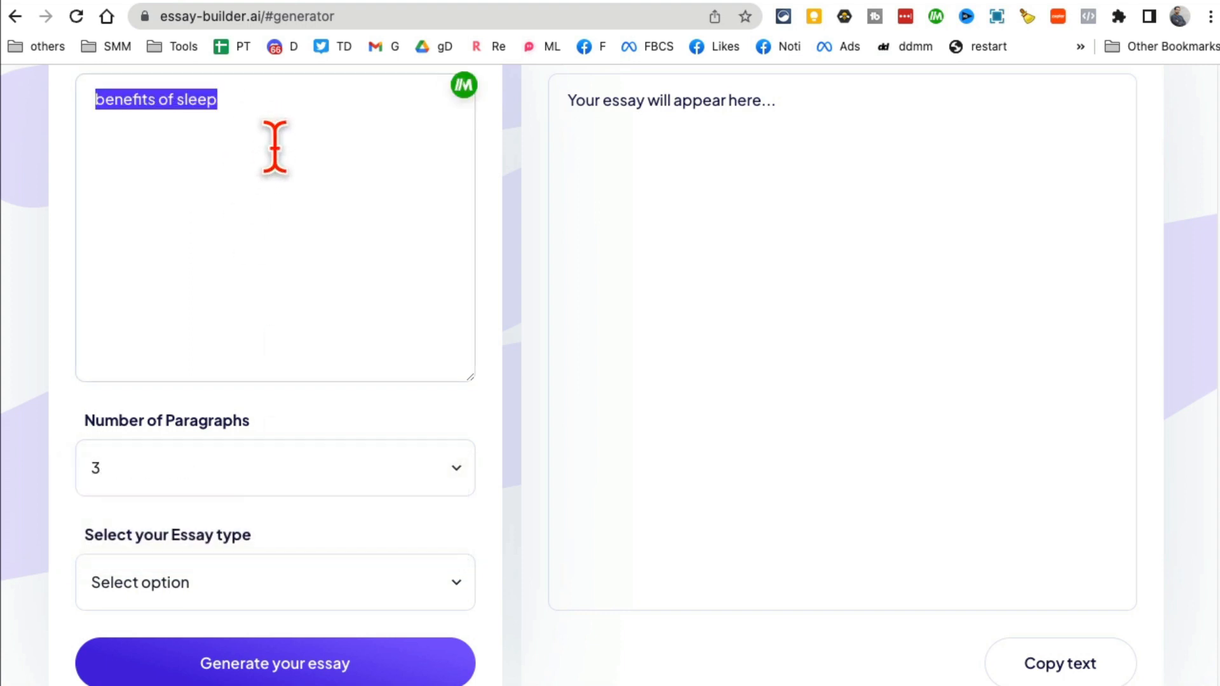
scroll(down, 3)
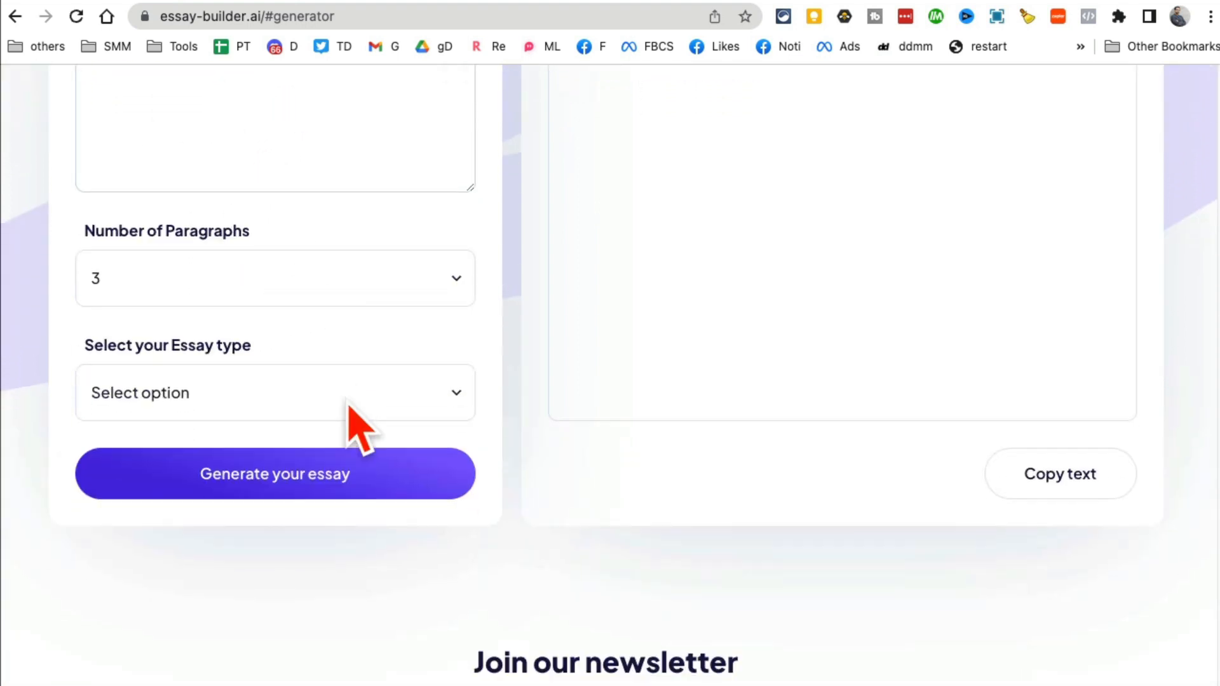
click(275, 393)
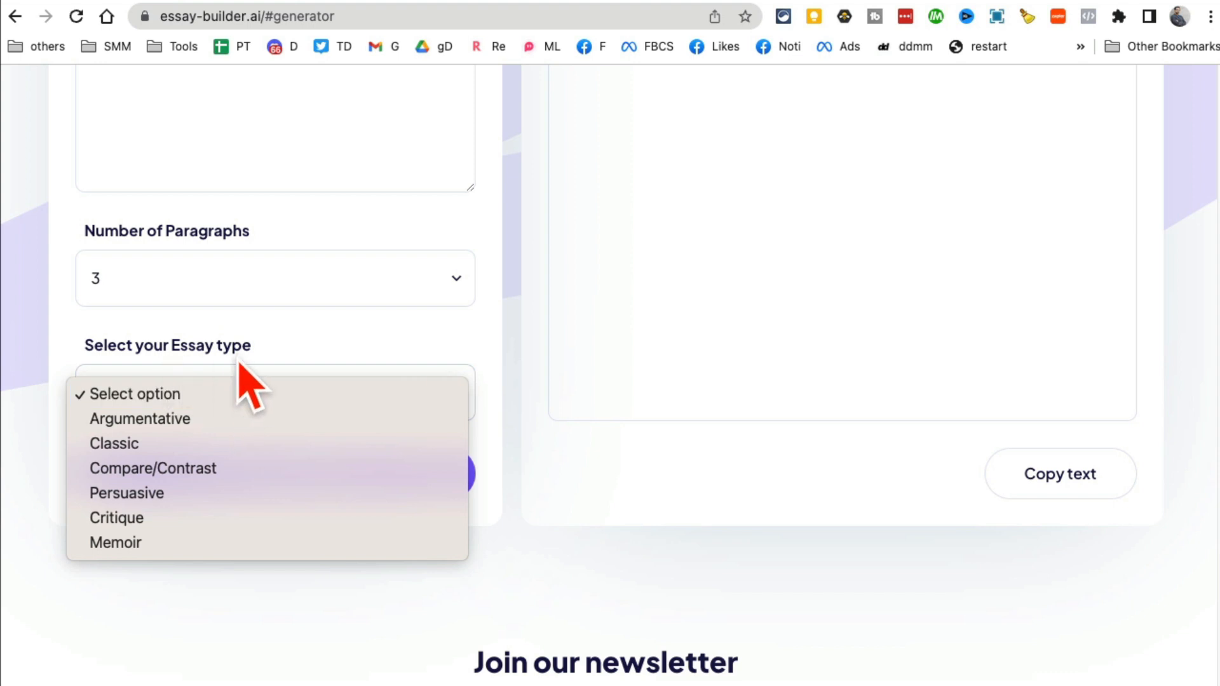
mouse_move(126, 493)
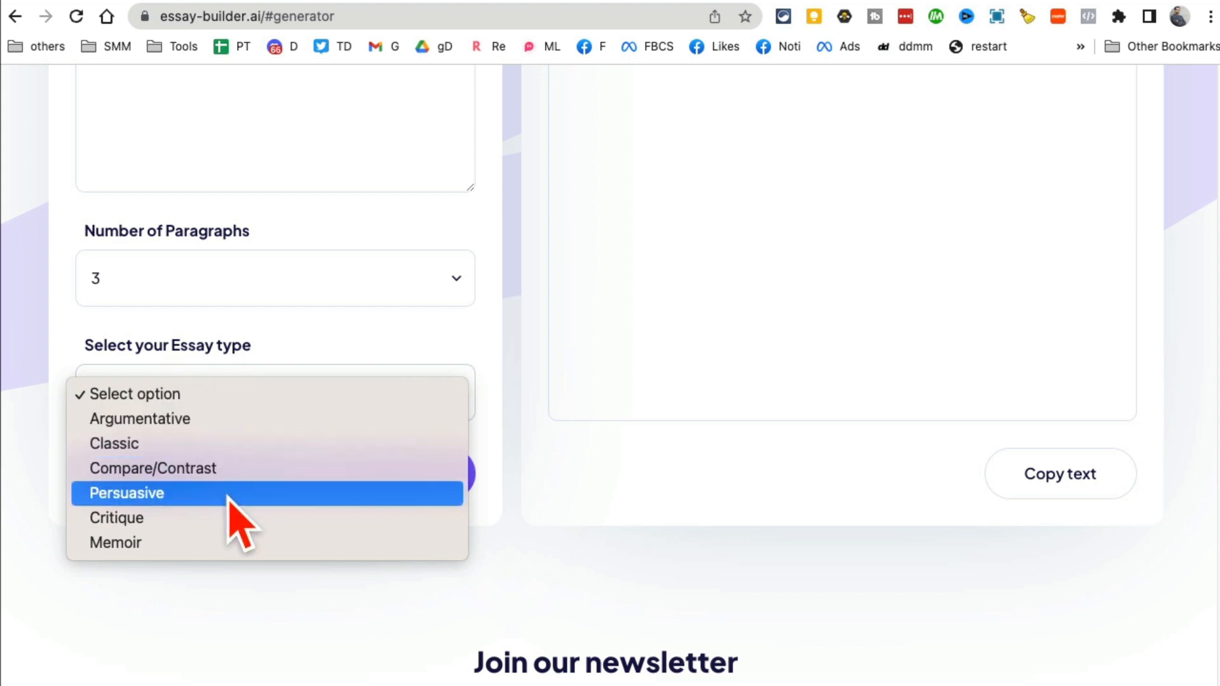
mouse_move(226, 459)
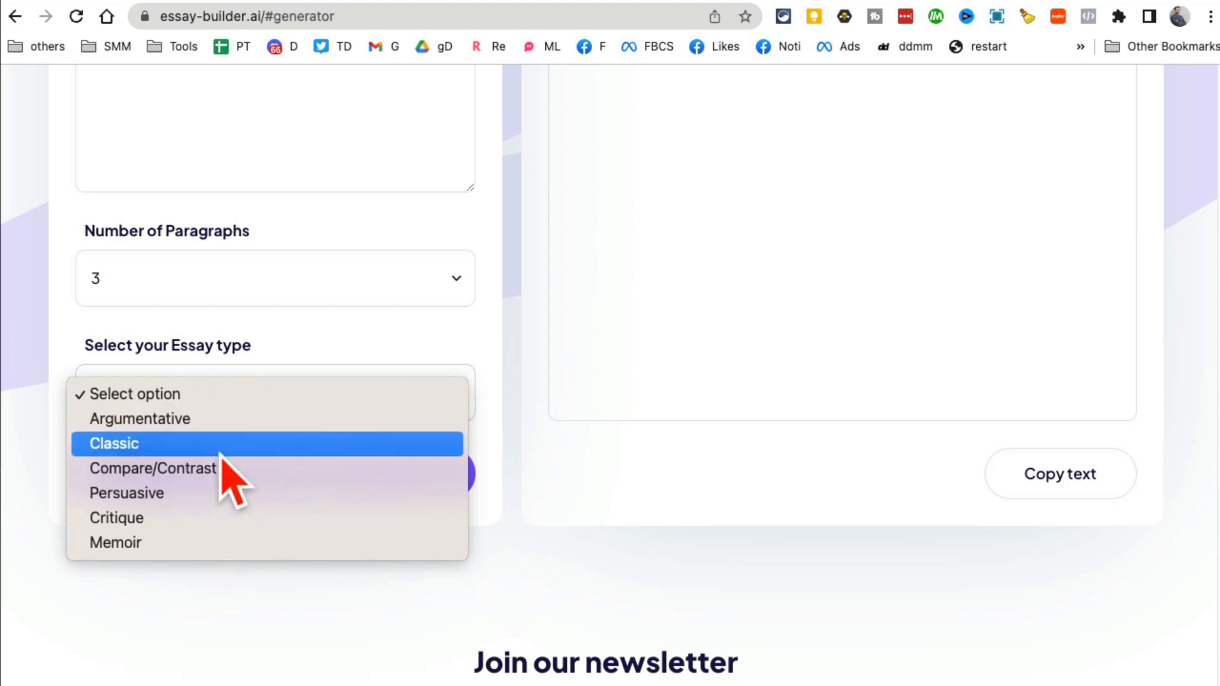
click(113, 443)
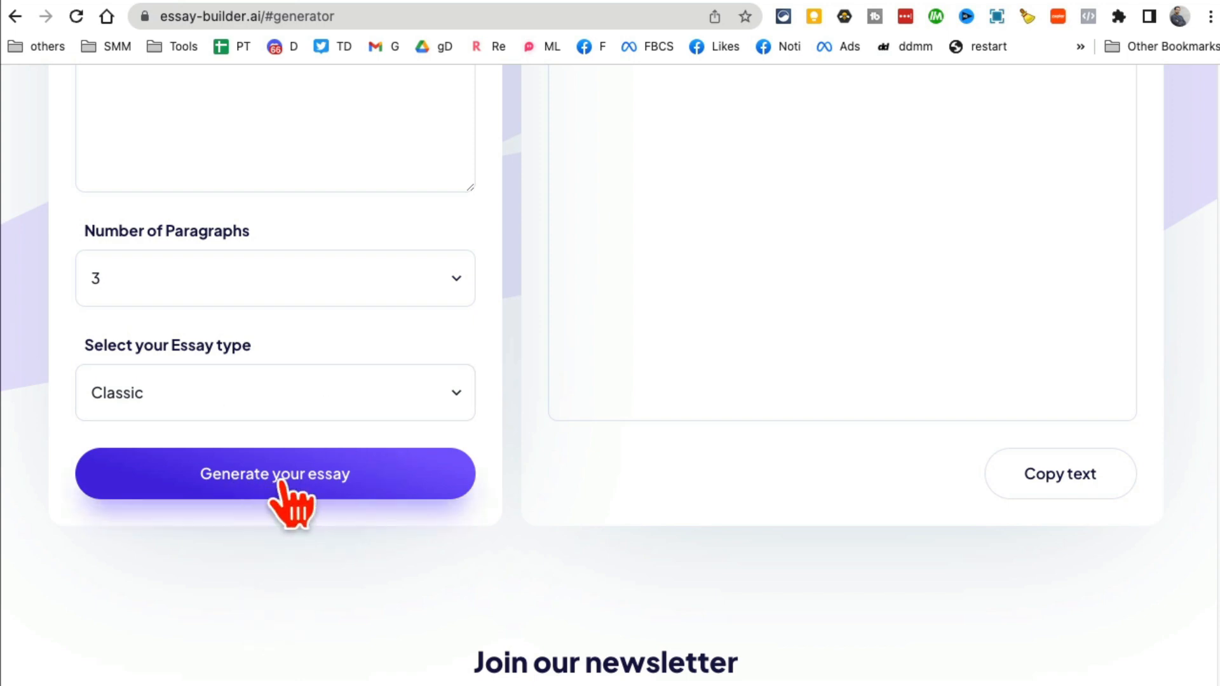
Step: Generate the essay and review the AI output "The Benefits of Sleep"
click(275, 474)
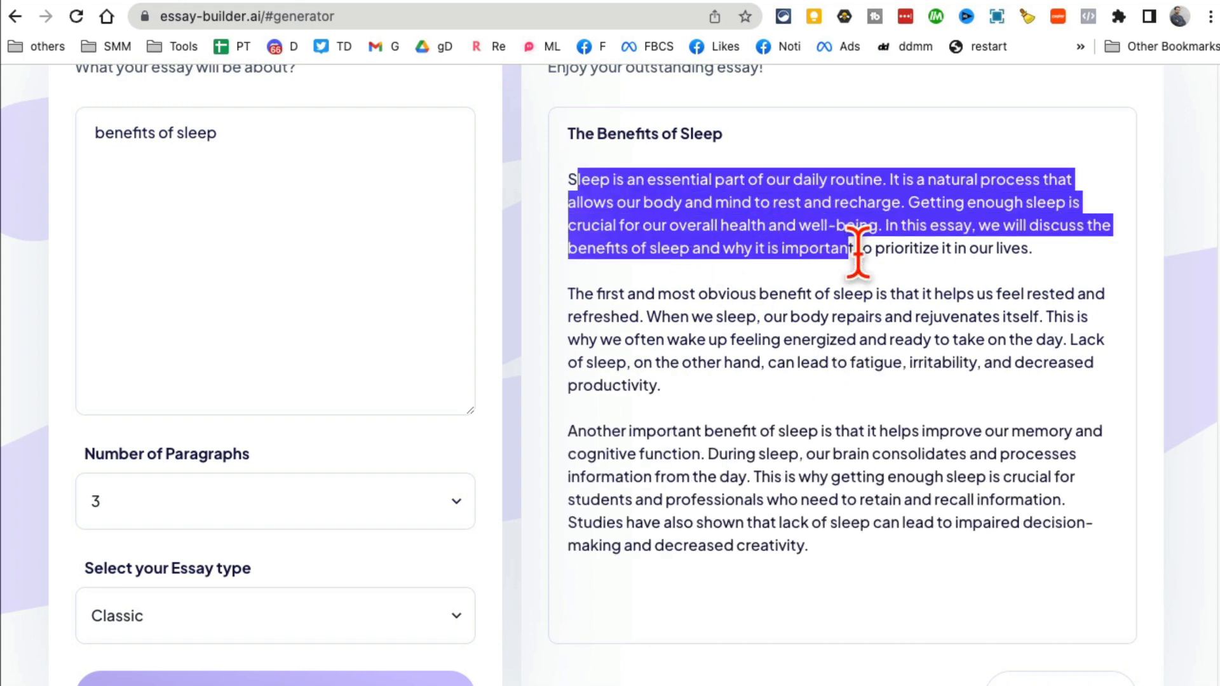
scroll(down, 3)
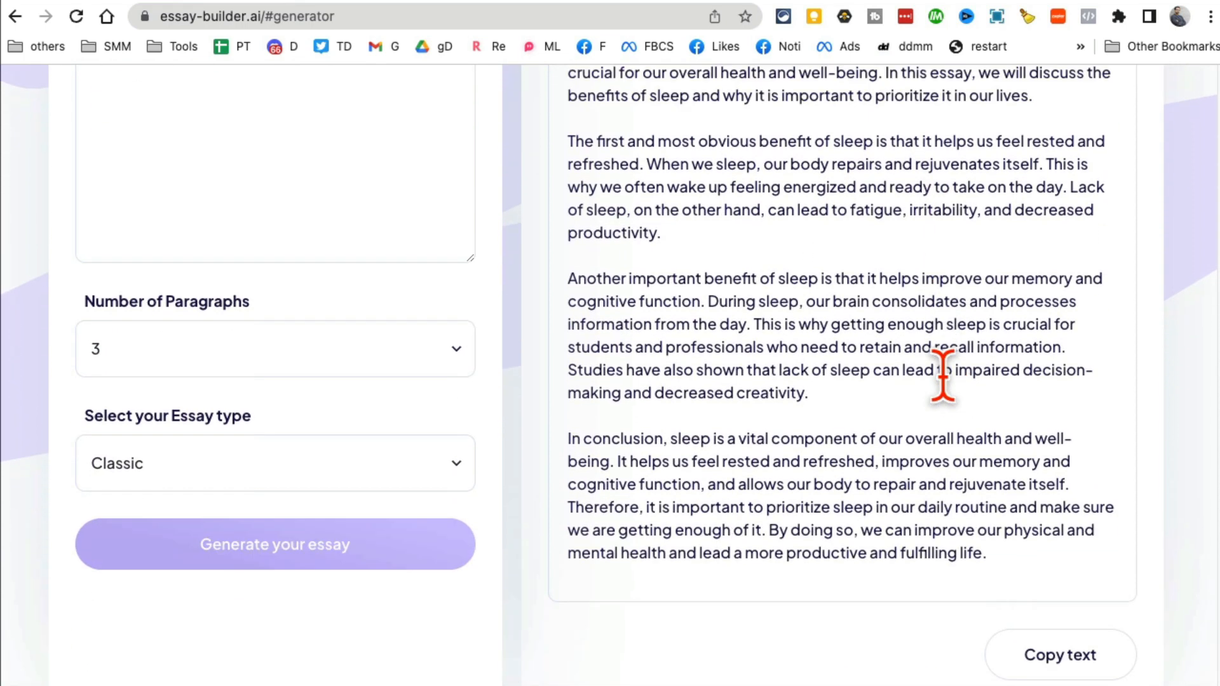
scroll(up, 3)
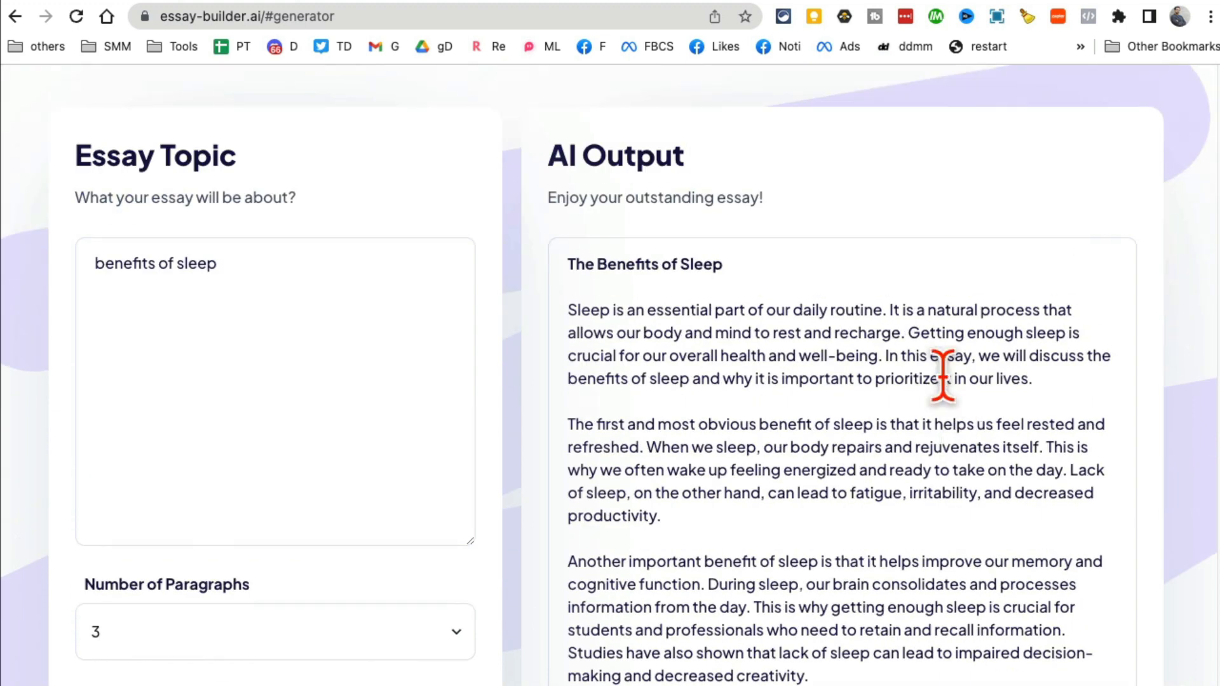
scroll(down, 3)
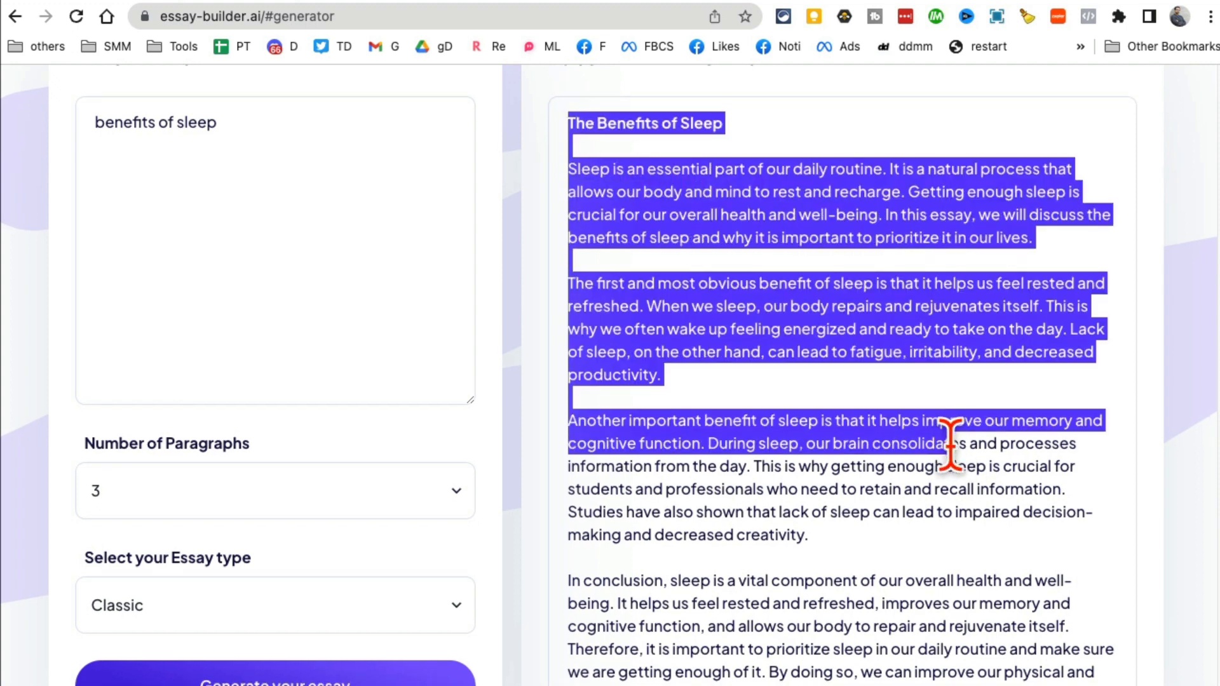
scroll(down, 3)
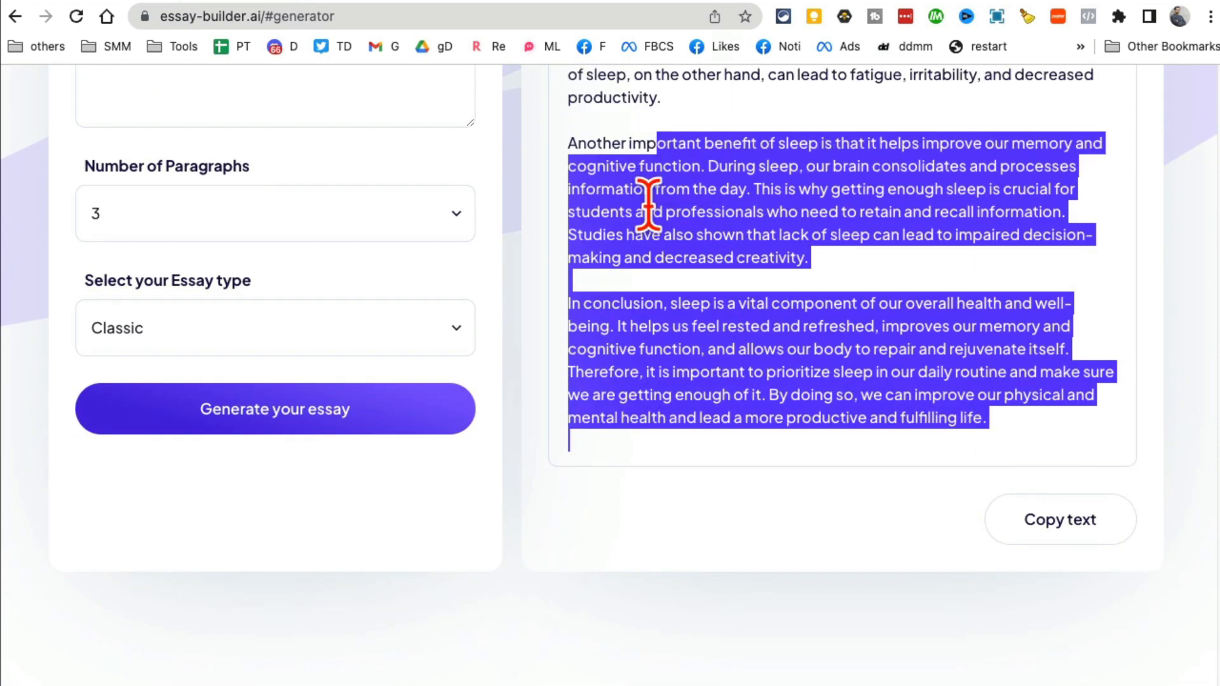
scroll(down, 3)
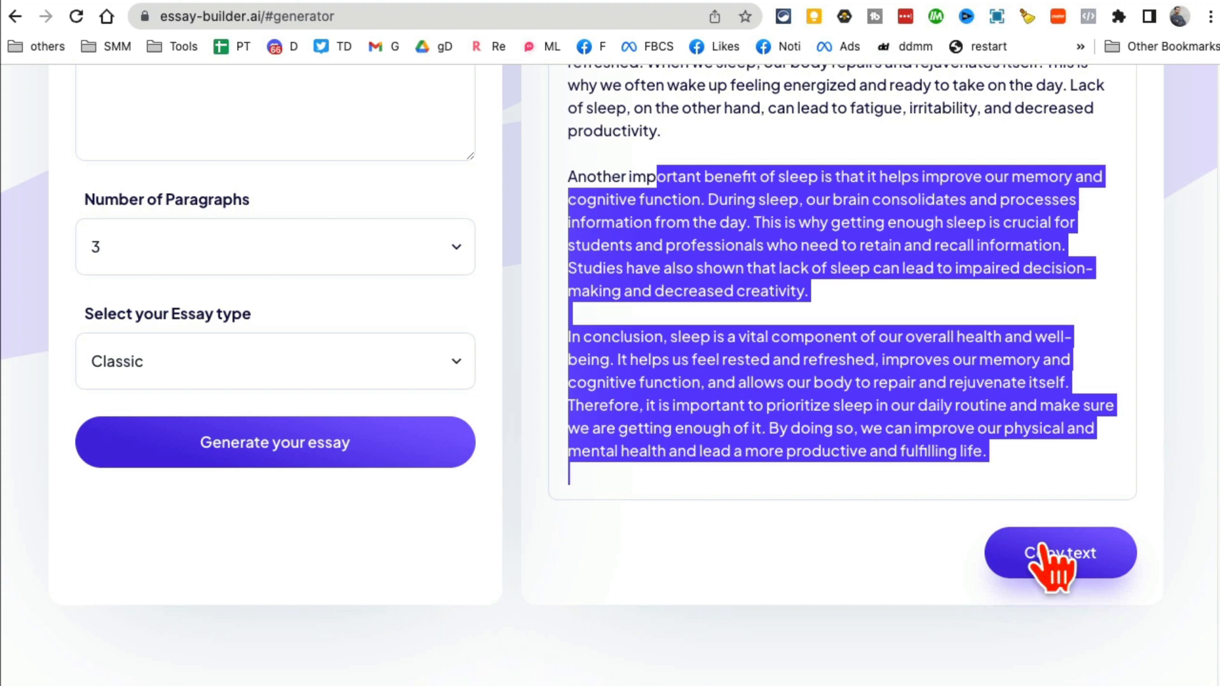
Step: Copy the generated essay text to the clipboard and move to the Samwell.ai tab
click(1059, 553)
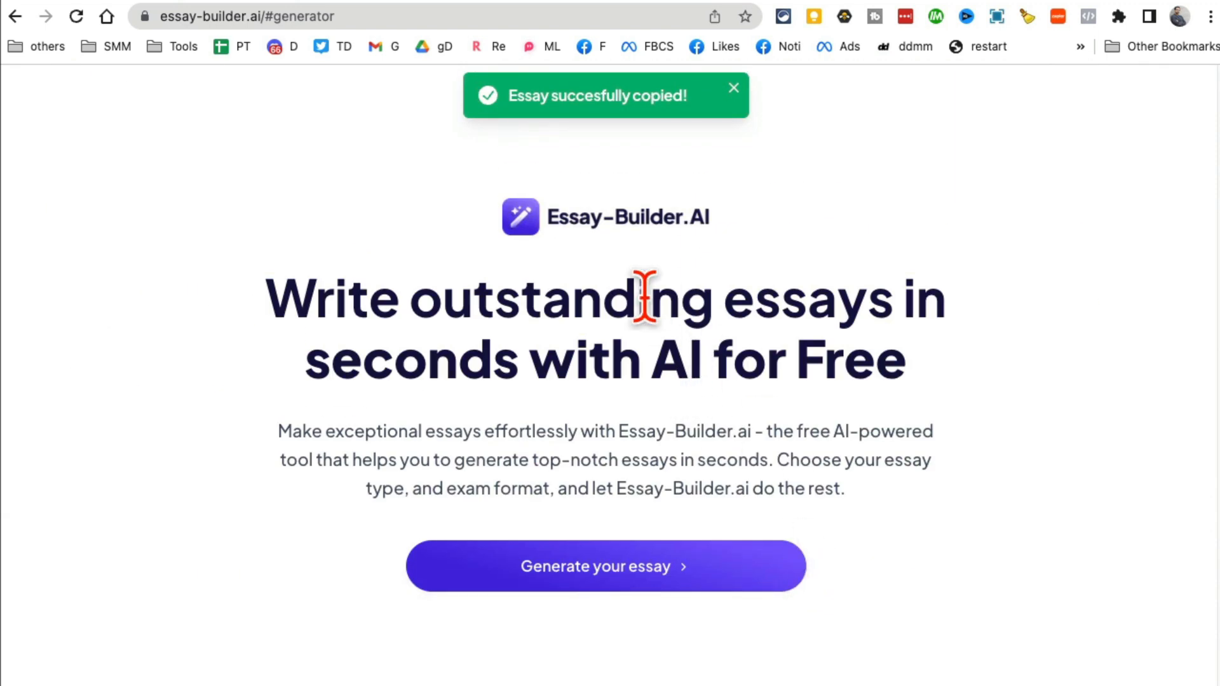
click(234, 16)
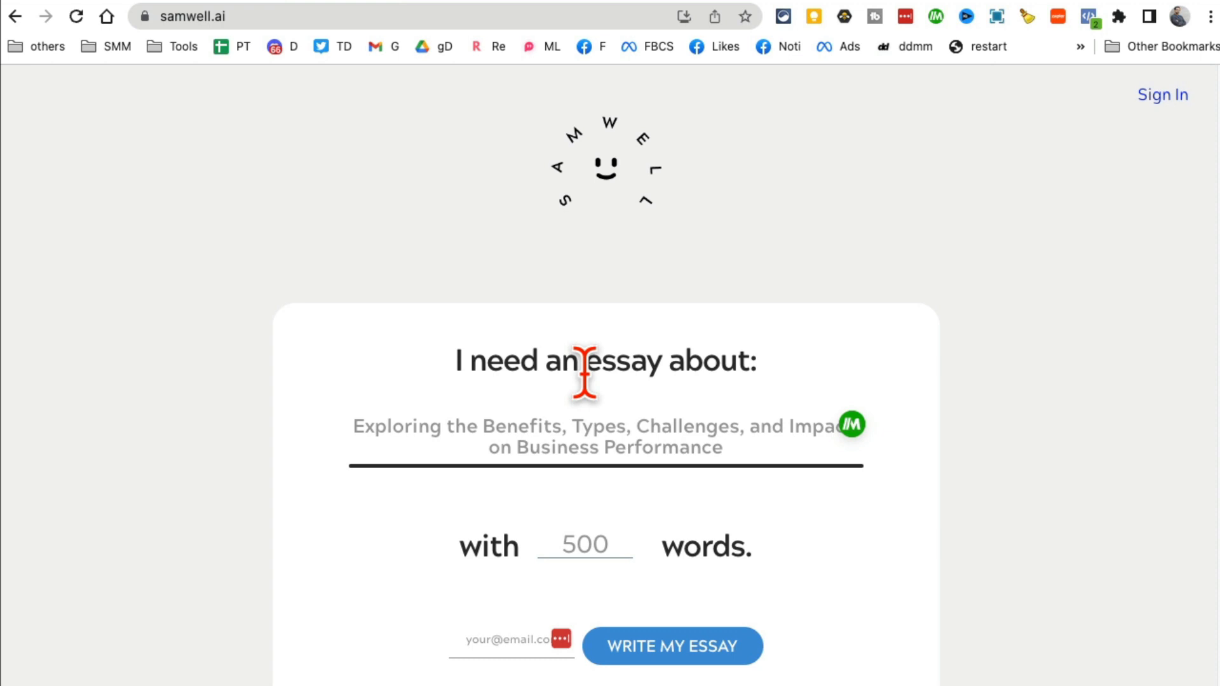
Step: Enter the topic "benefits of sleep" and keep the word count at 500
click(671, 646)
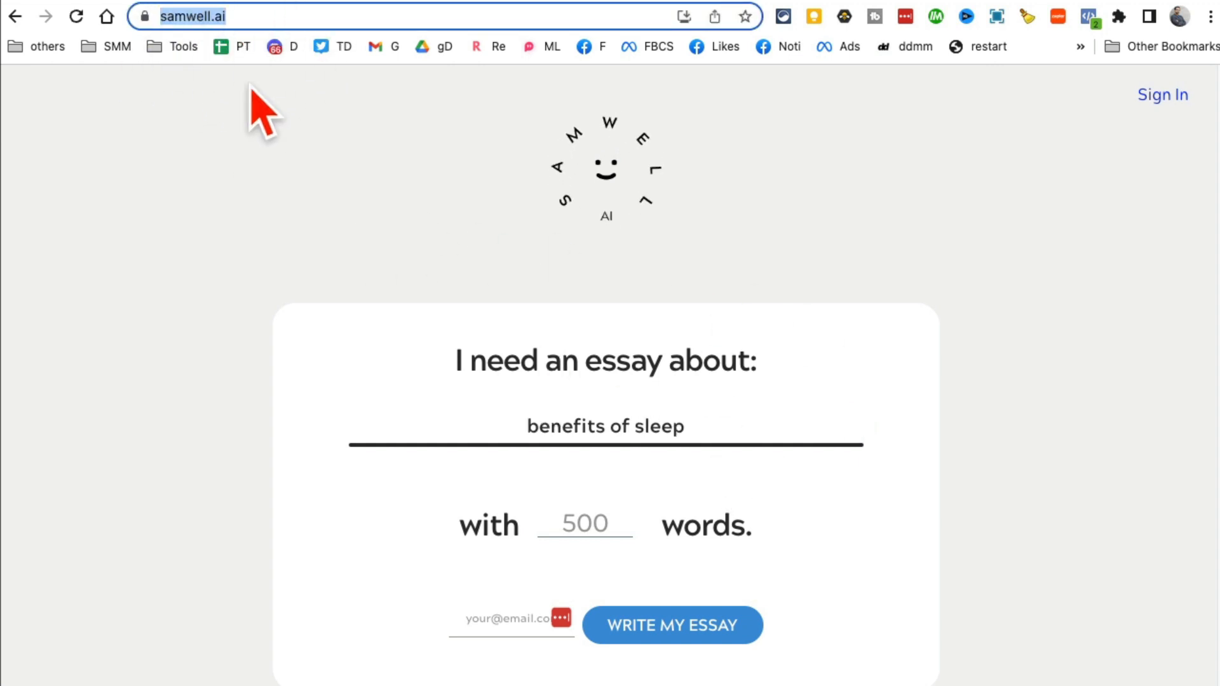
mouse_move(605, 542)
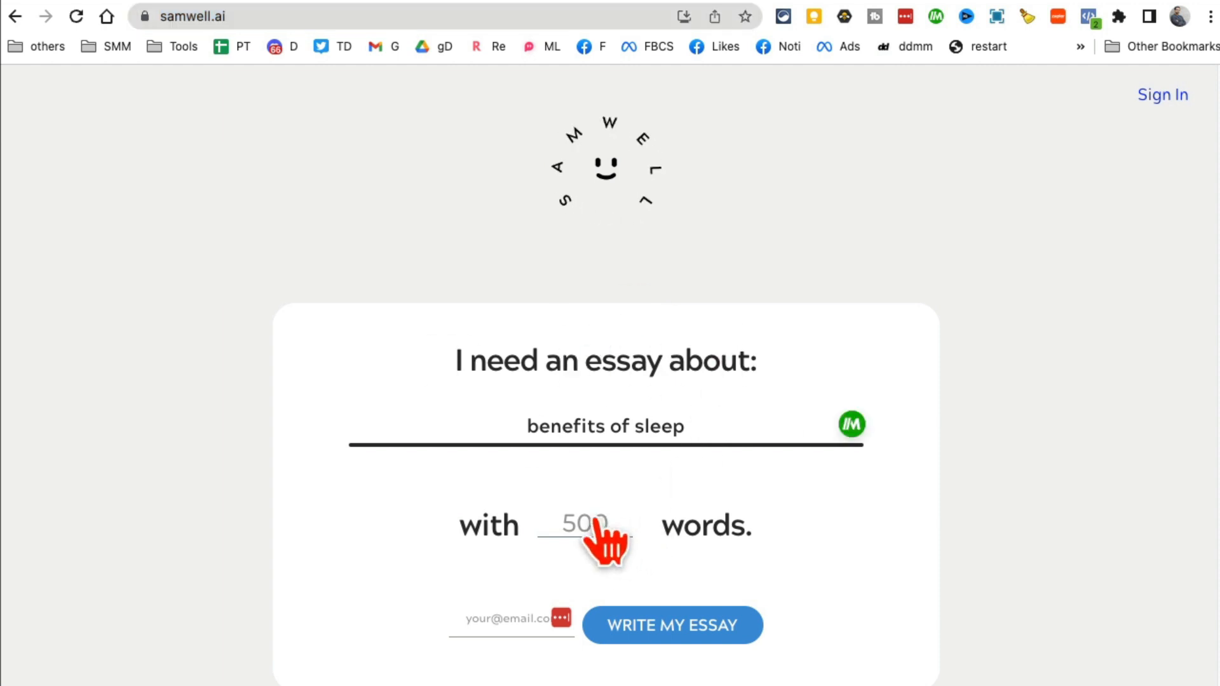
click(585, 523)
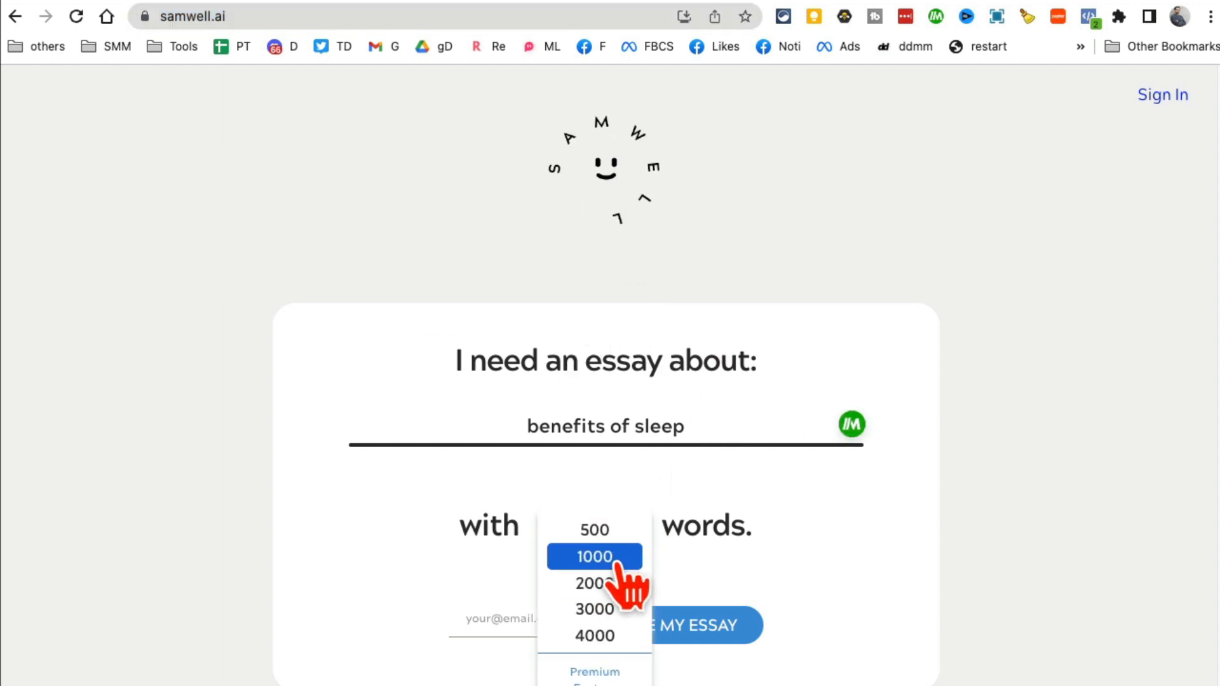
click(595, 529)
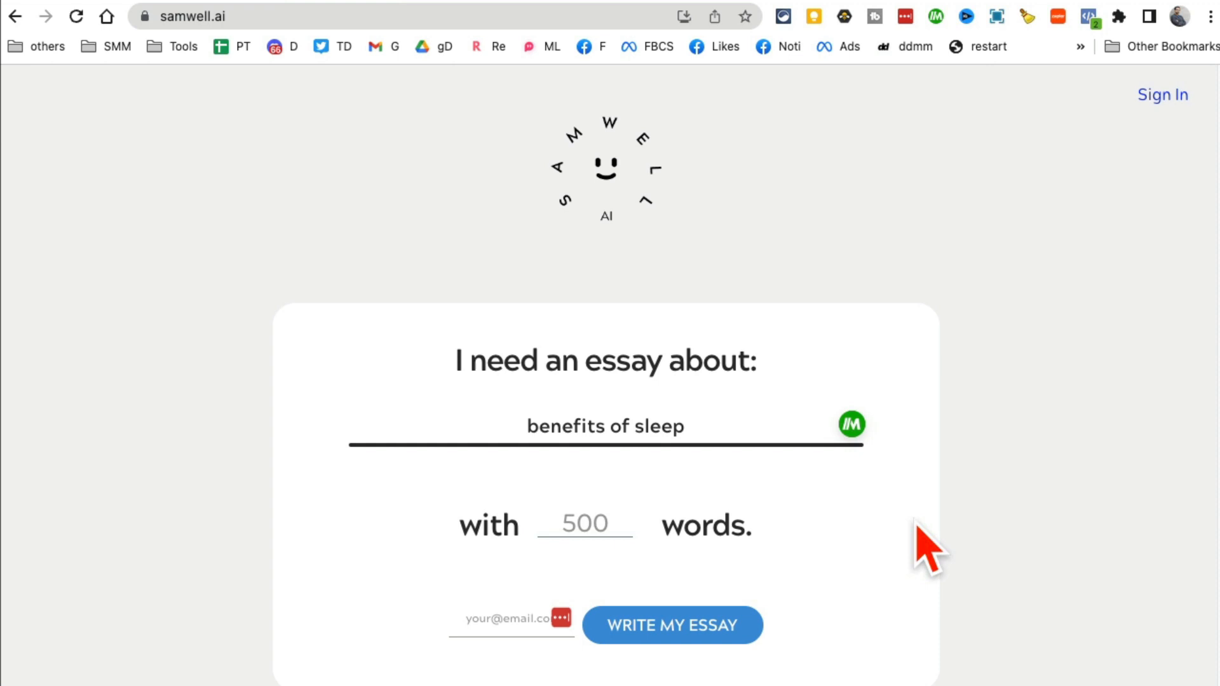
Step: Fill in an email address for the essay request
scroll(down, 3)
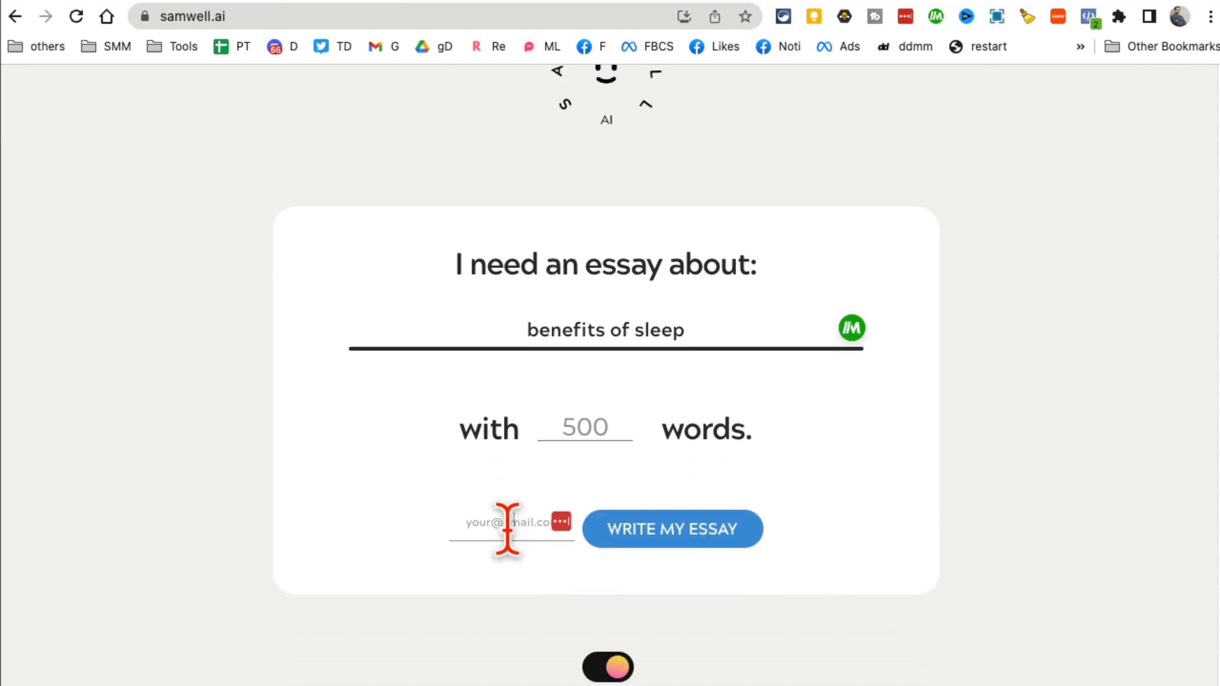
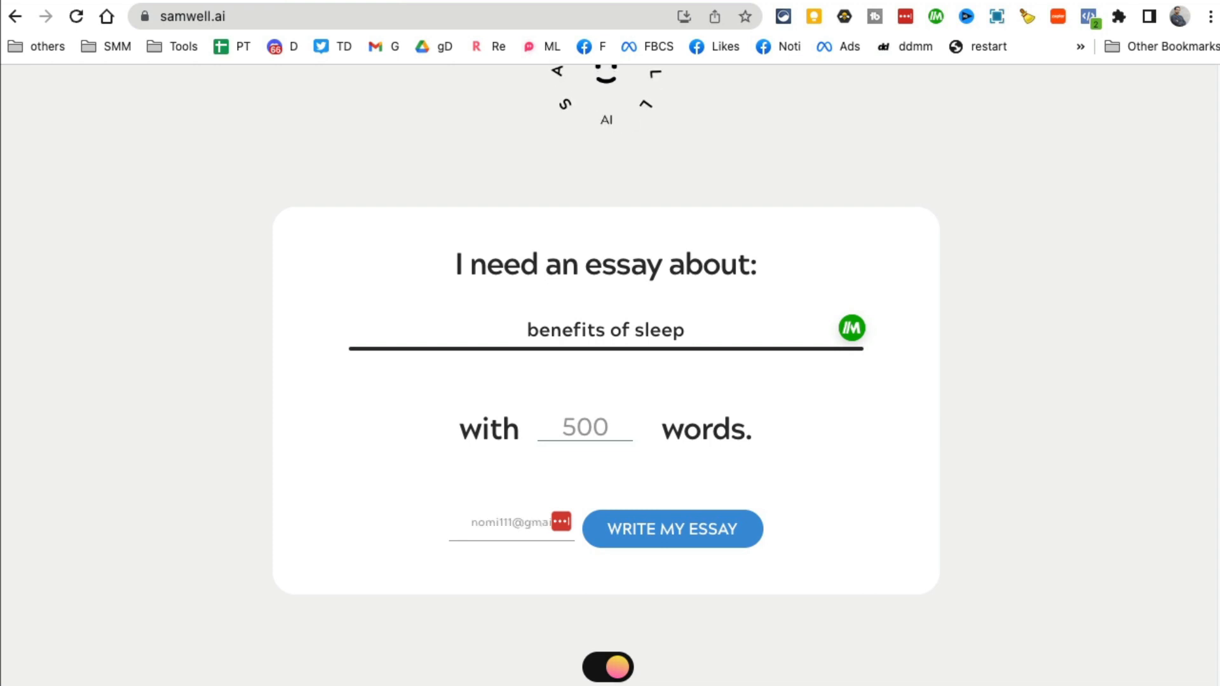
mouse_move(686, 542)
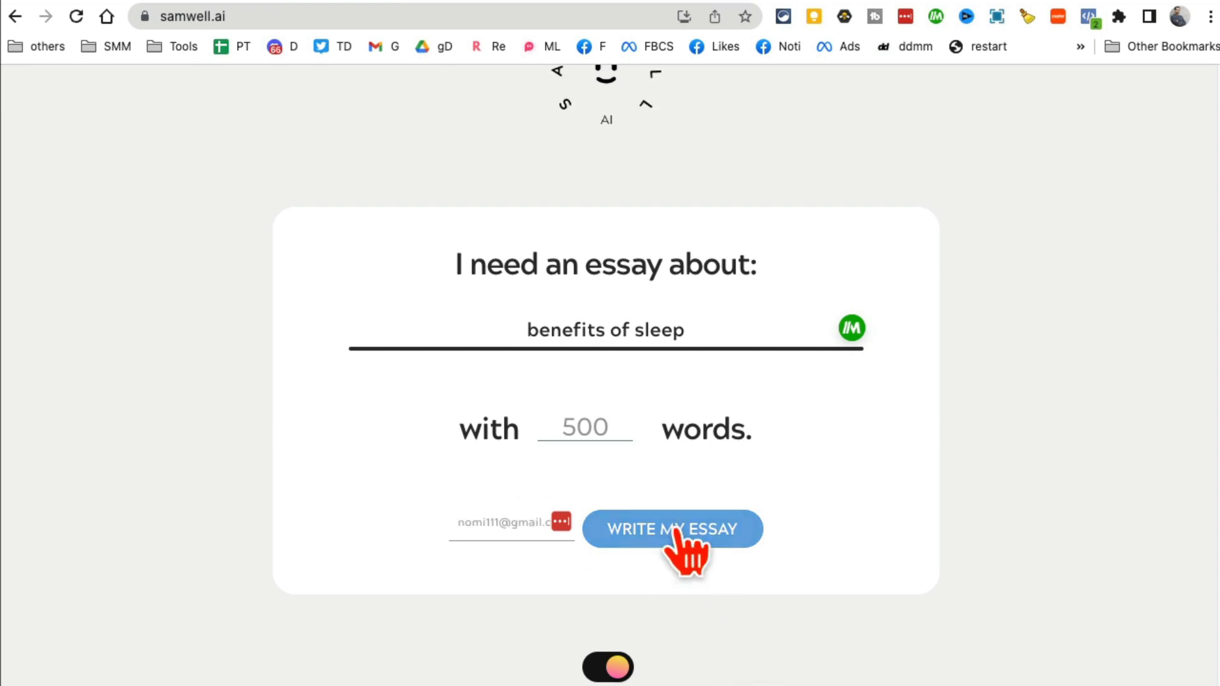
Step: Have Samwell.ai write the essay and view the downloaded benefits of sleep.pdf
click(671, 529)
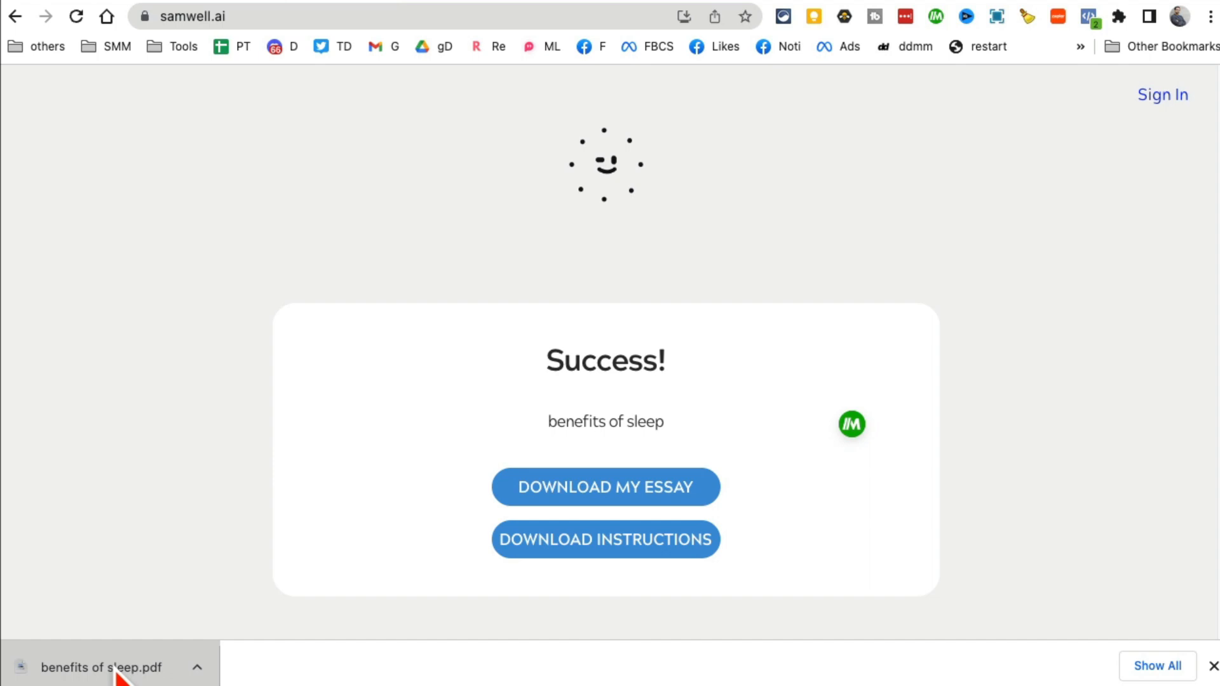
click(102, 667)
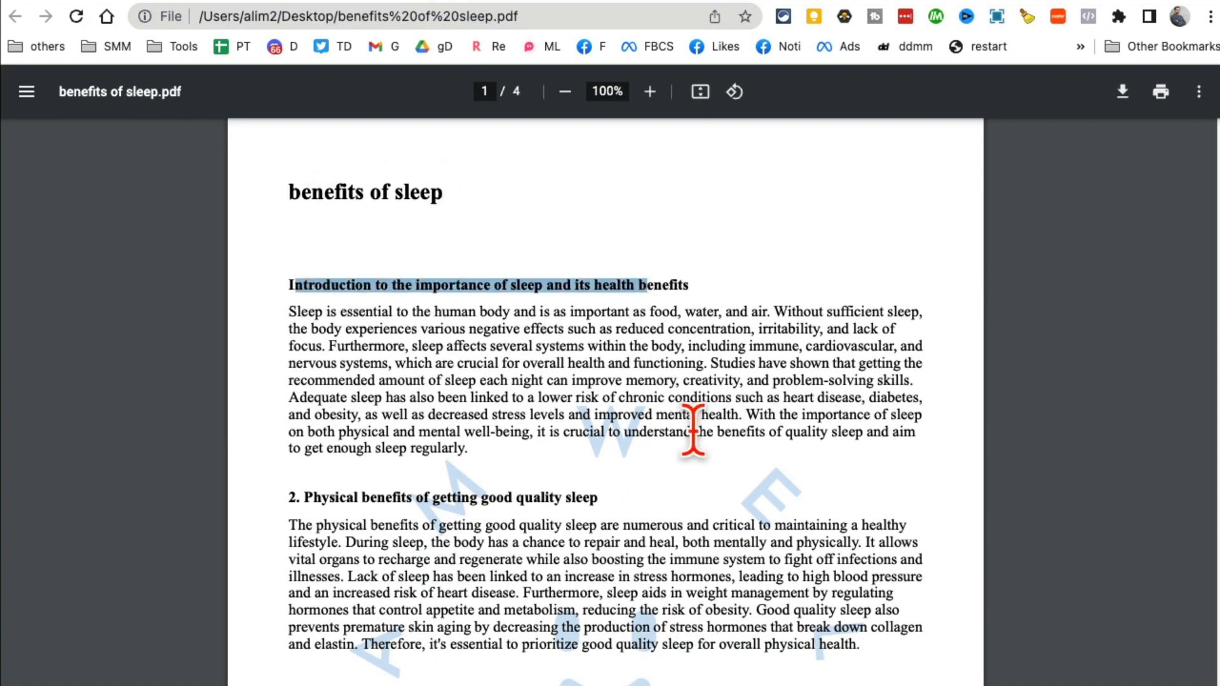
scroll(down, 3)
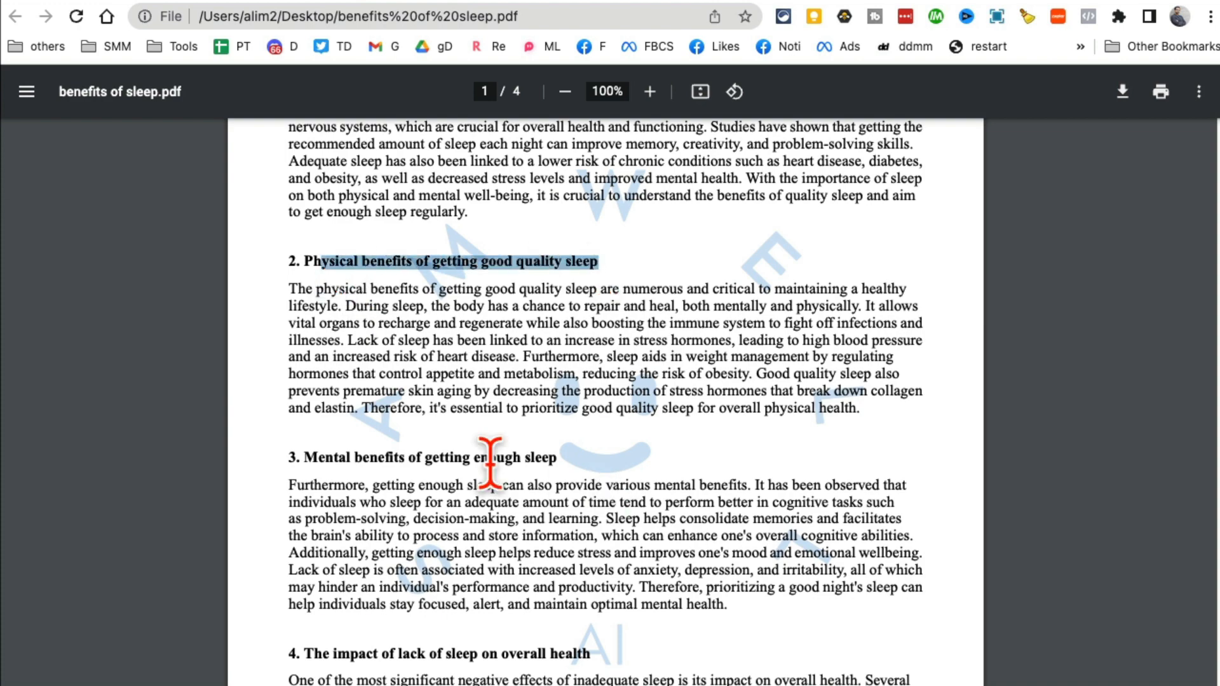
scroll(down, 3)
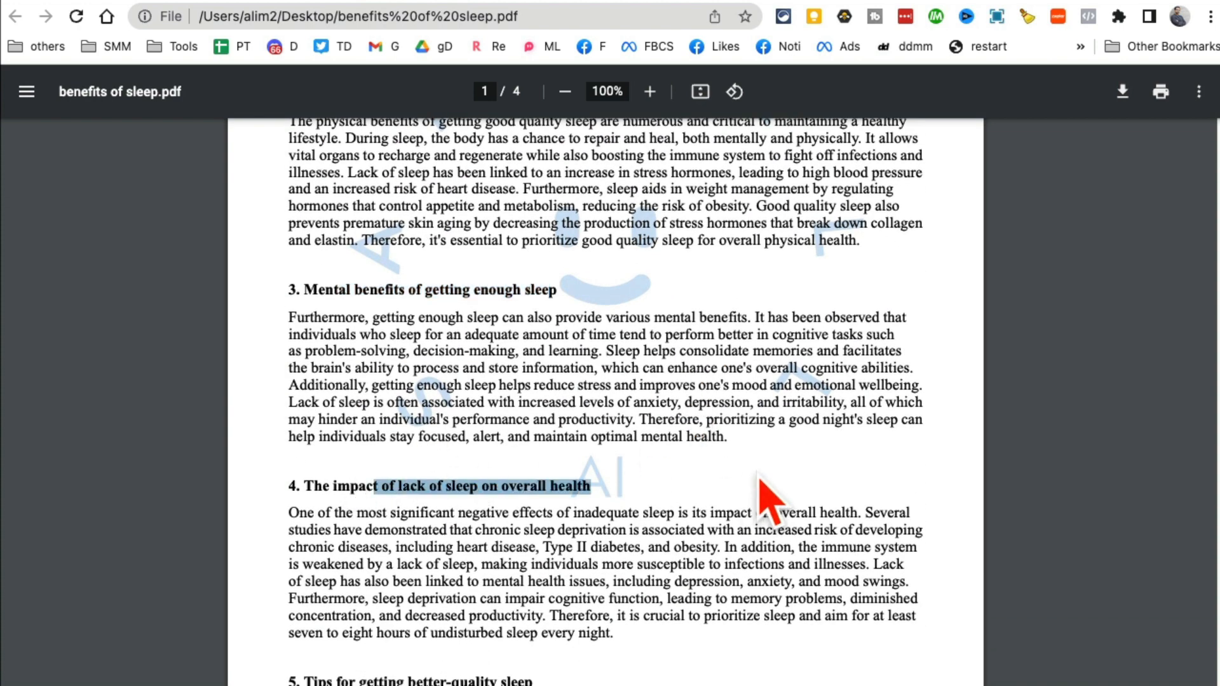
scroll(down, 3)
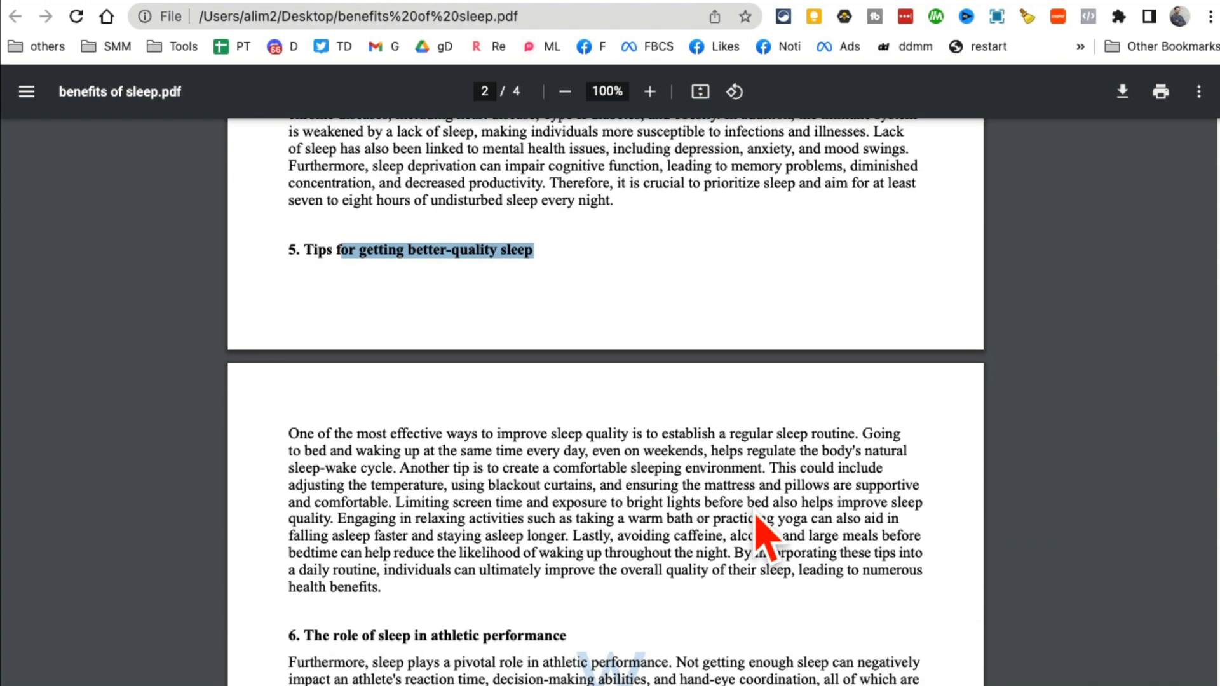
scroll(down, 3)
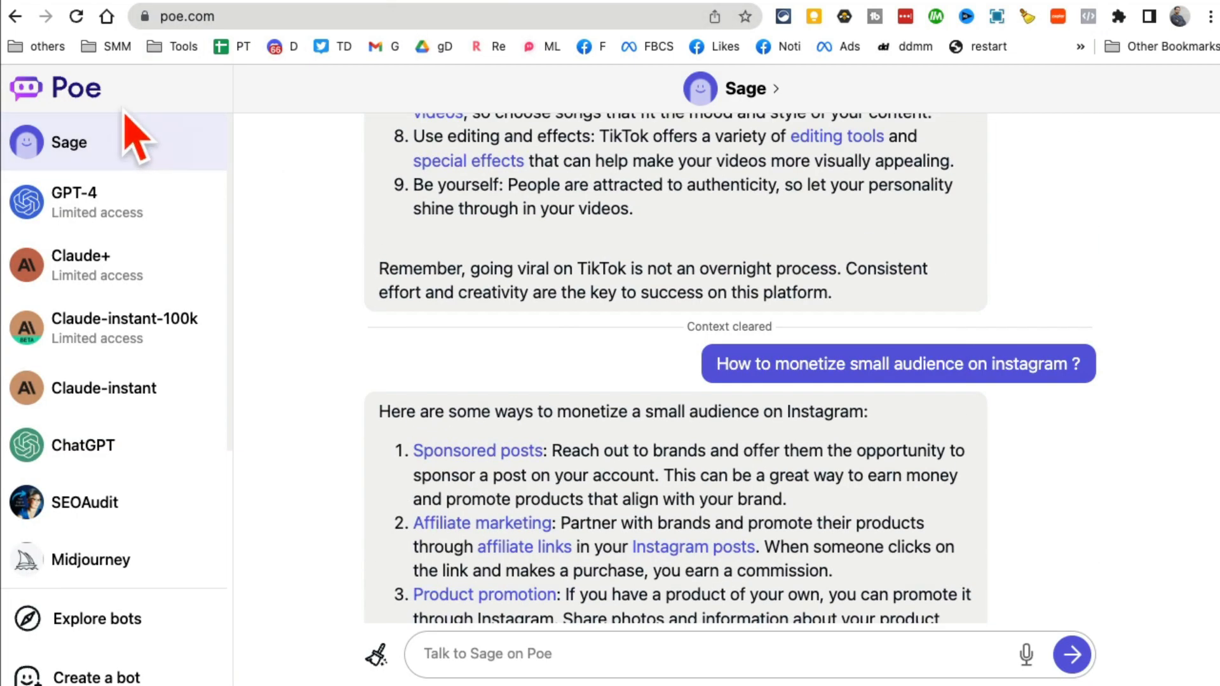
scroll(down, 3)
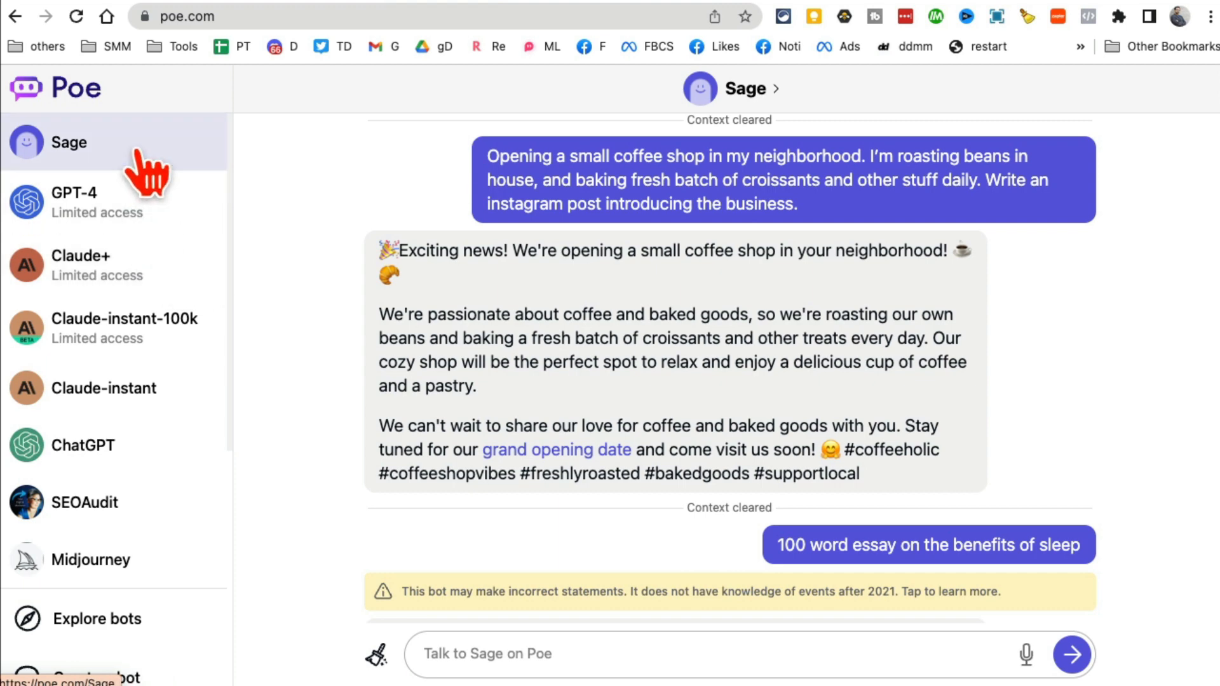
mouse_move(117, 202)
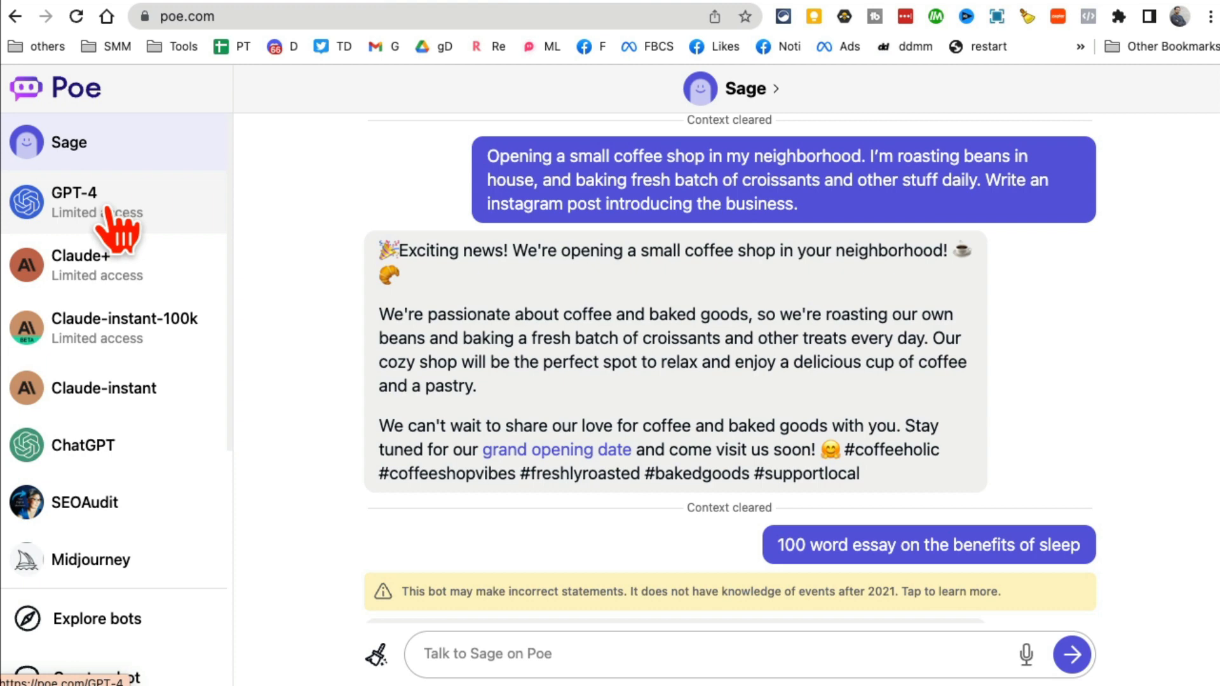
click(84, 445)
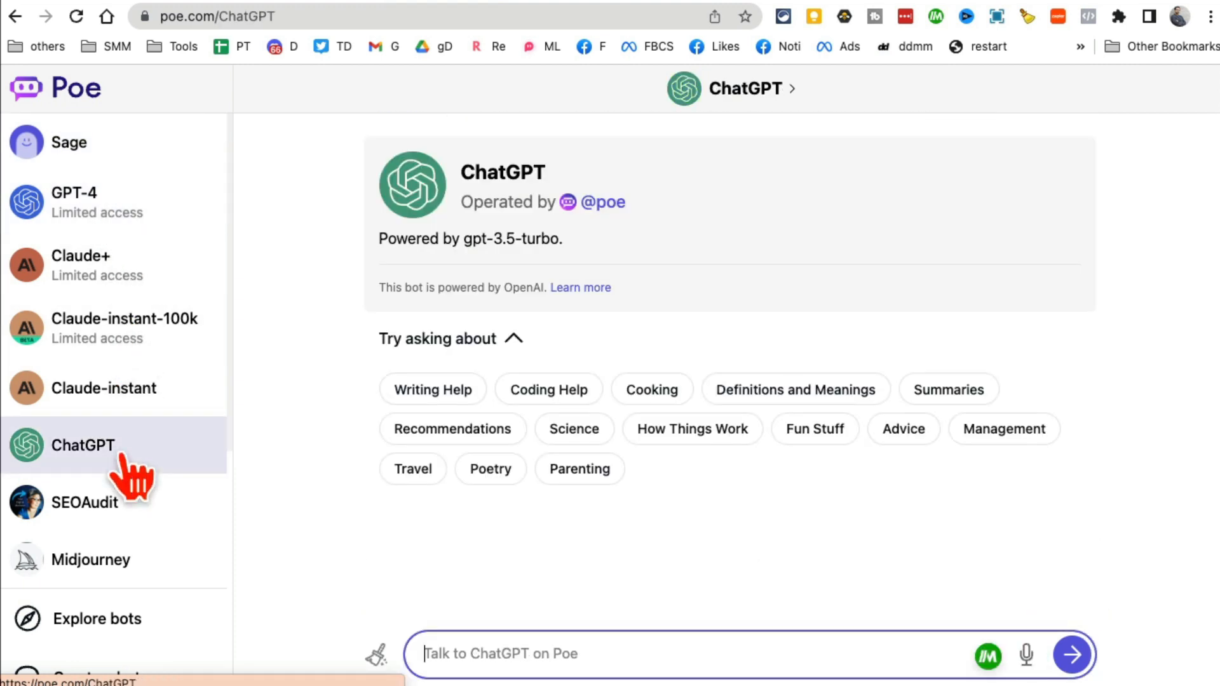
scroll(down, 3)
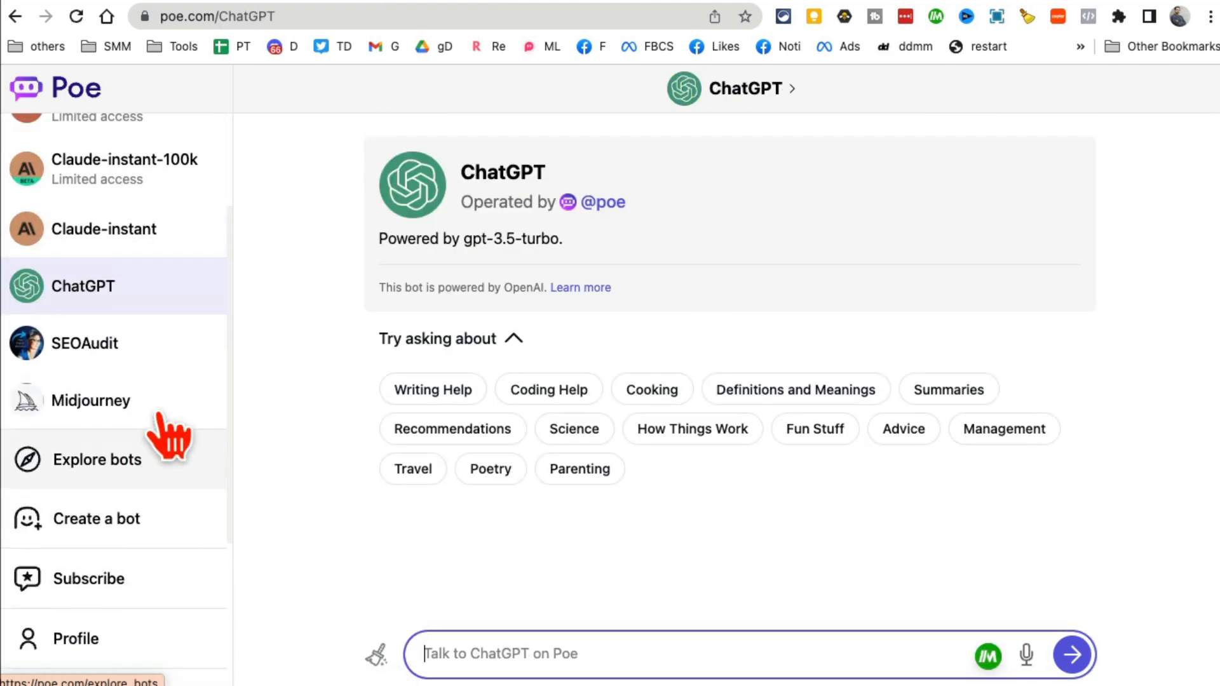
scroll(up, 3)
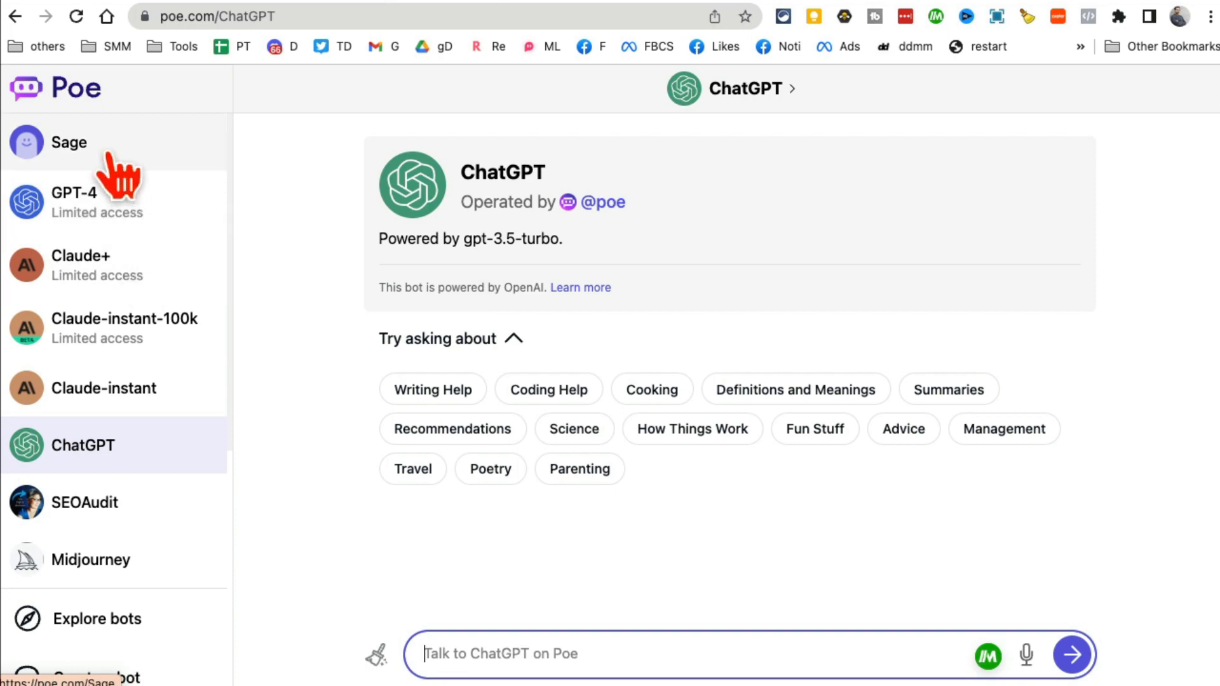
click(69, 143)
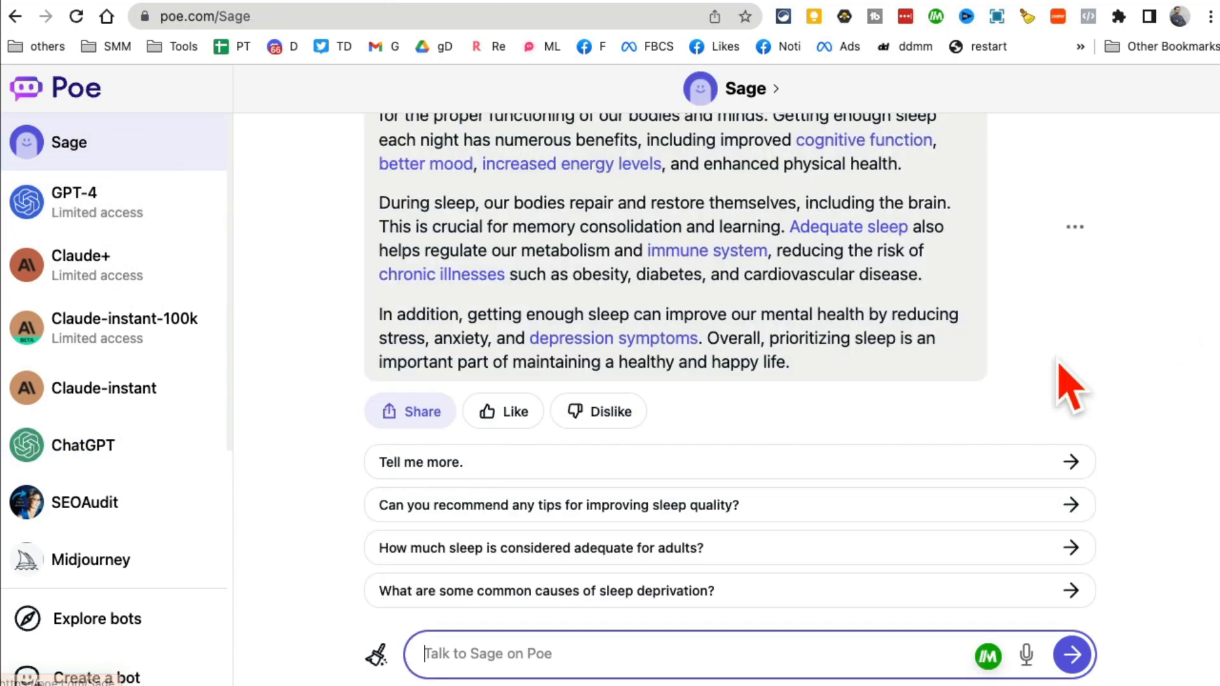
mouse_move(1070, 389)
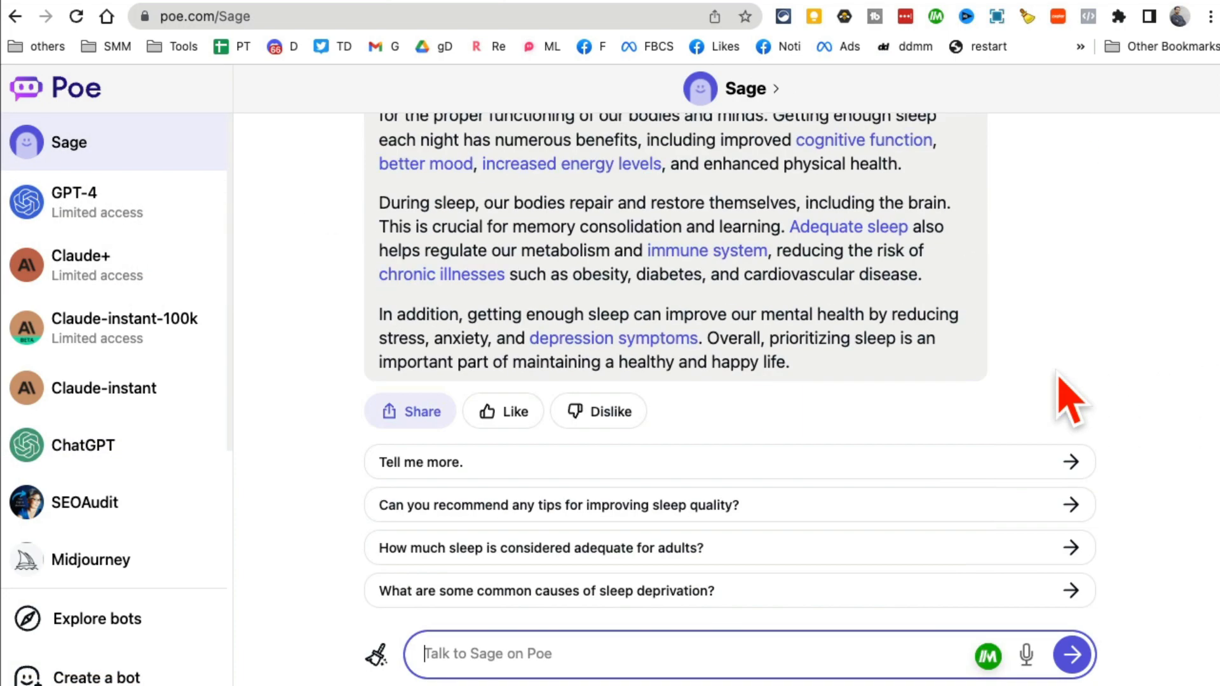
mouse_move(1076, 393)
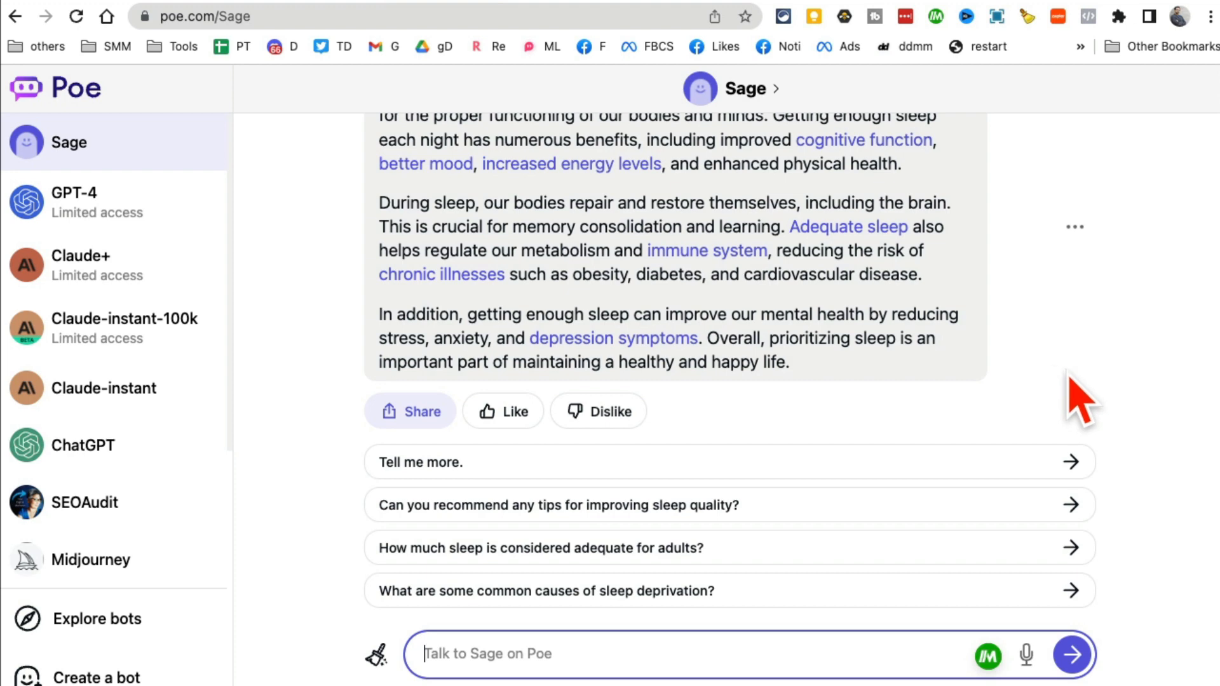
scroll(up, 3)
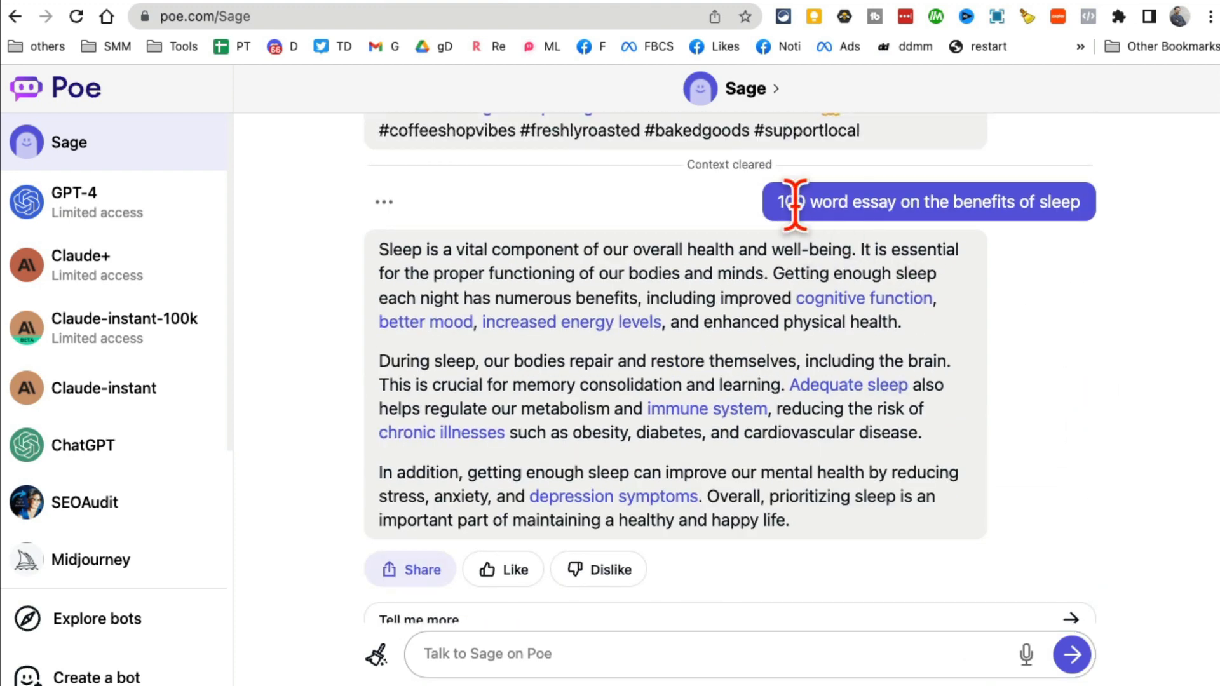
Step: Ask Sage for a 300 word essay on the benefits of sleep and read its reply
scroll(down, 3)
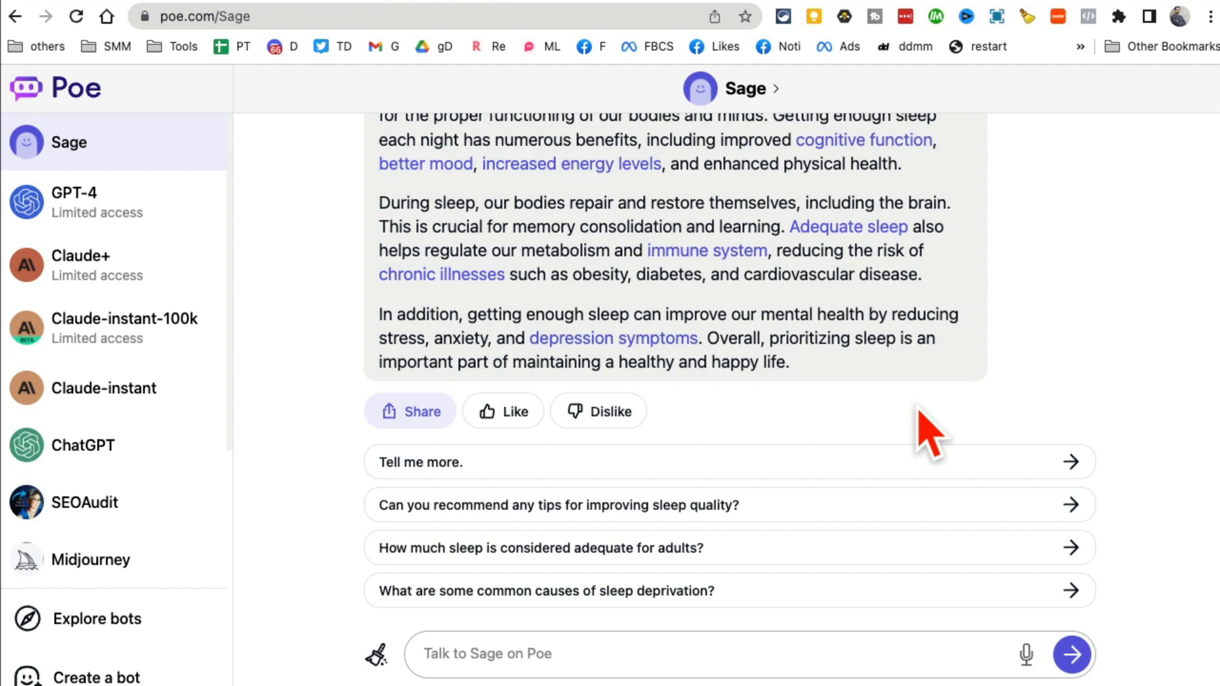
click(643, 654)
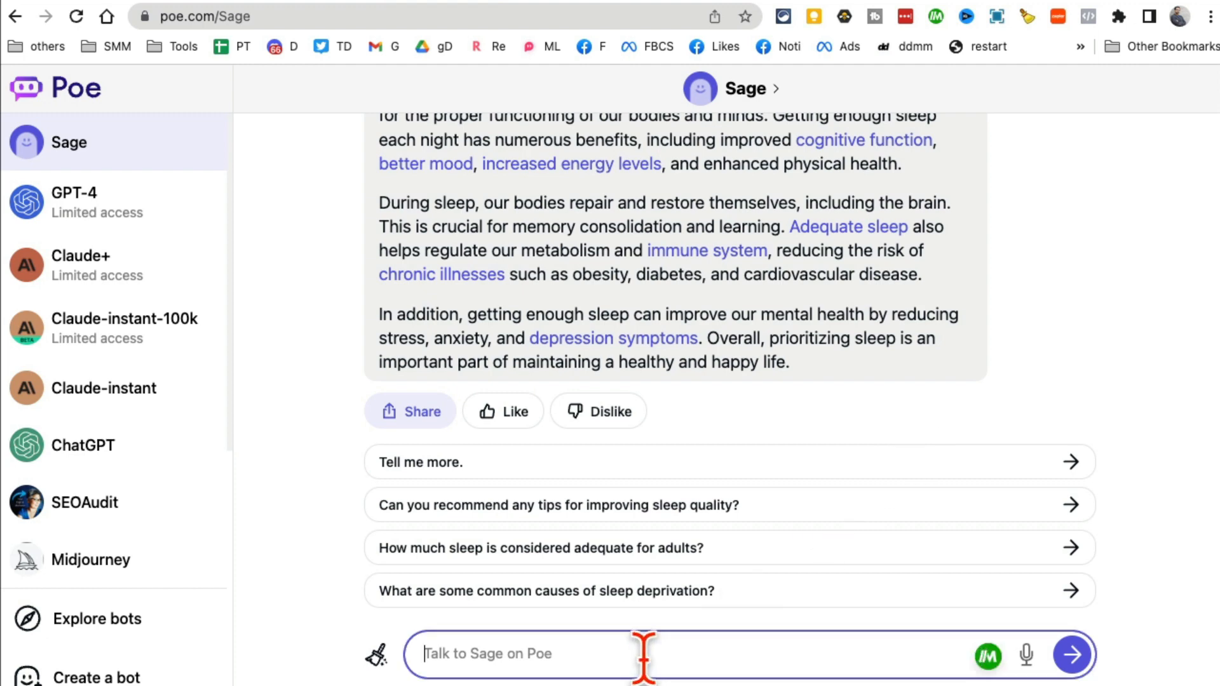
text(can you write m)
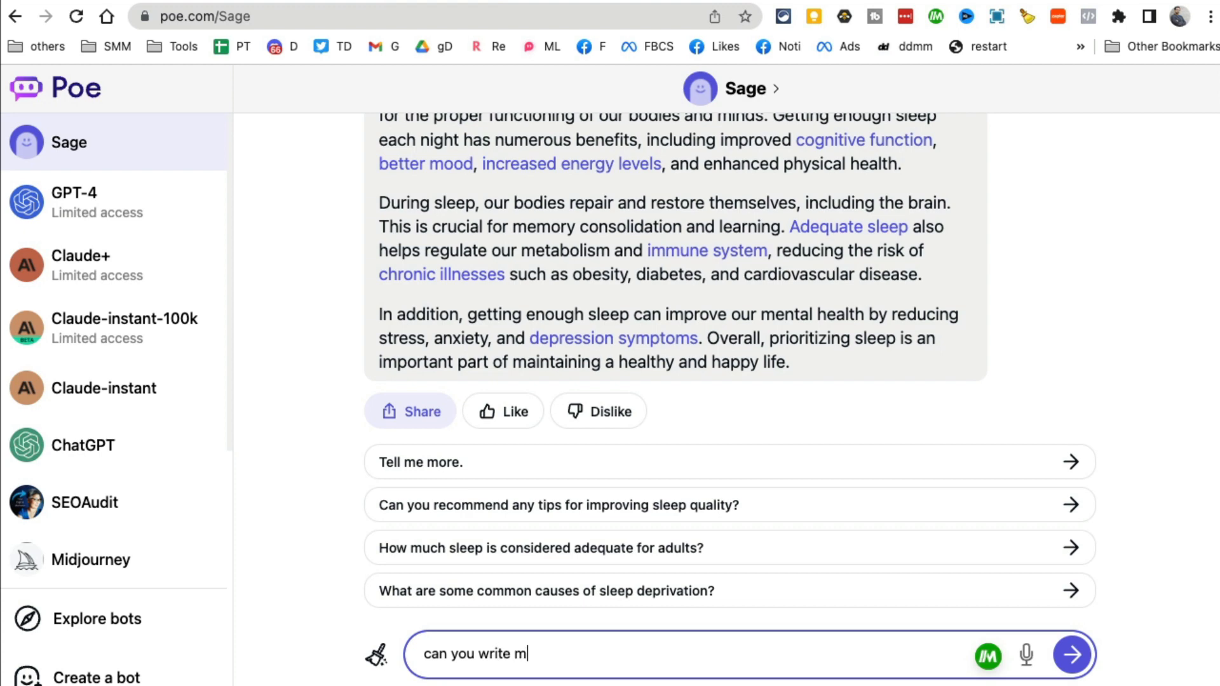
text(e a 300 wor)
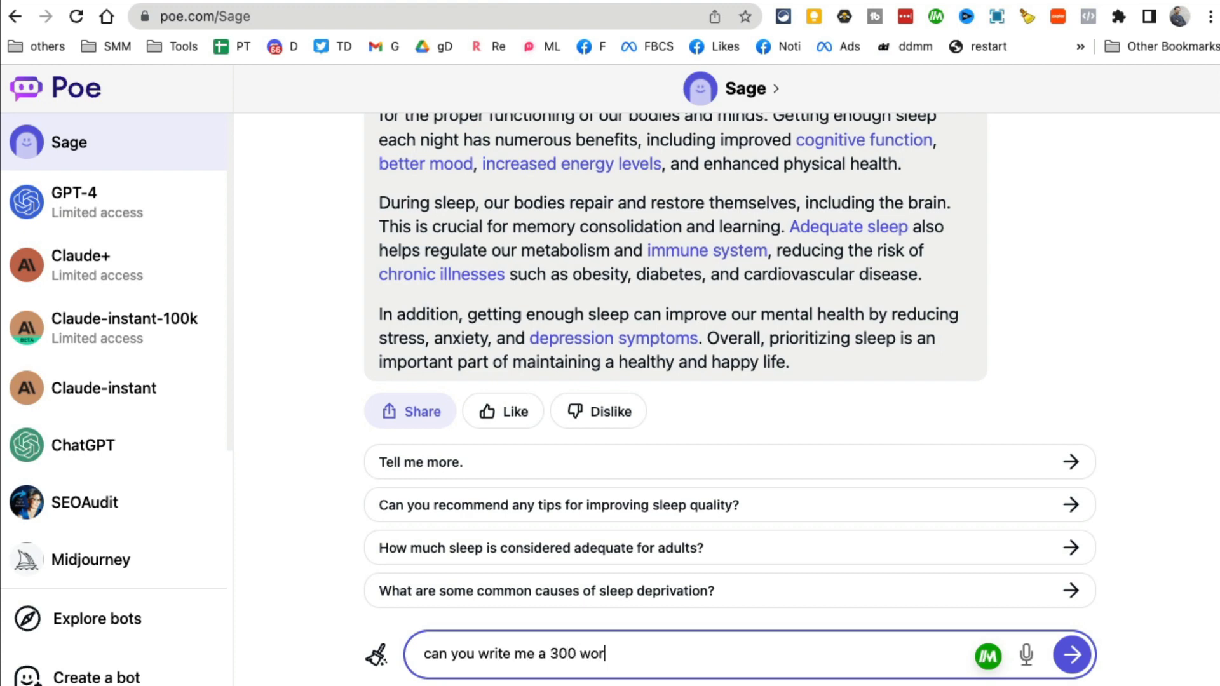
text(d ess)
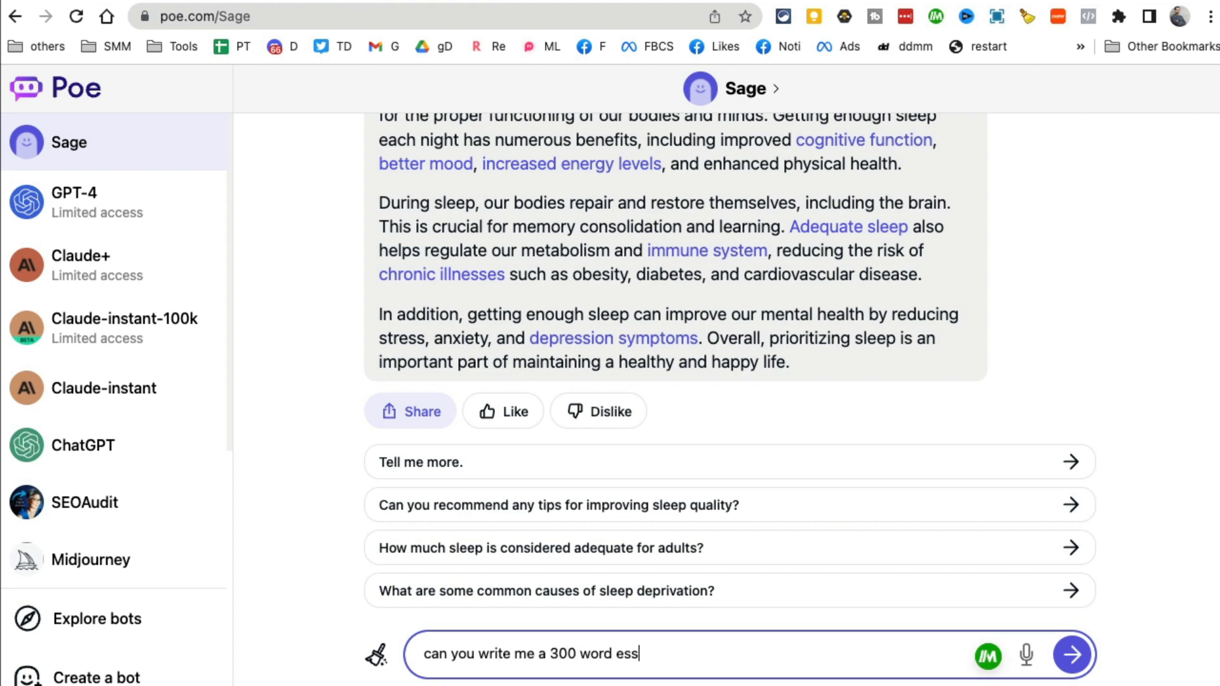
text(ay on the benefi)
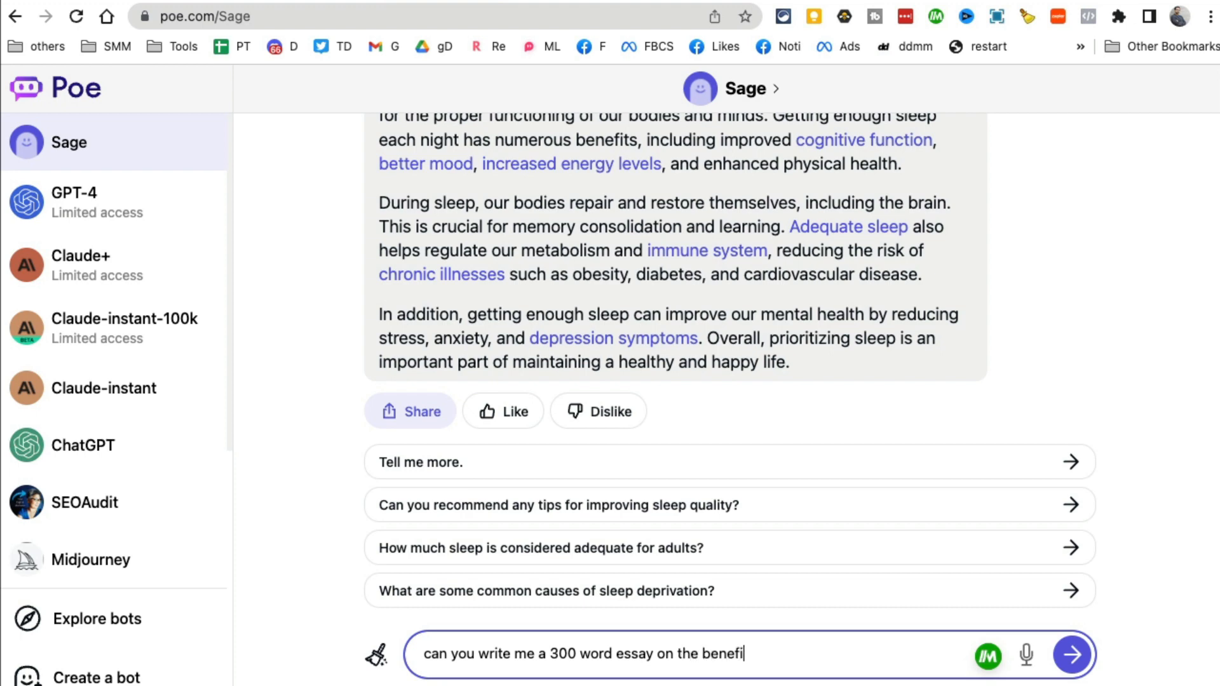
text(ts of p)
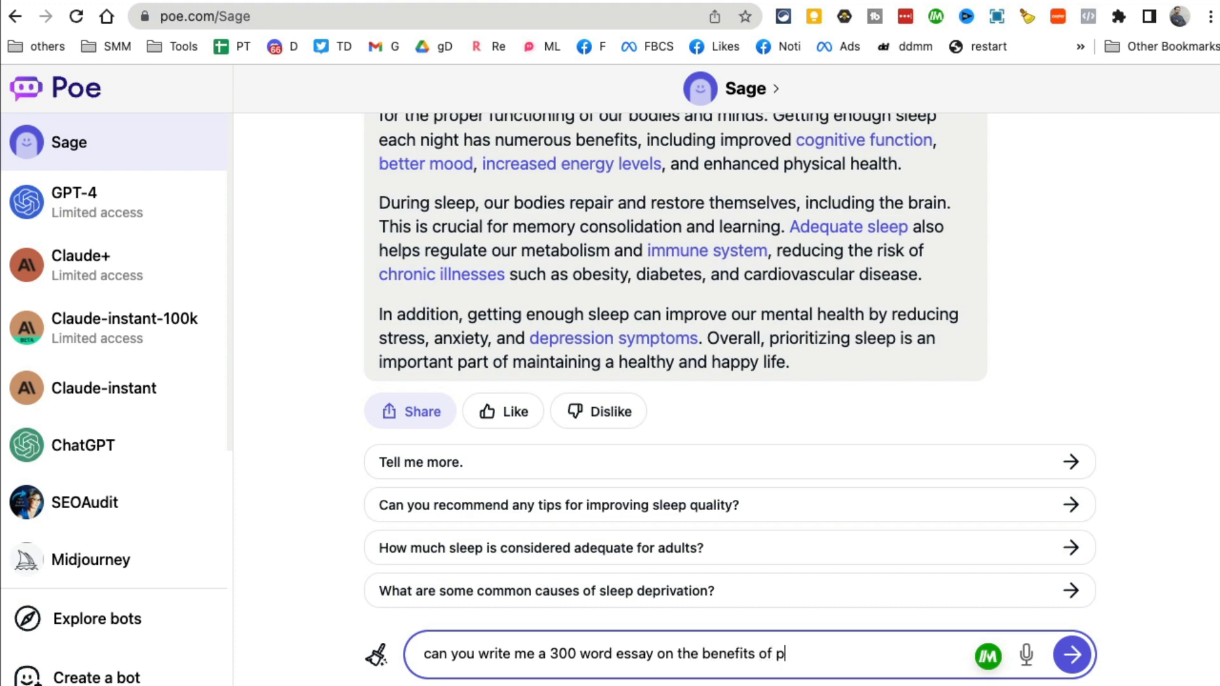
text(leep)
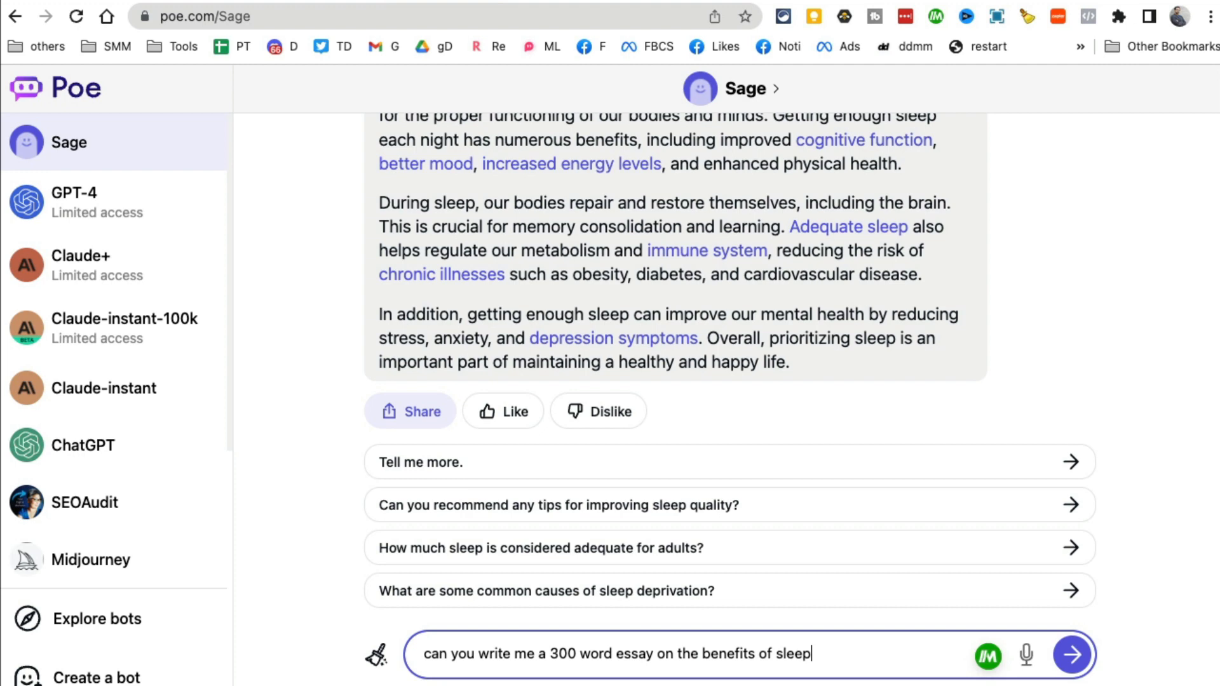
click(1071, 655)
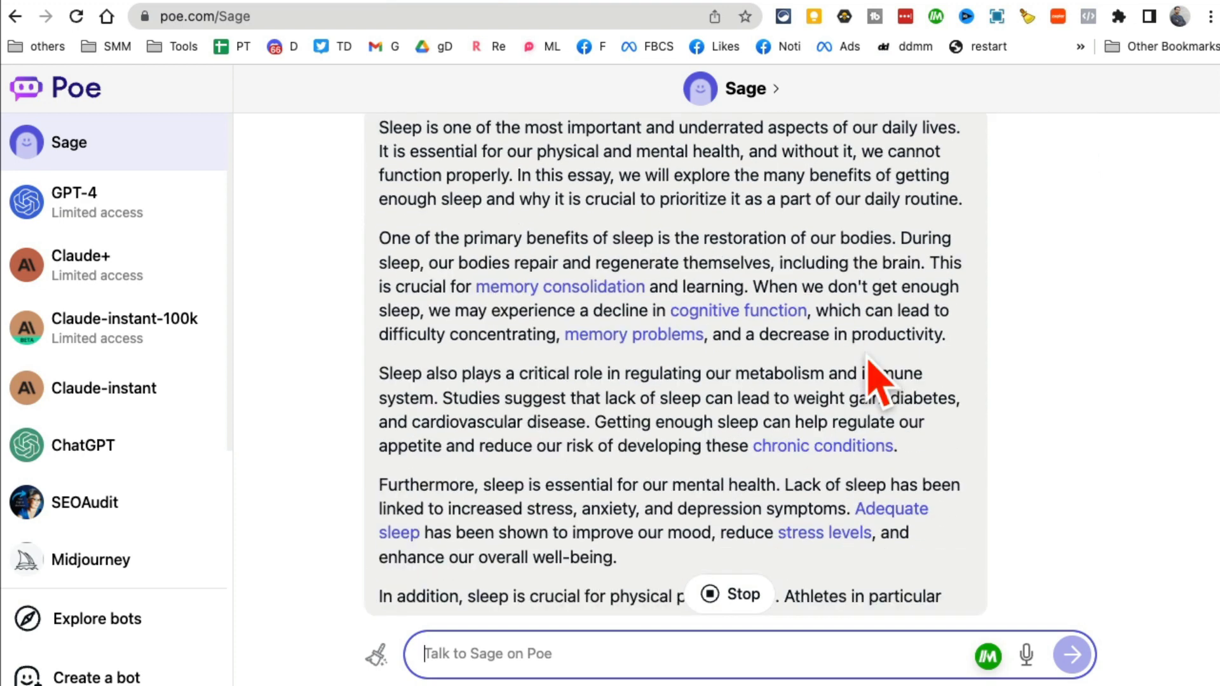
scroll(down, 3)
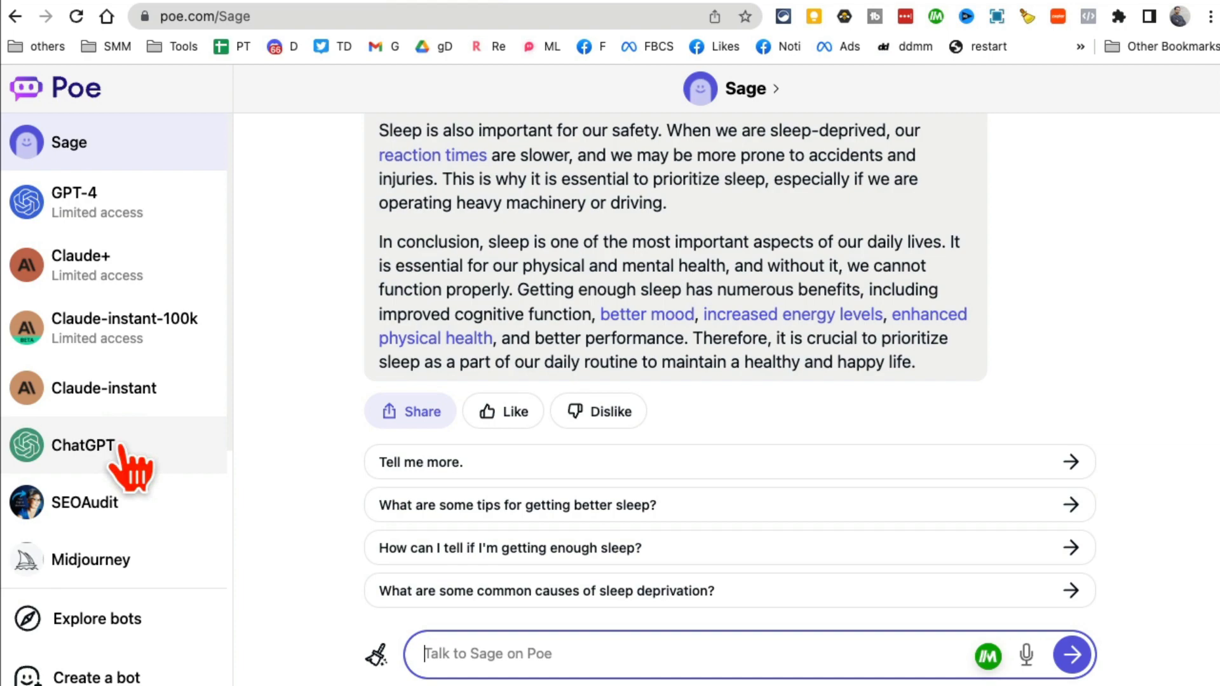
mouse_move(128, 466)
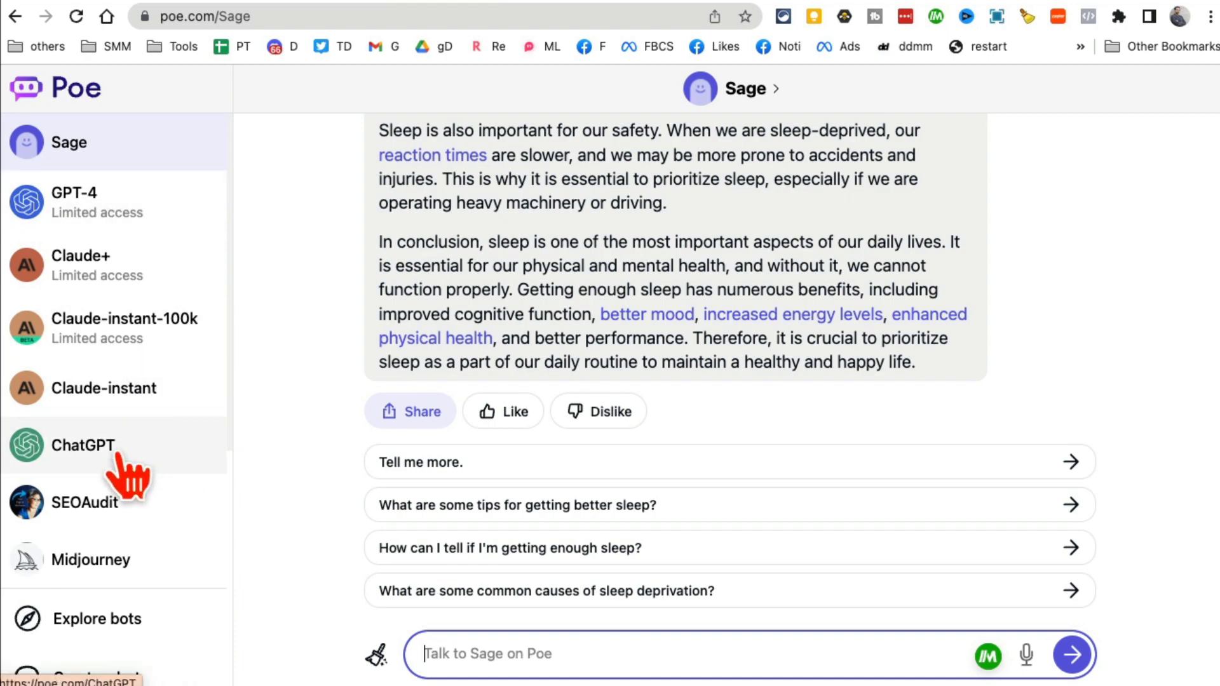
scroll(up, 3)
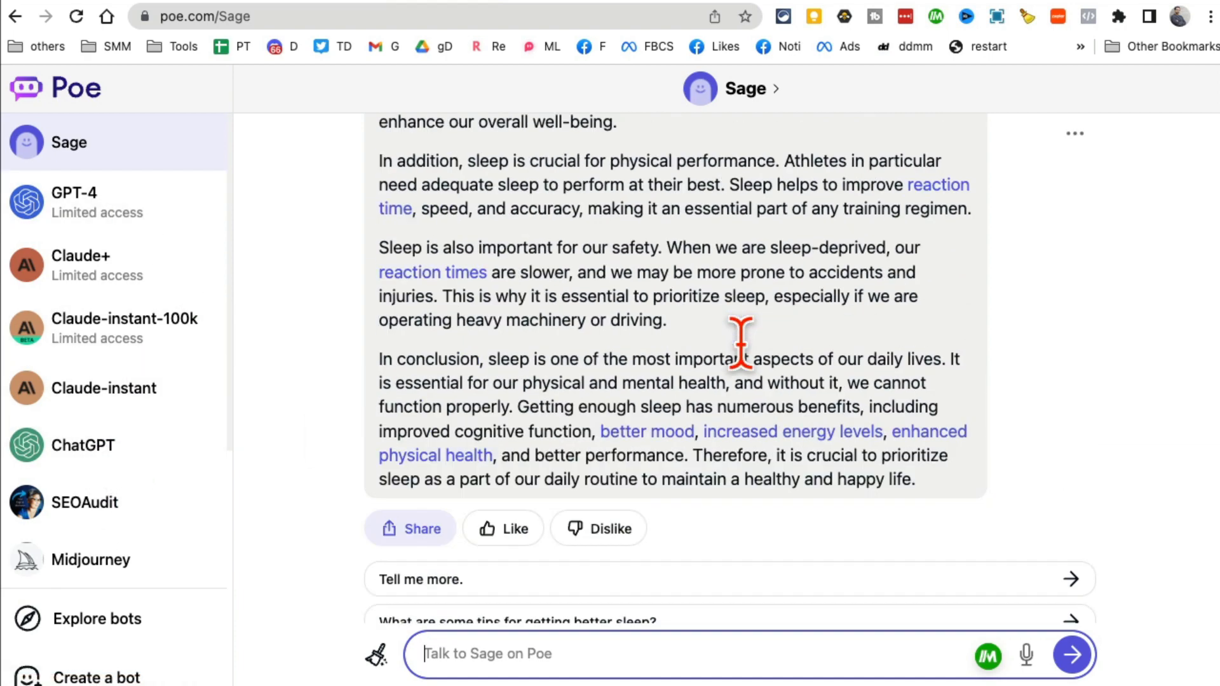
scroll(up, 3)
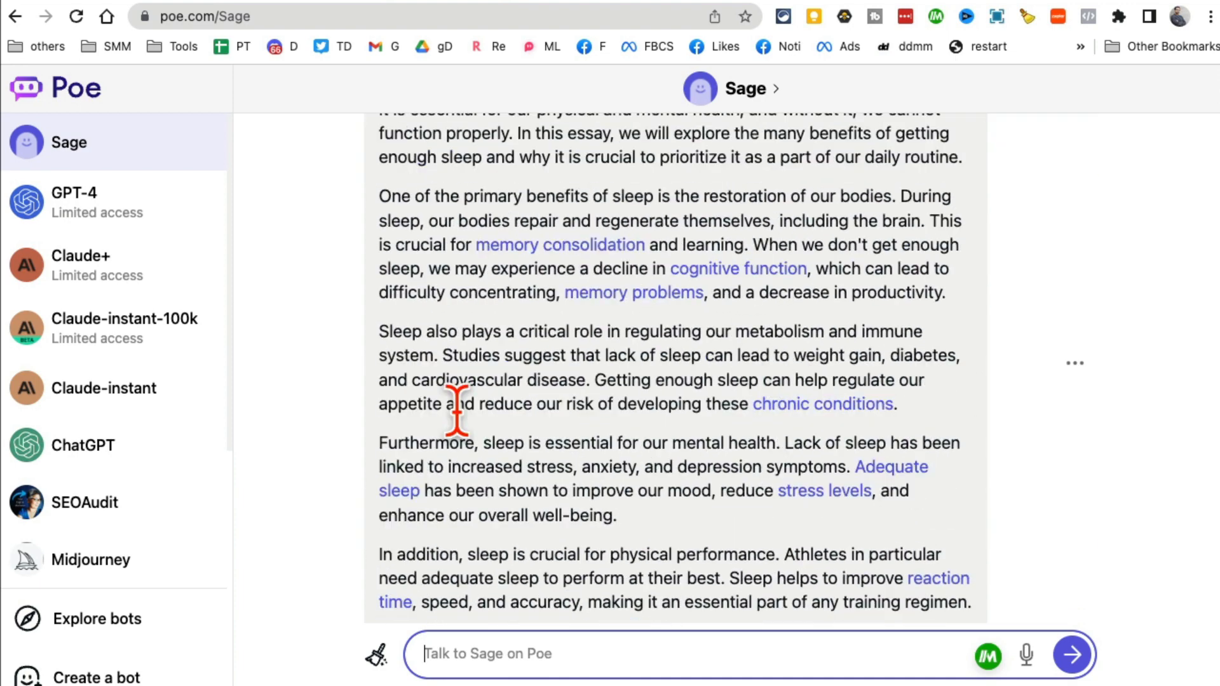
click(84, 445)
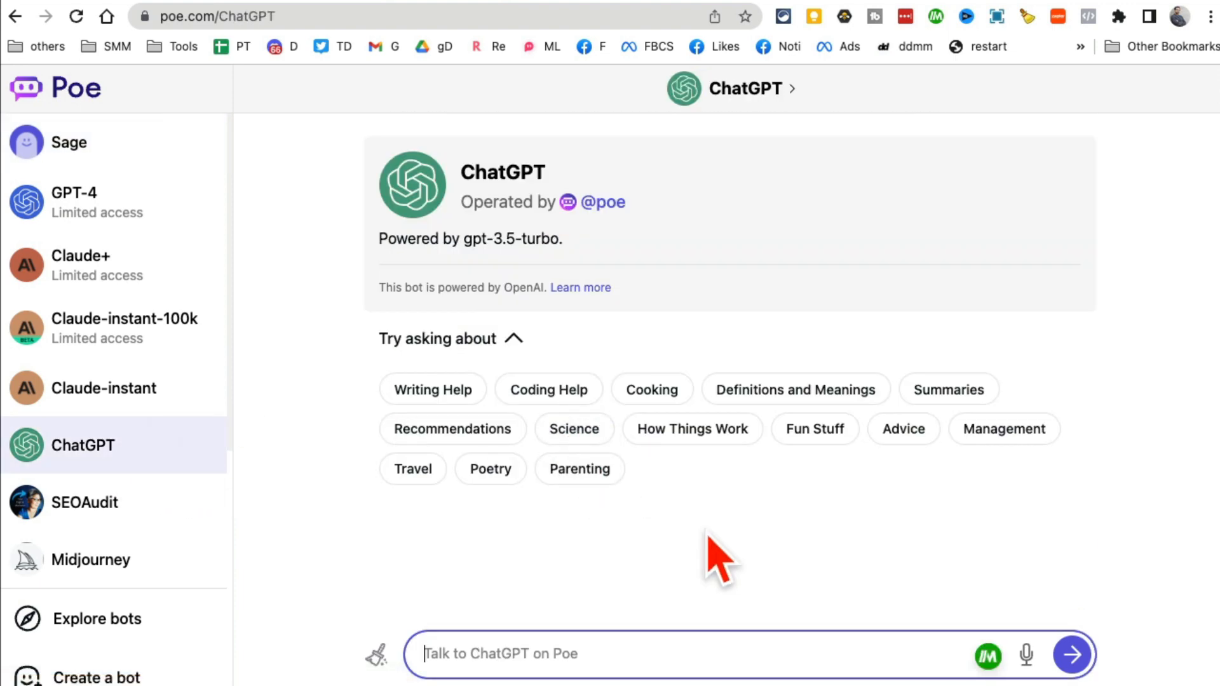
mouse_move(103, 389)
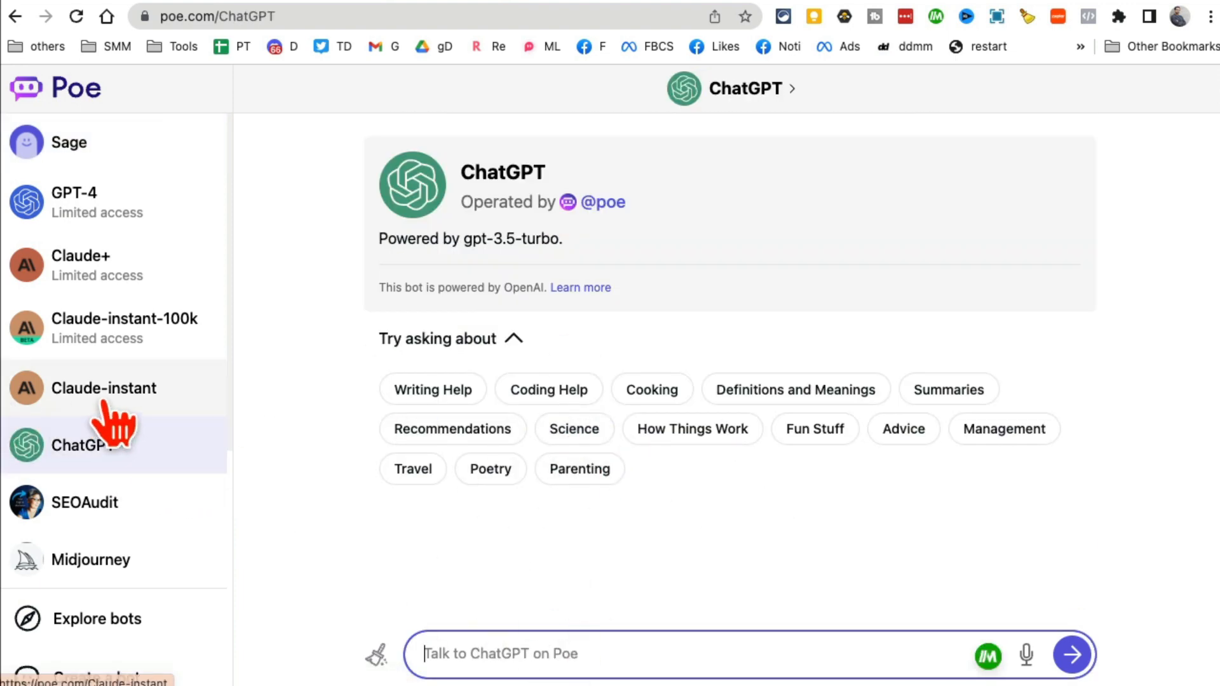
click(103, 388)
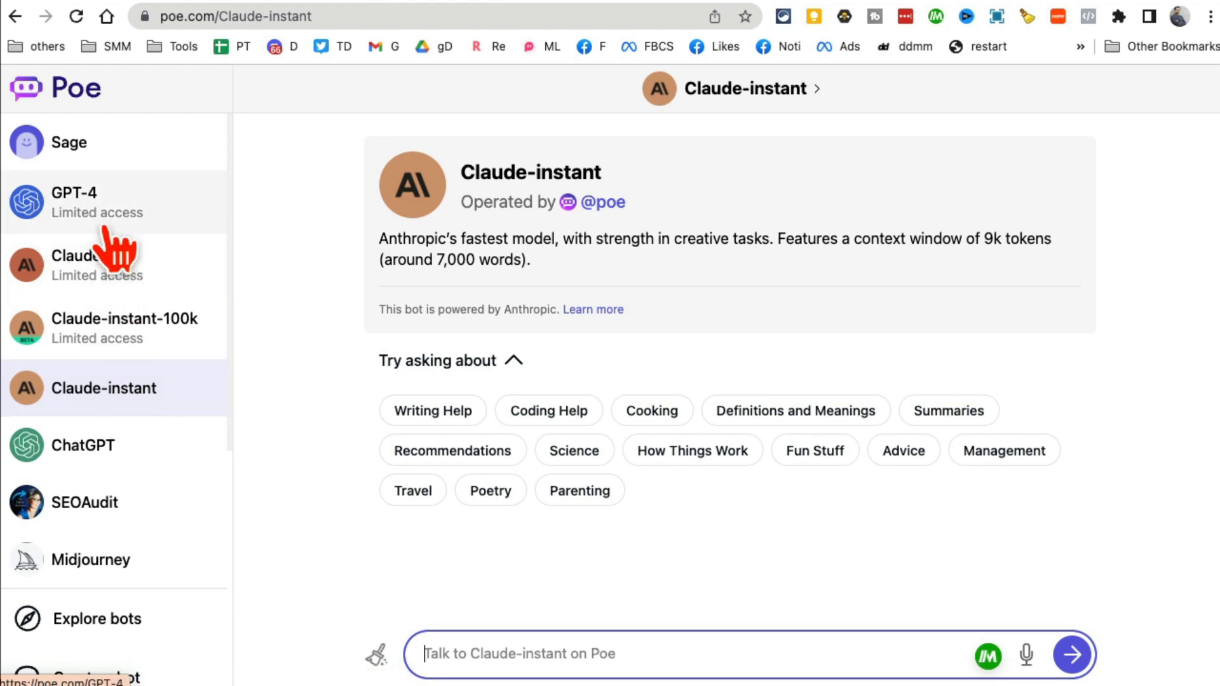
click(74, 193)
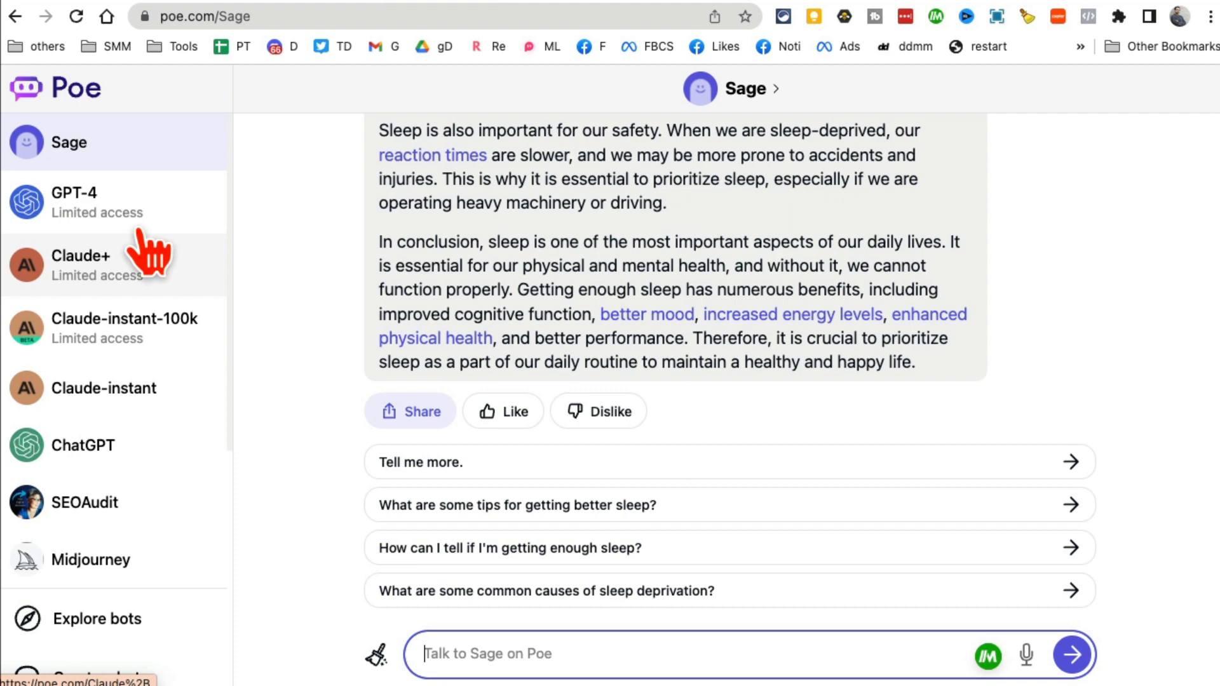
scroll(down, 3)
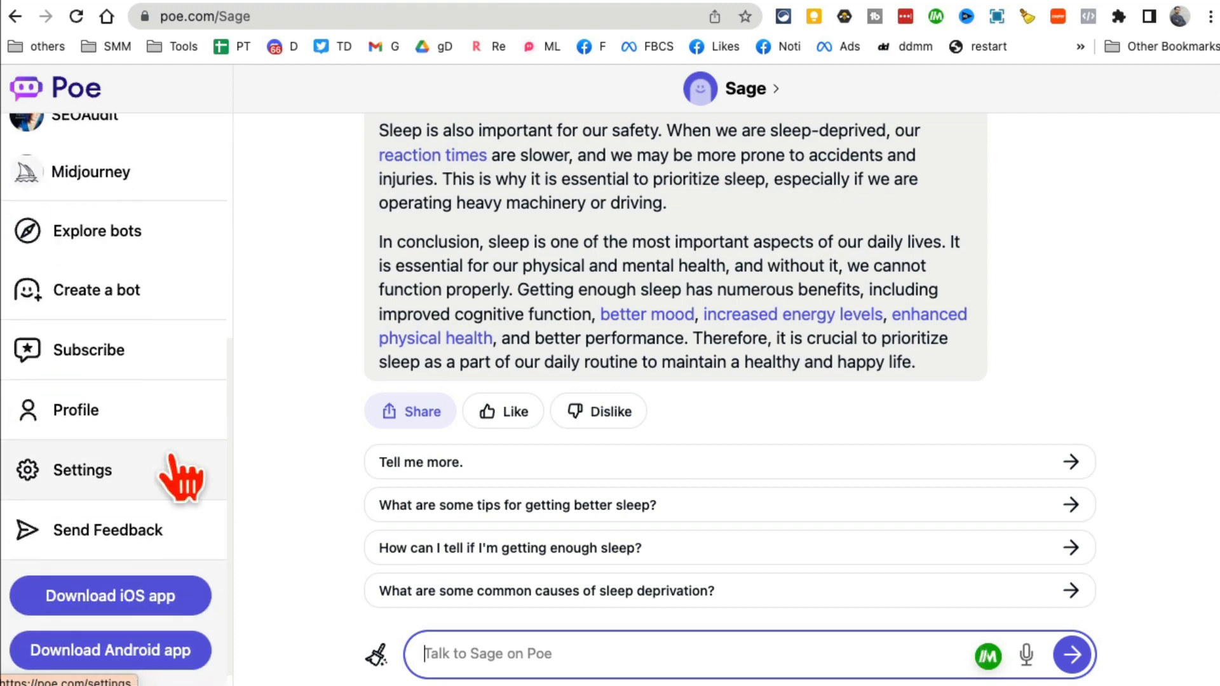
scroll(up, 3)
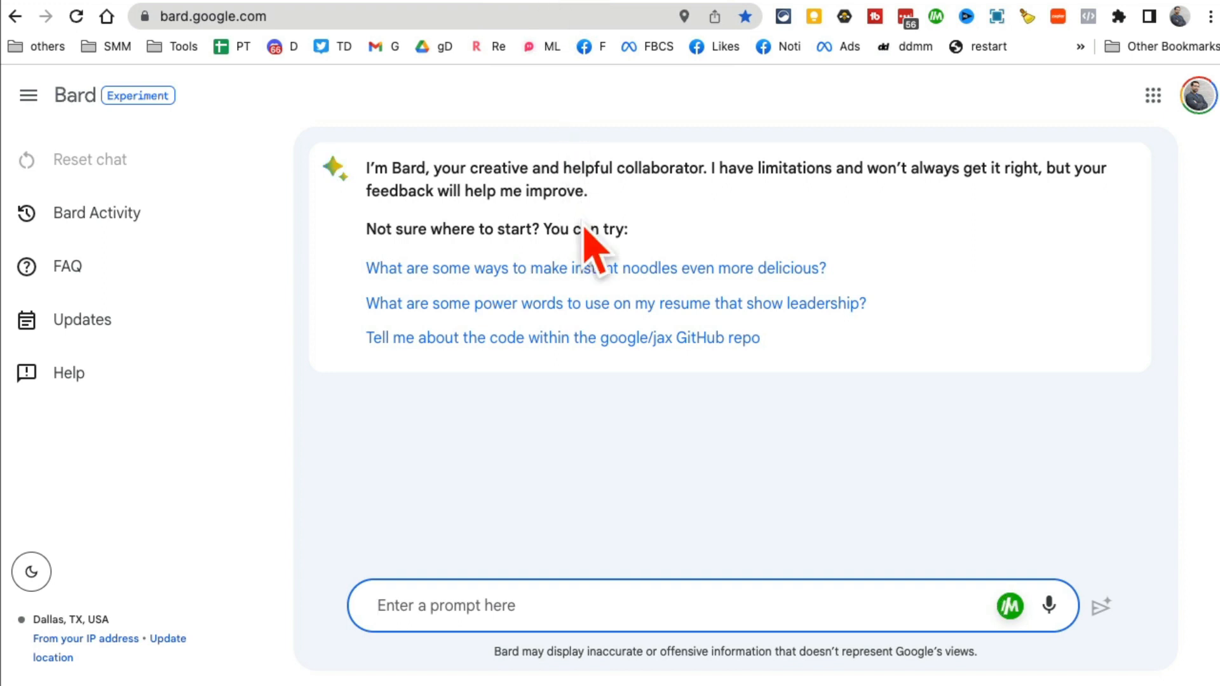
mouse_move(478, 152)
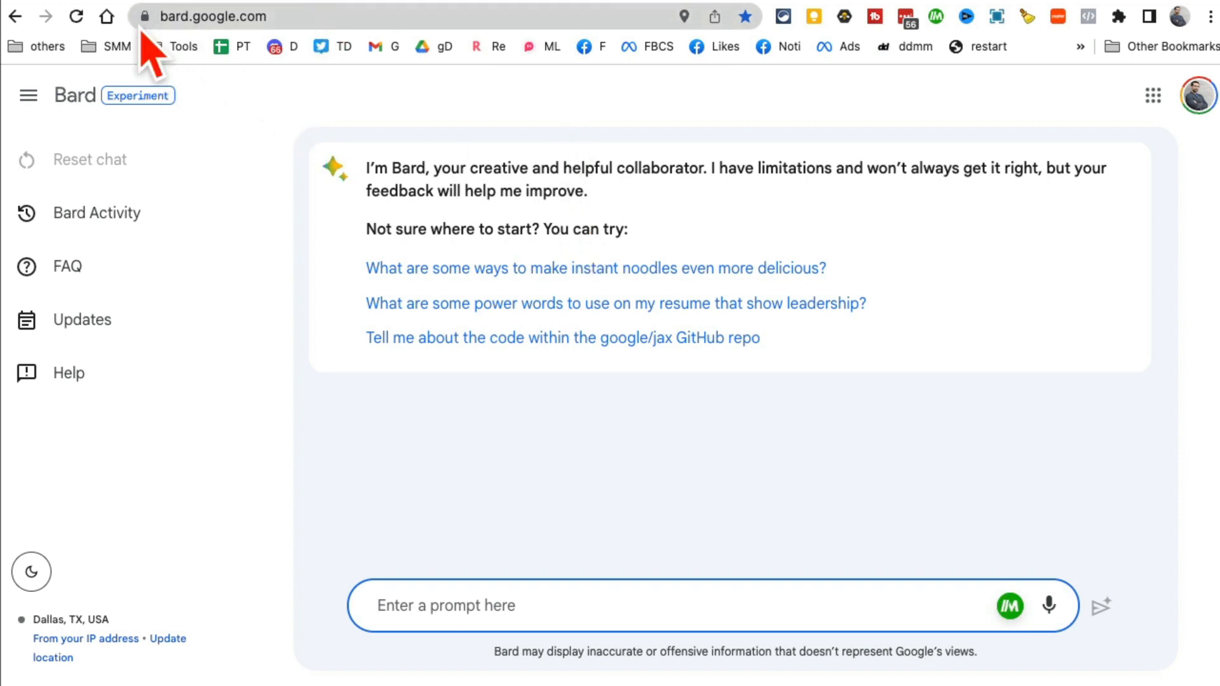
mouse_move(351, 308)
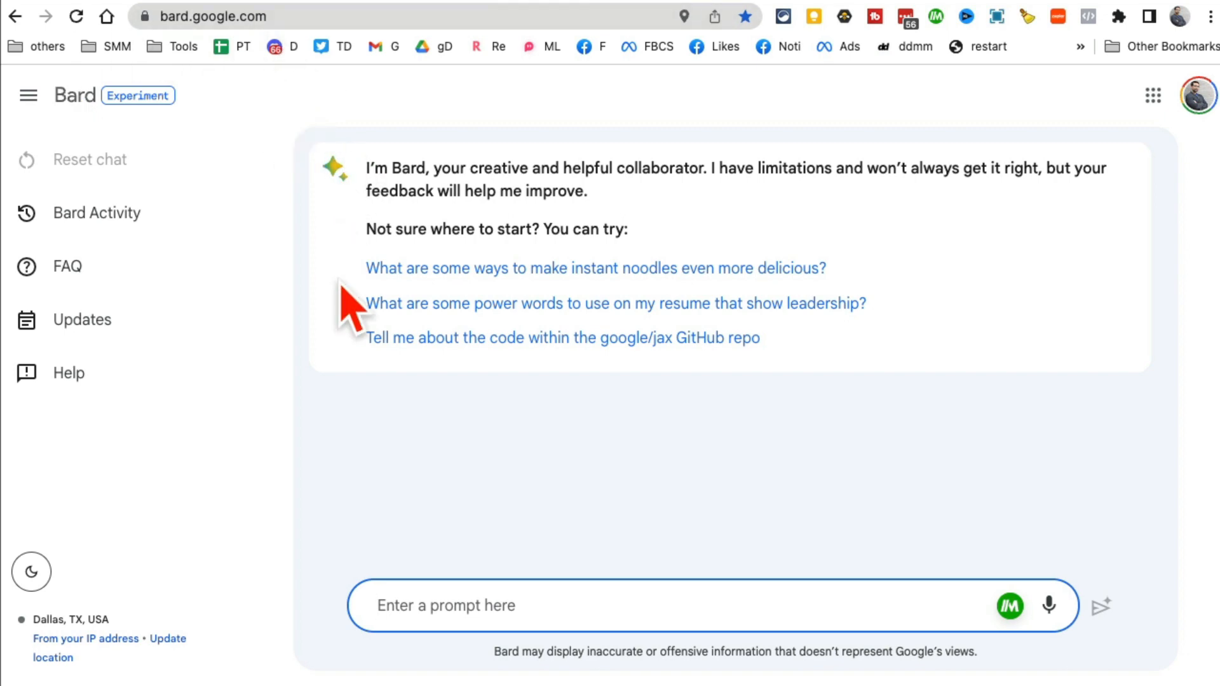
Step: Toggle Bard's dark theme on and back off to light
click(31, 572)
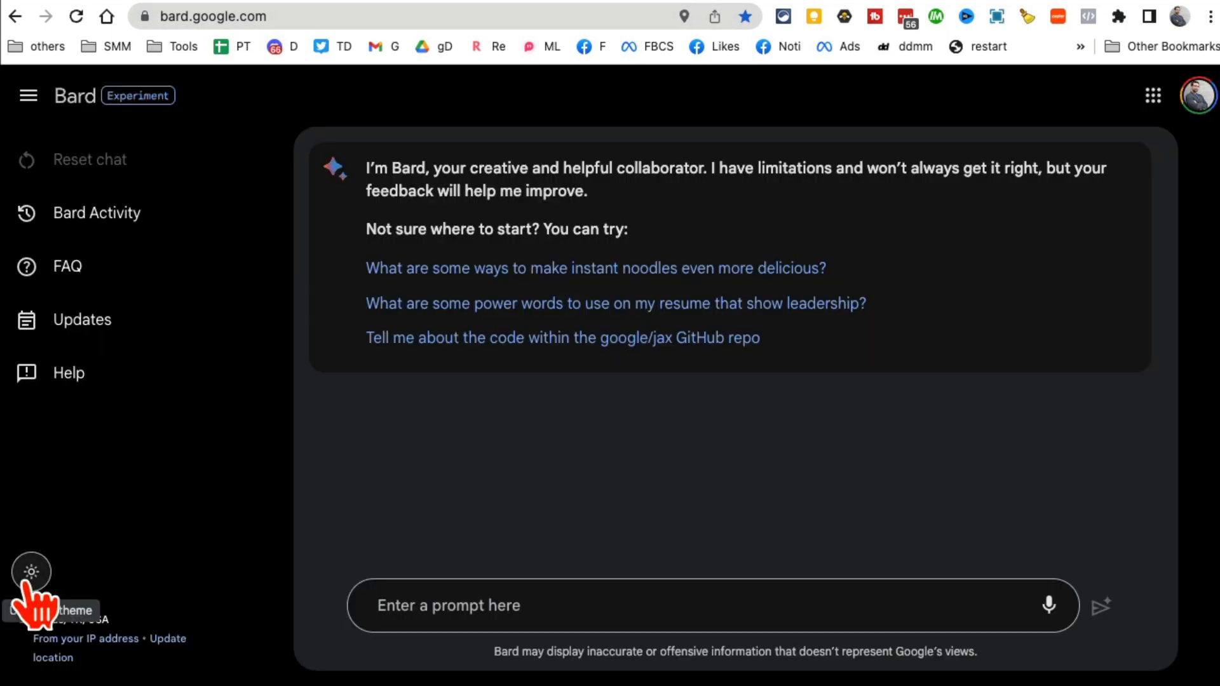
click(30, 572)
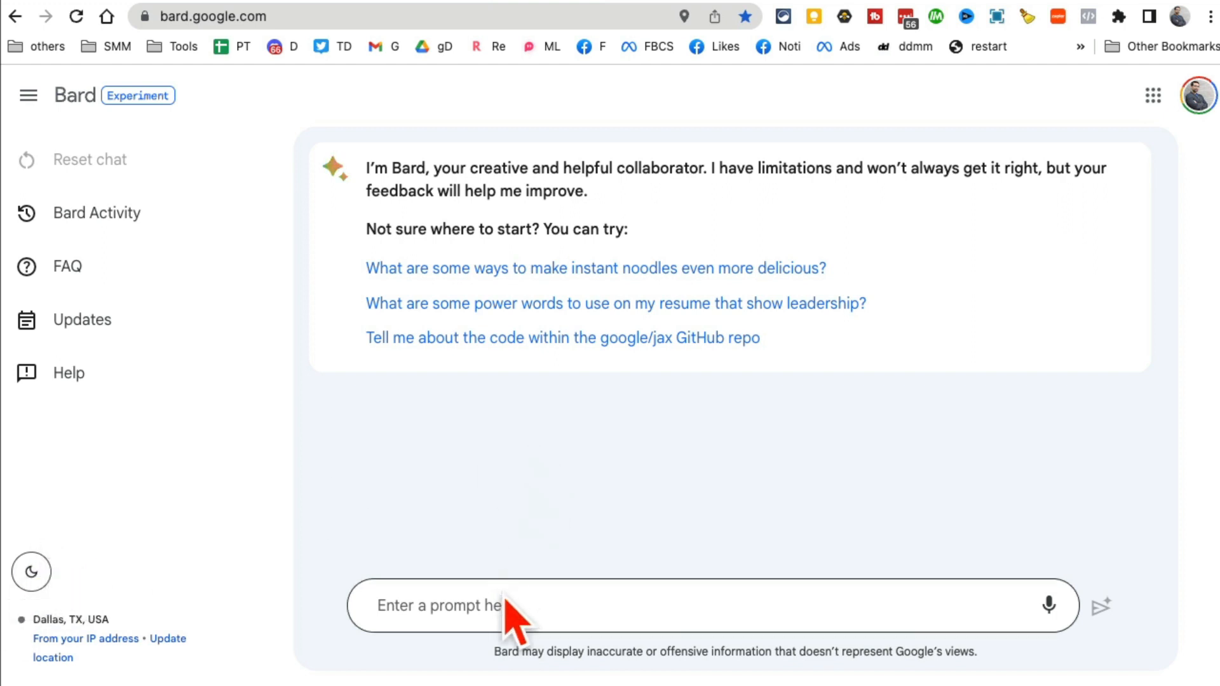
Step: Start the prompt "write me a 300 word blog on the benefits of"
click(545, 607)
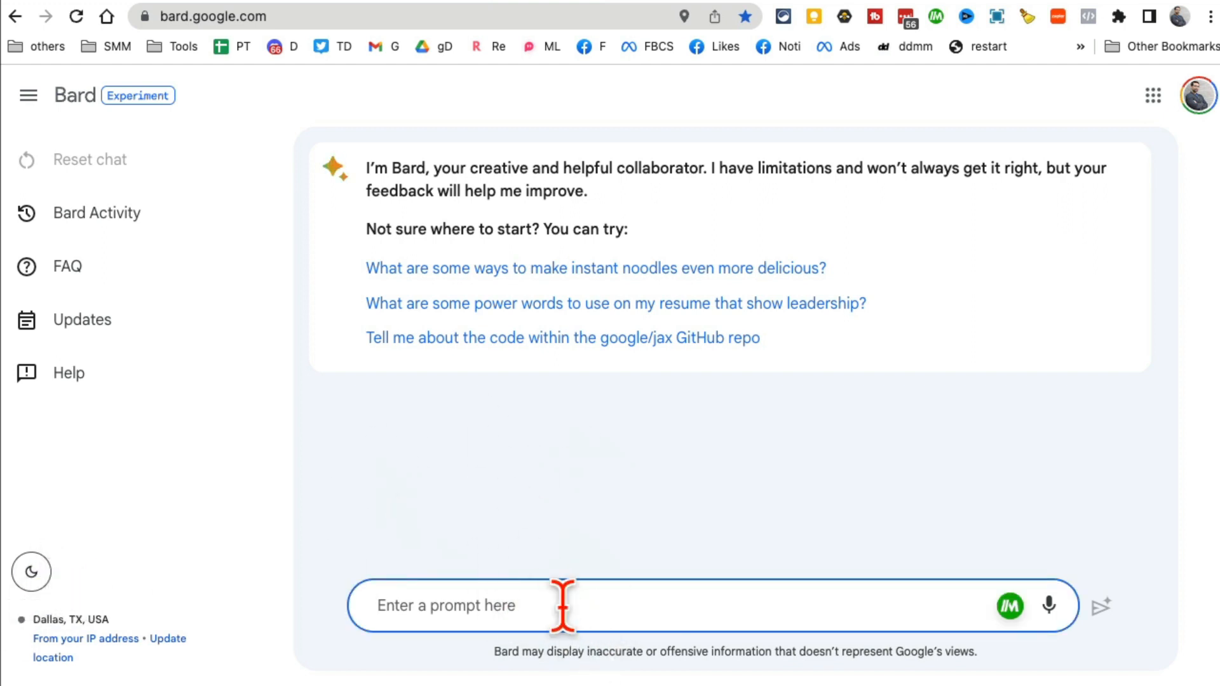
text(write)
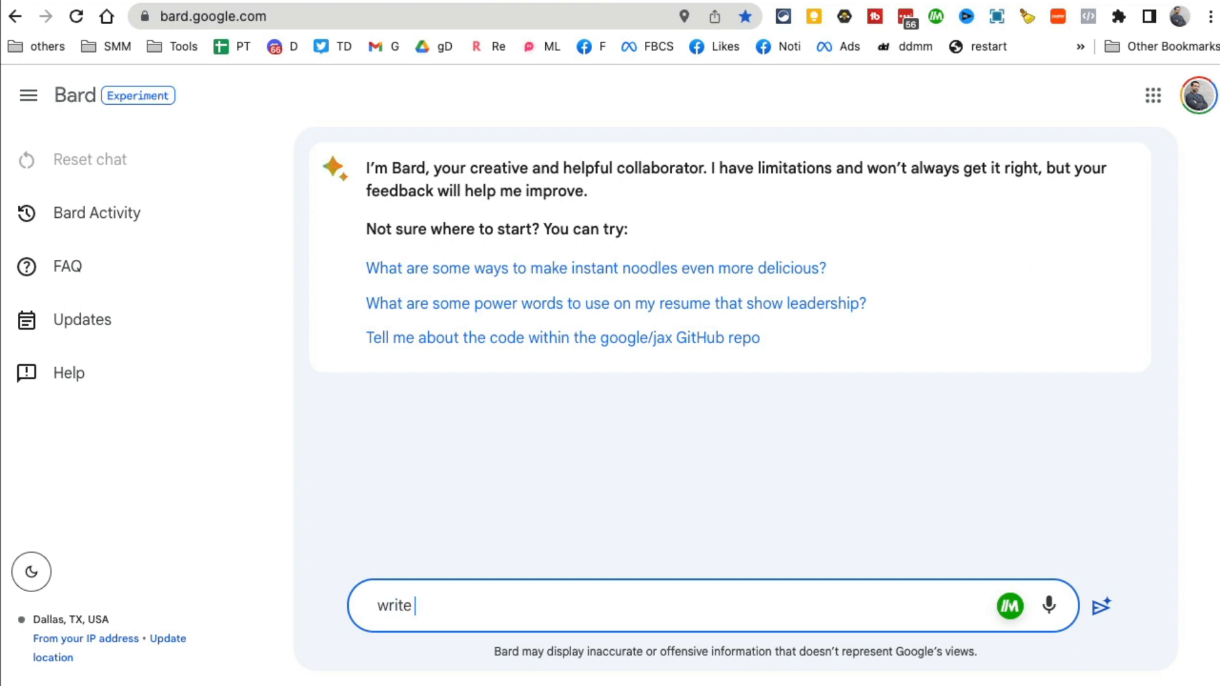
text(me a 300)
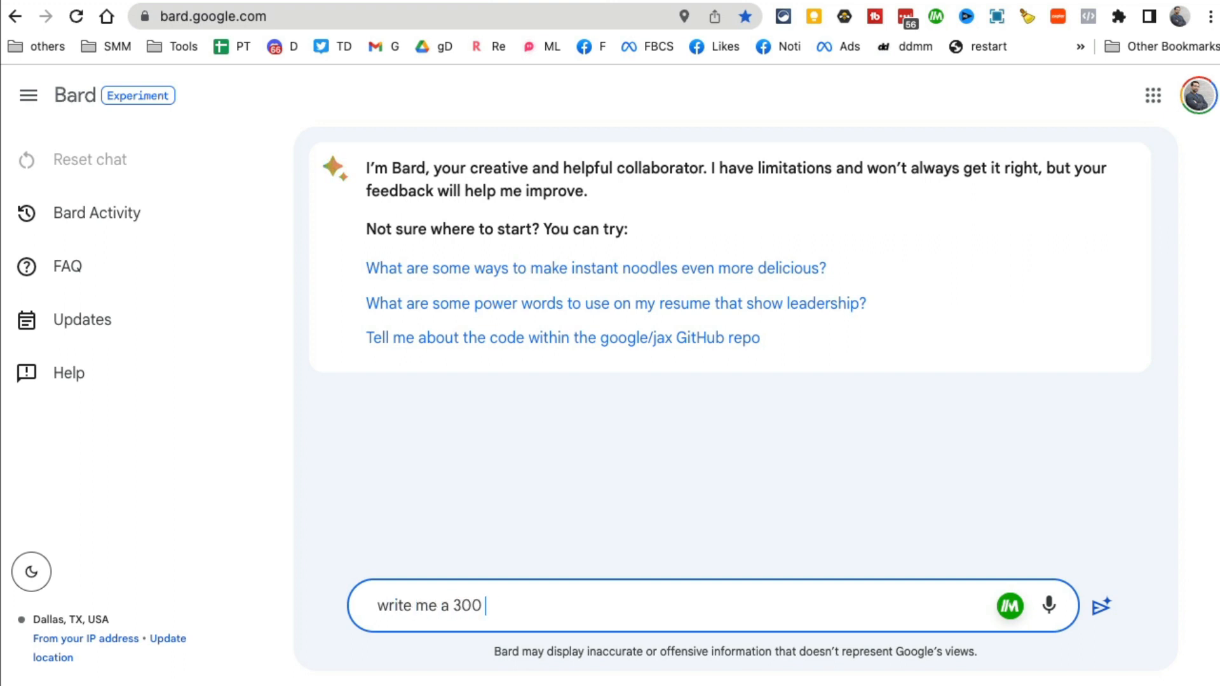
text(word blog on)
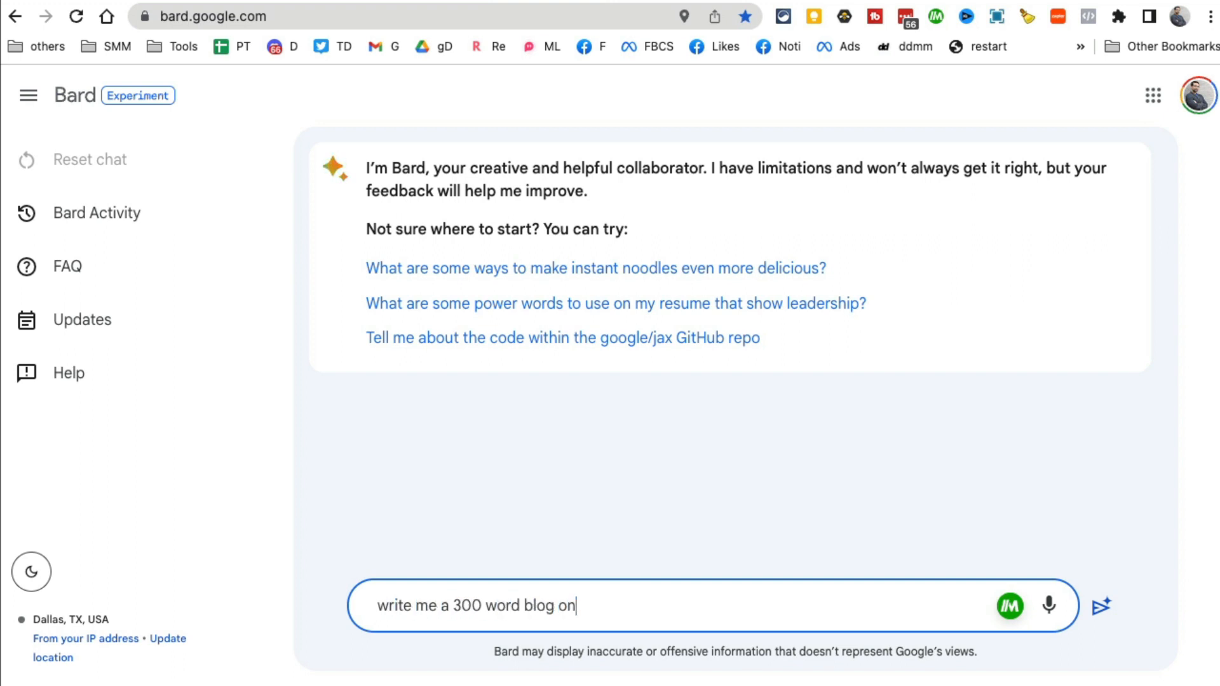
text(the benefits of)
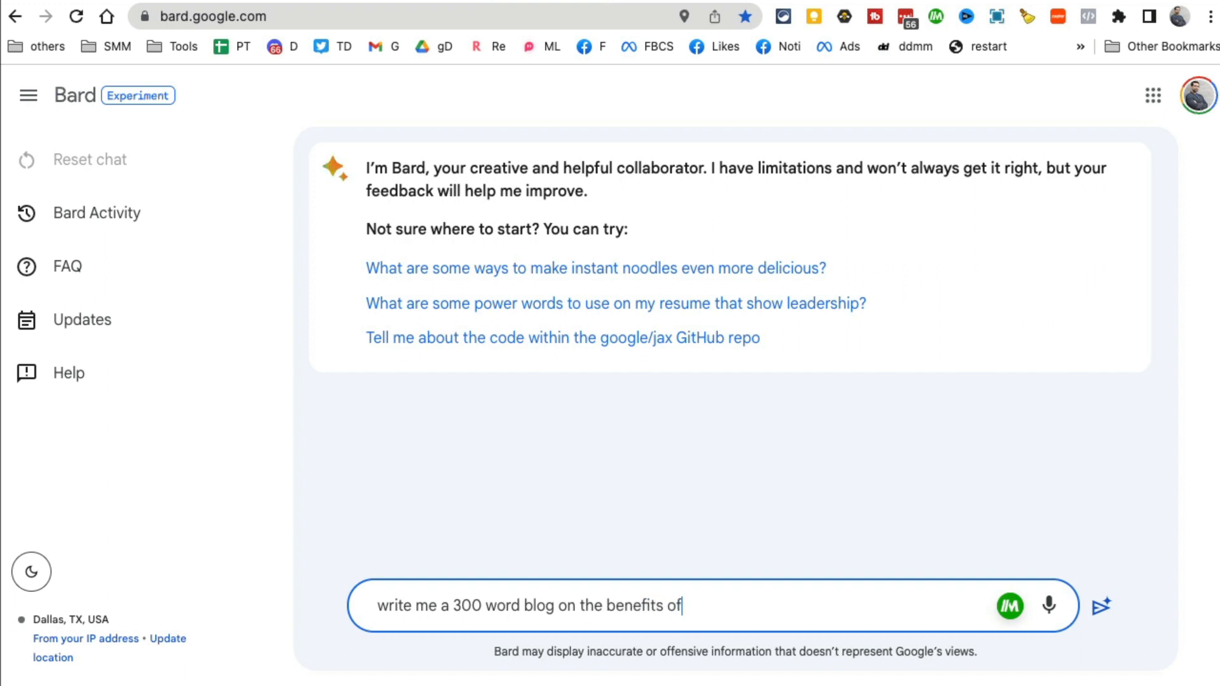
Step: Submit the sleep blog request and read Bard's "The Benefits of Sleep" post through the extra tips
click(1101, 605)
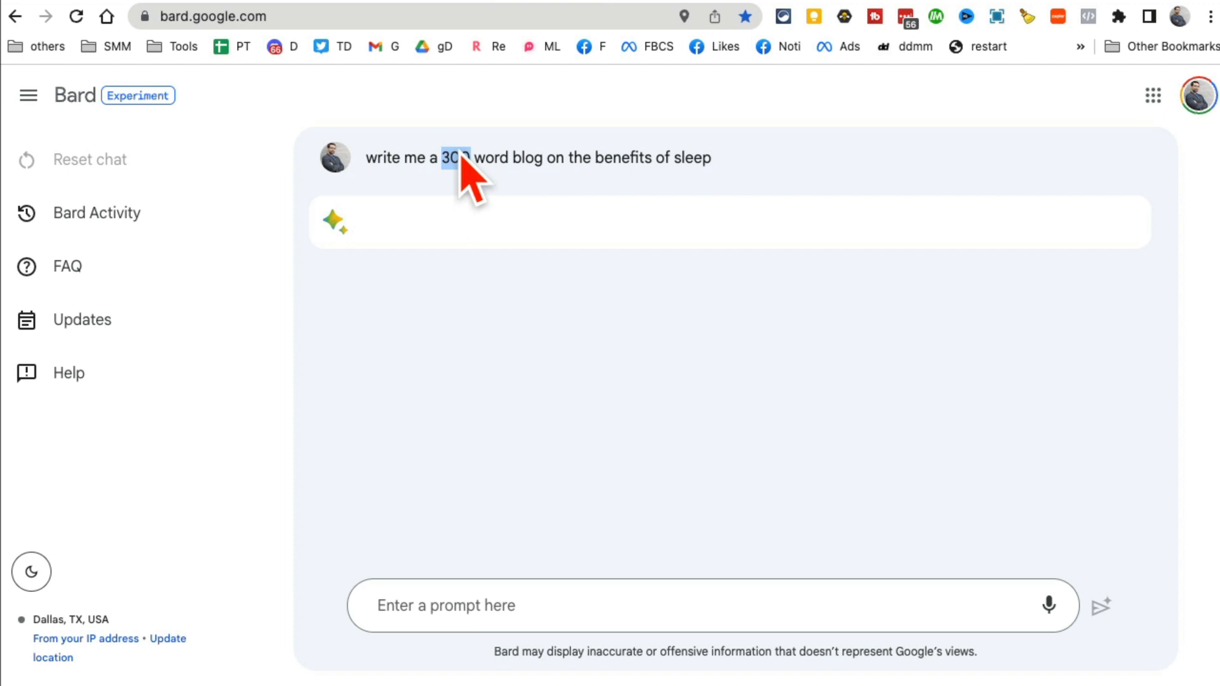
triple_click(536, 157)
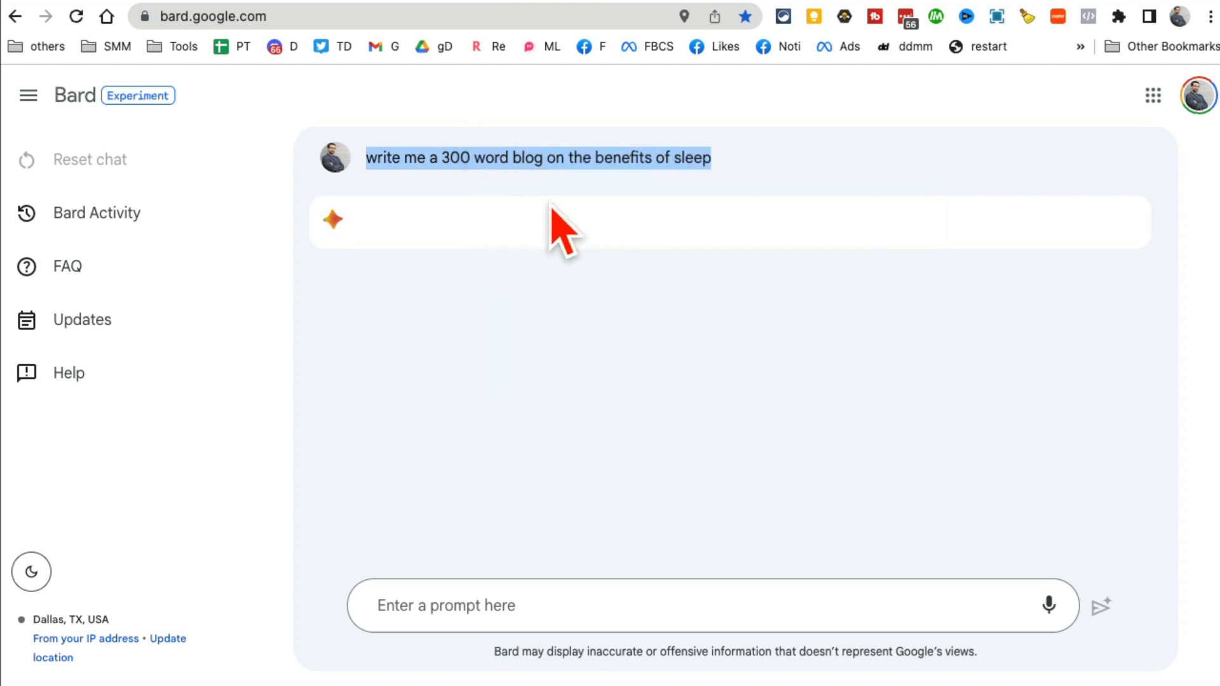
mouse_move(653, 370)
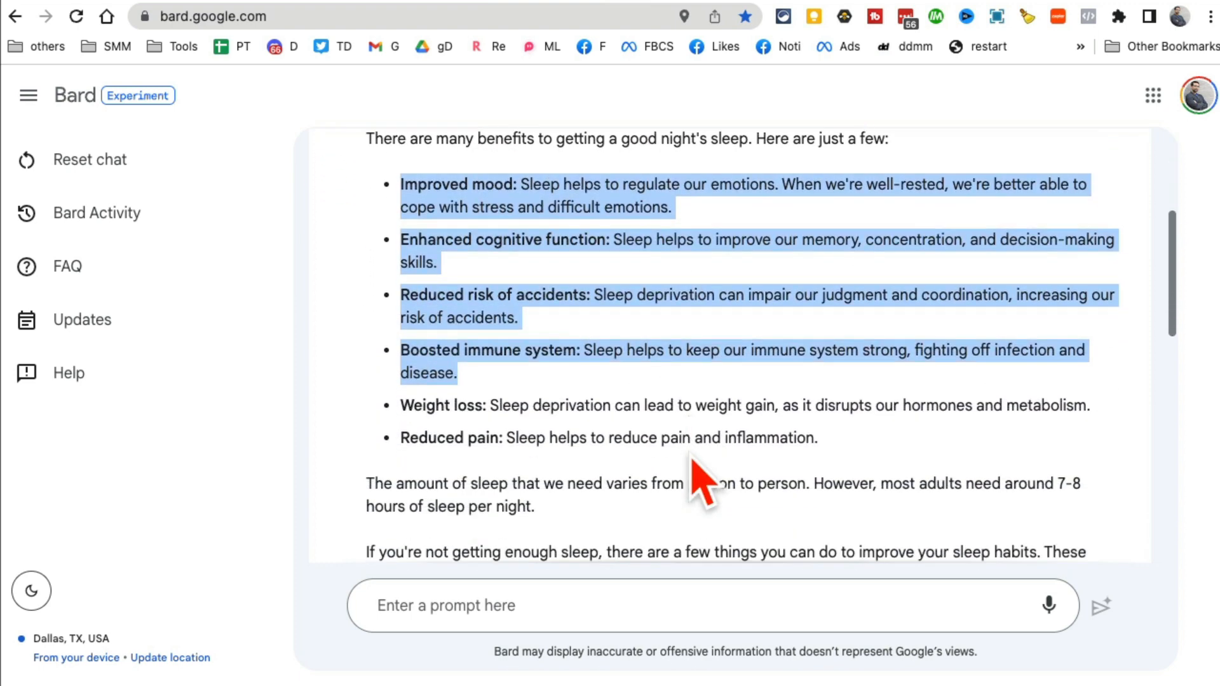
scroll(down, 3)
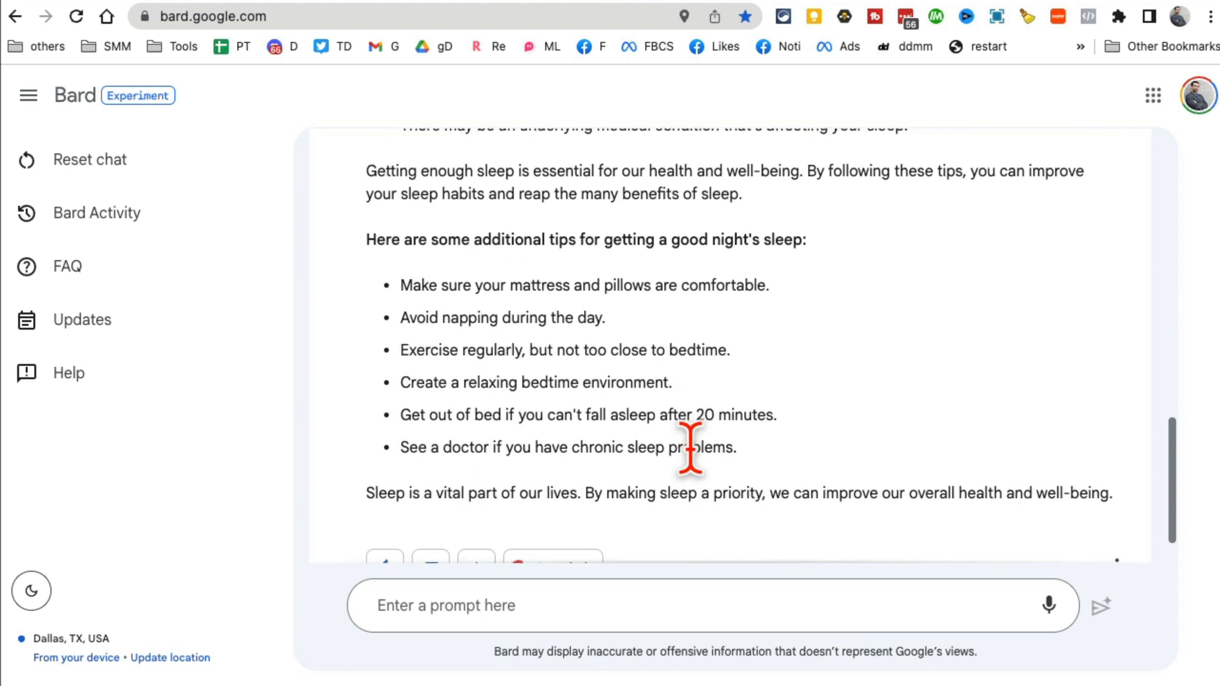
scroll(down, 3)
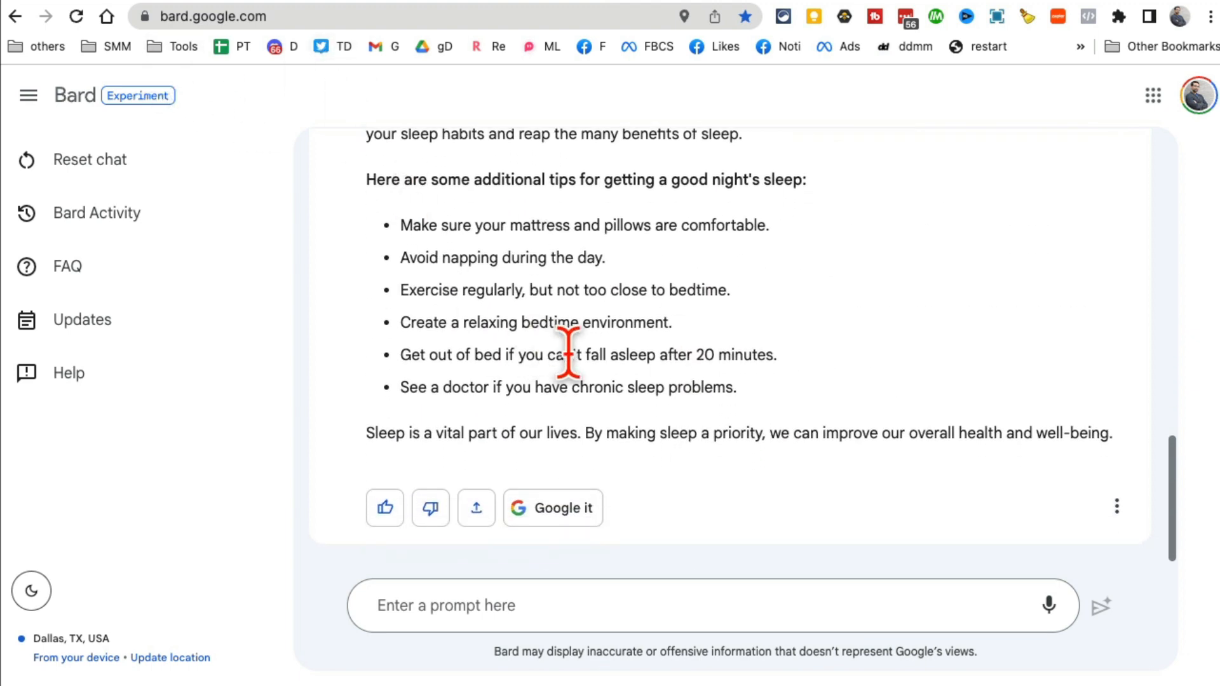
scroll(up, 3)
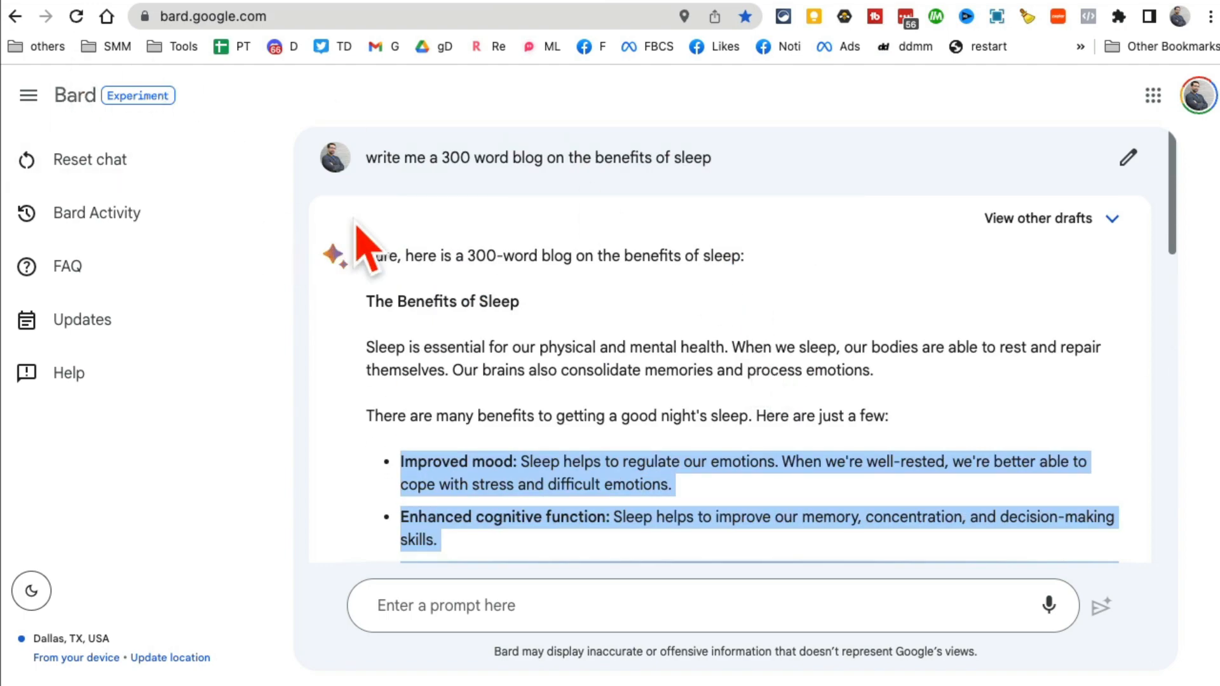
scroll(down, 3)
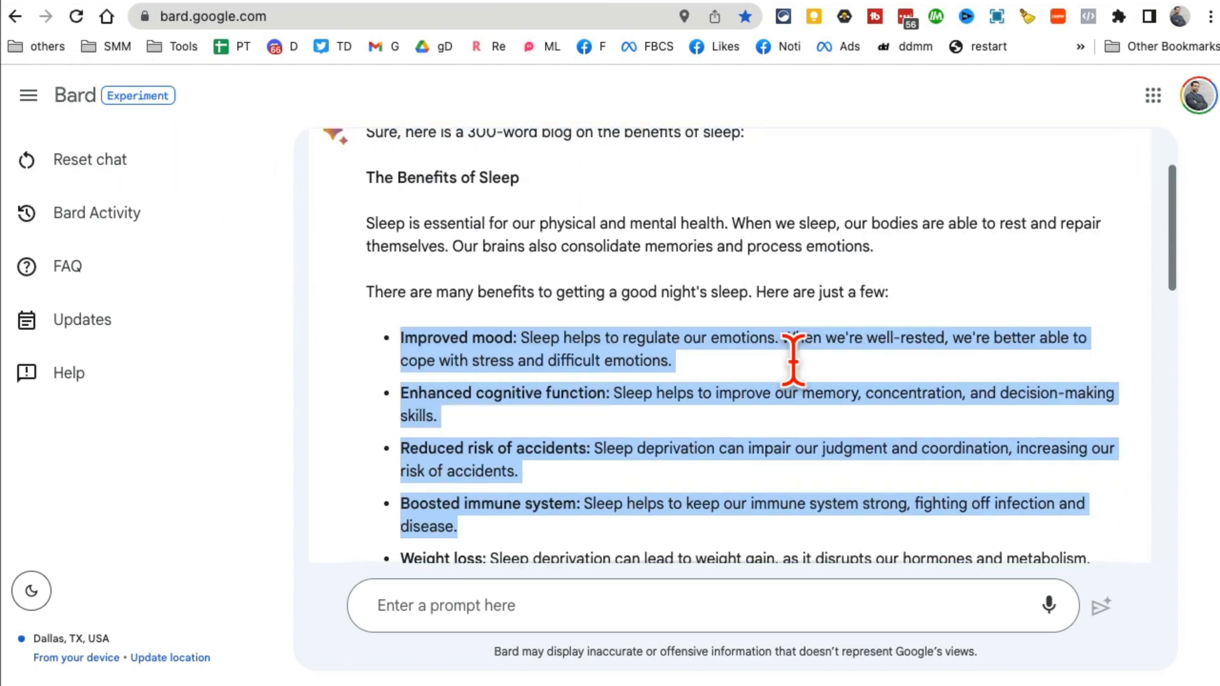
scroll(down, 3)
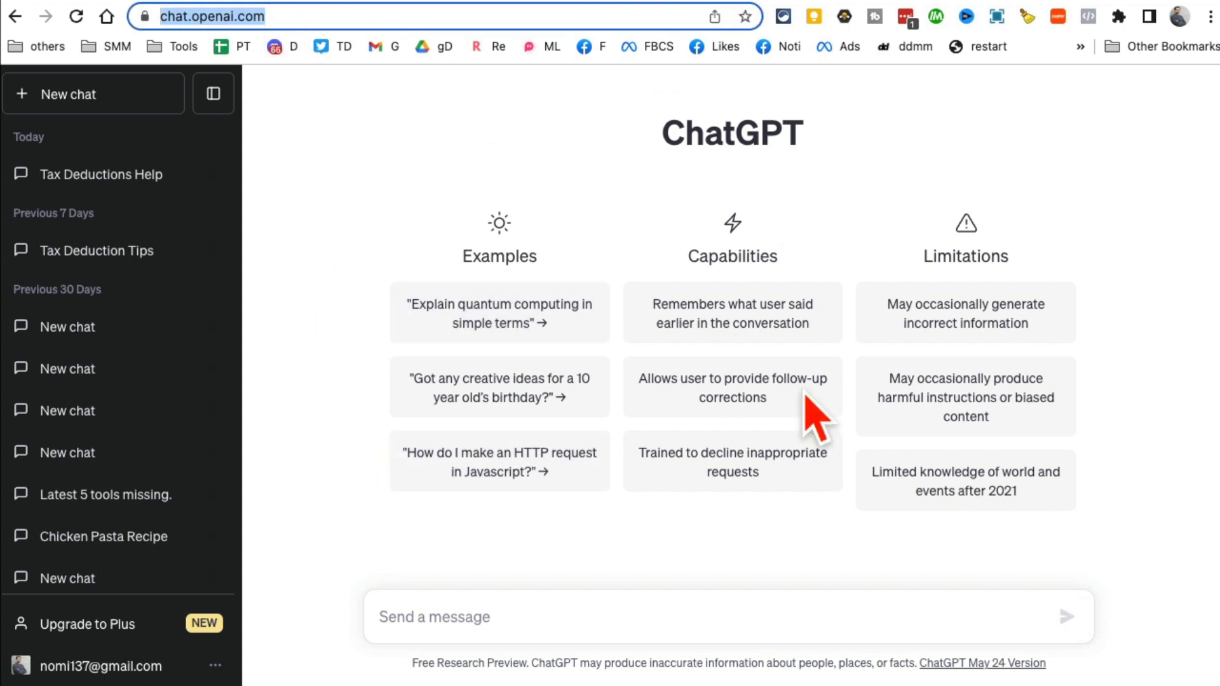
mouse_move(429, 564)
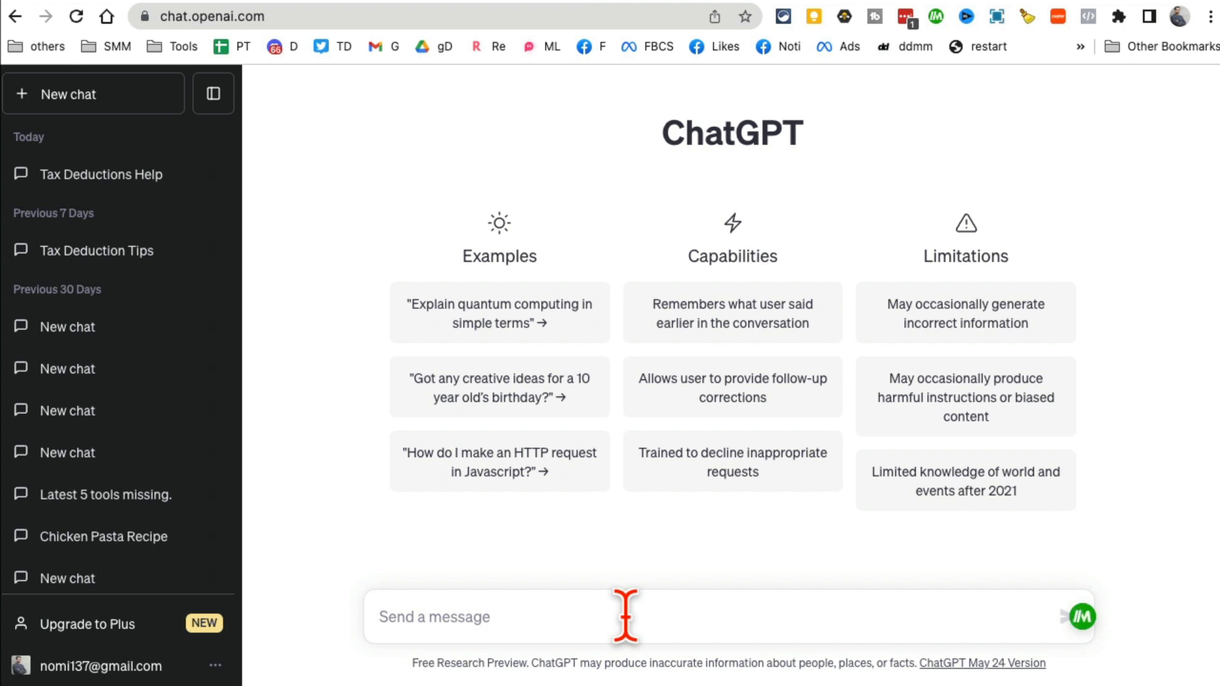
Step: Send the 300-word benefits-of-sleep blog request to ChatGPT
key(Return)
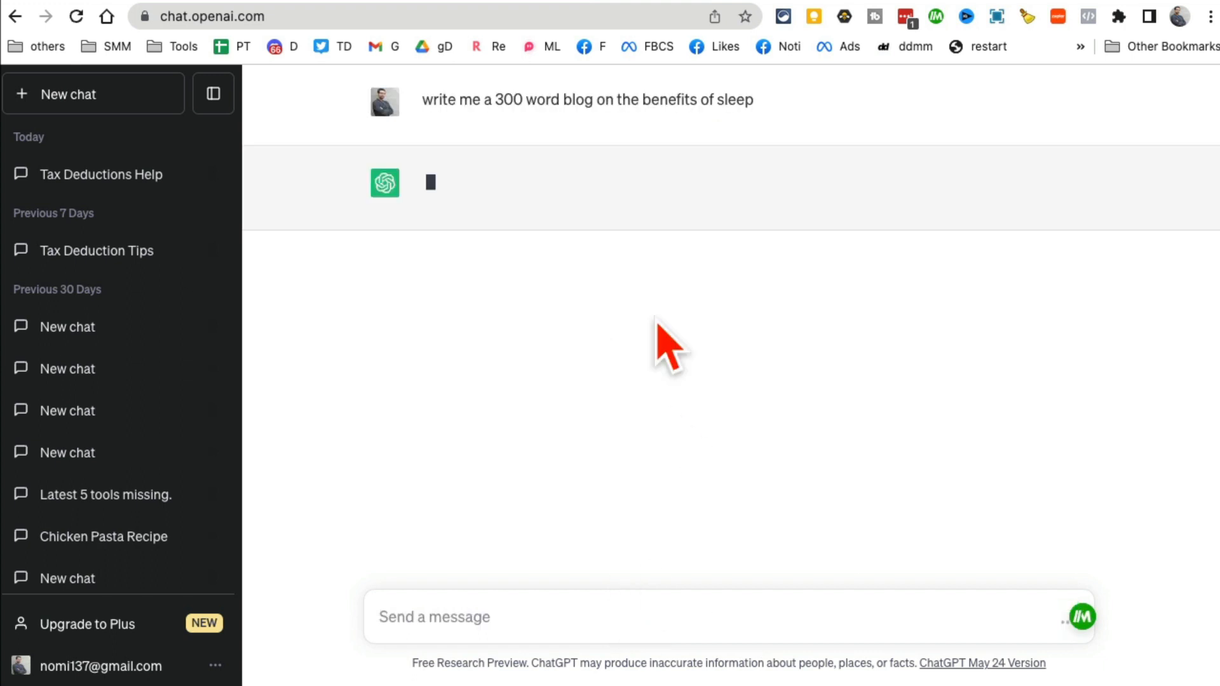
mouse_move(658, 147)
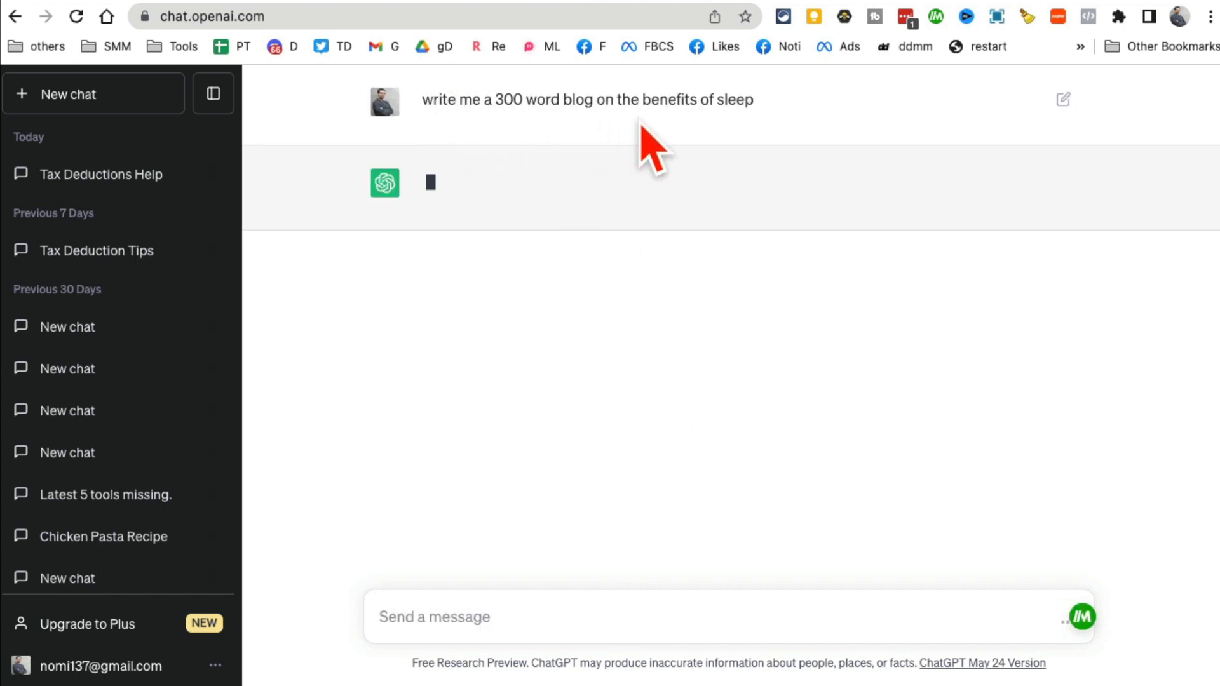
mouse_move(806, 311)
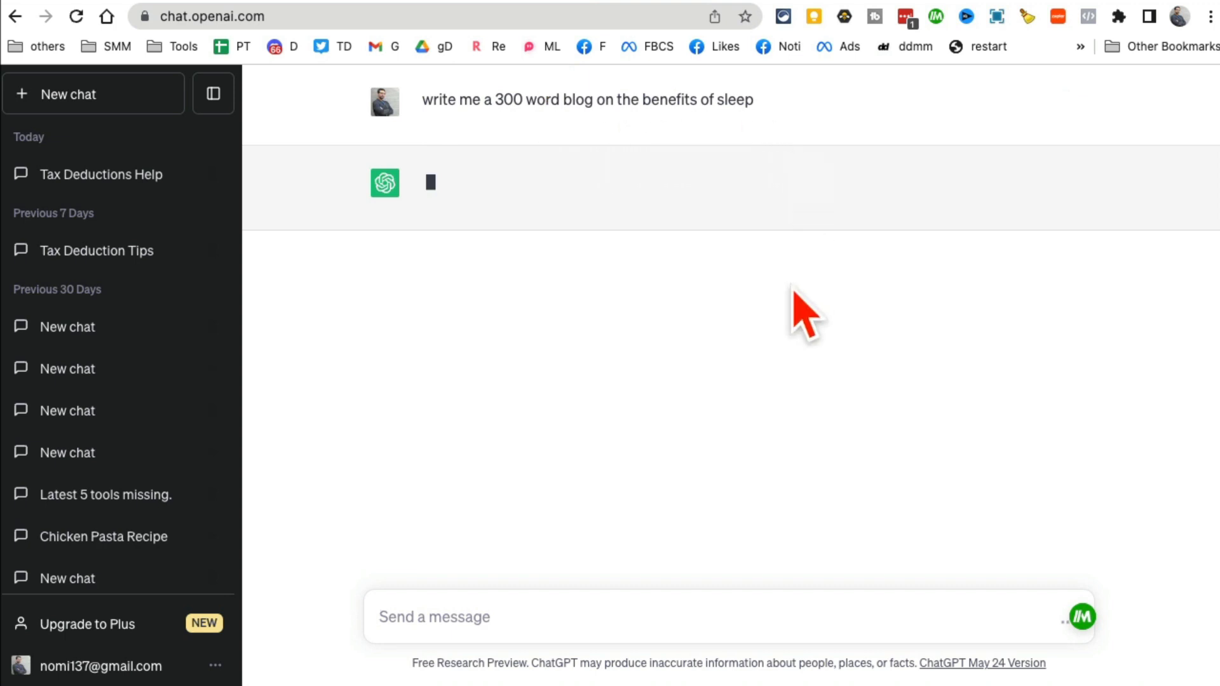
mouse_move(802, 311)
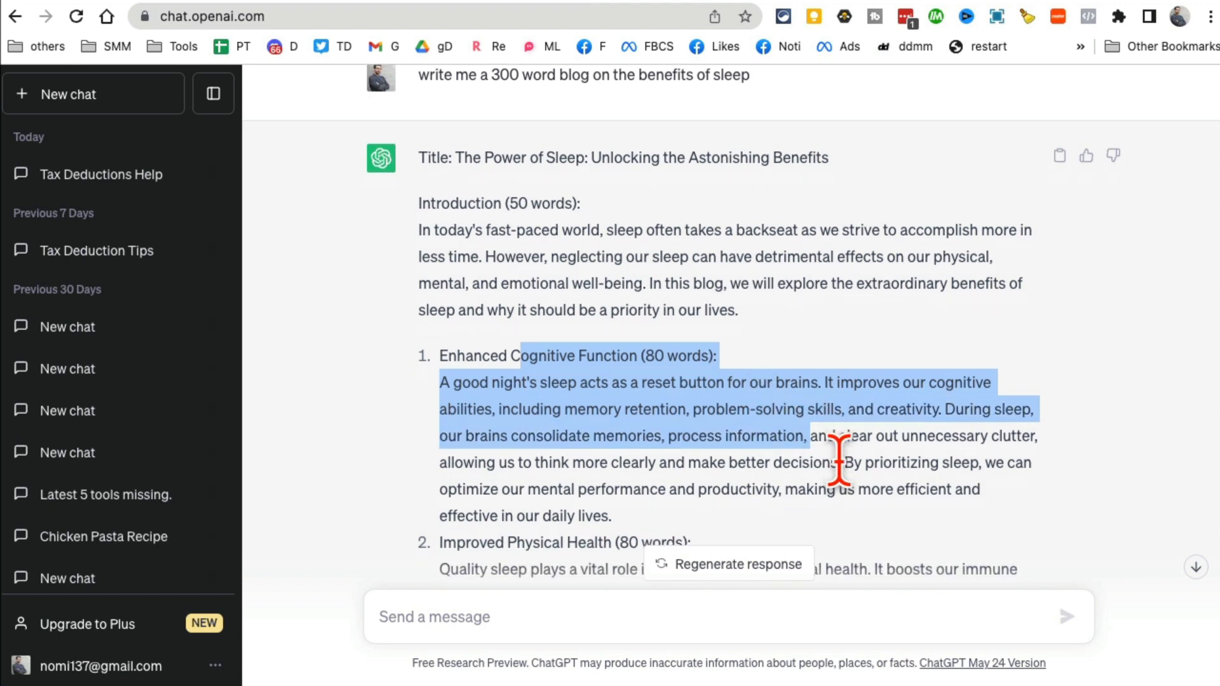
Step: Read ChatGPT's "The Power of Sleep" blog from introduction down to conclusion and back
scroll(down, 3)
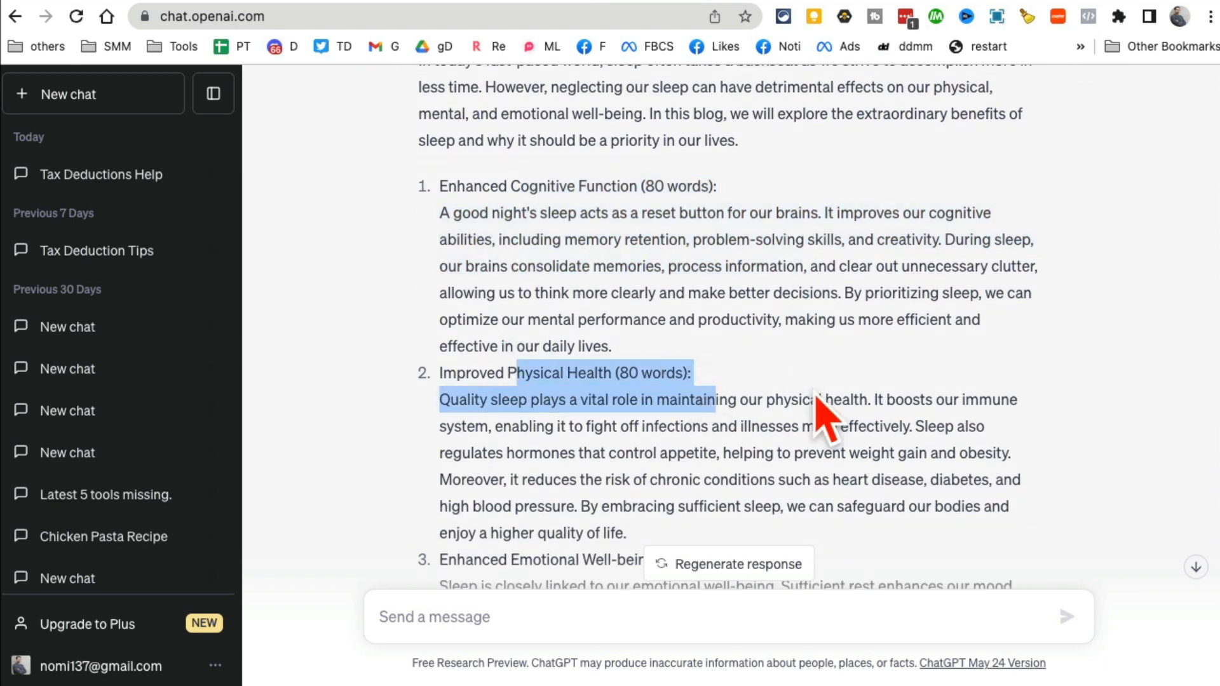
scroll(down, 3)
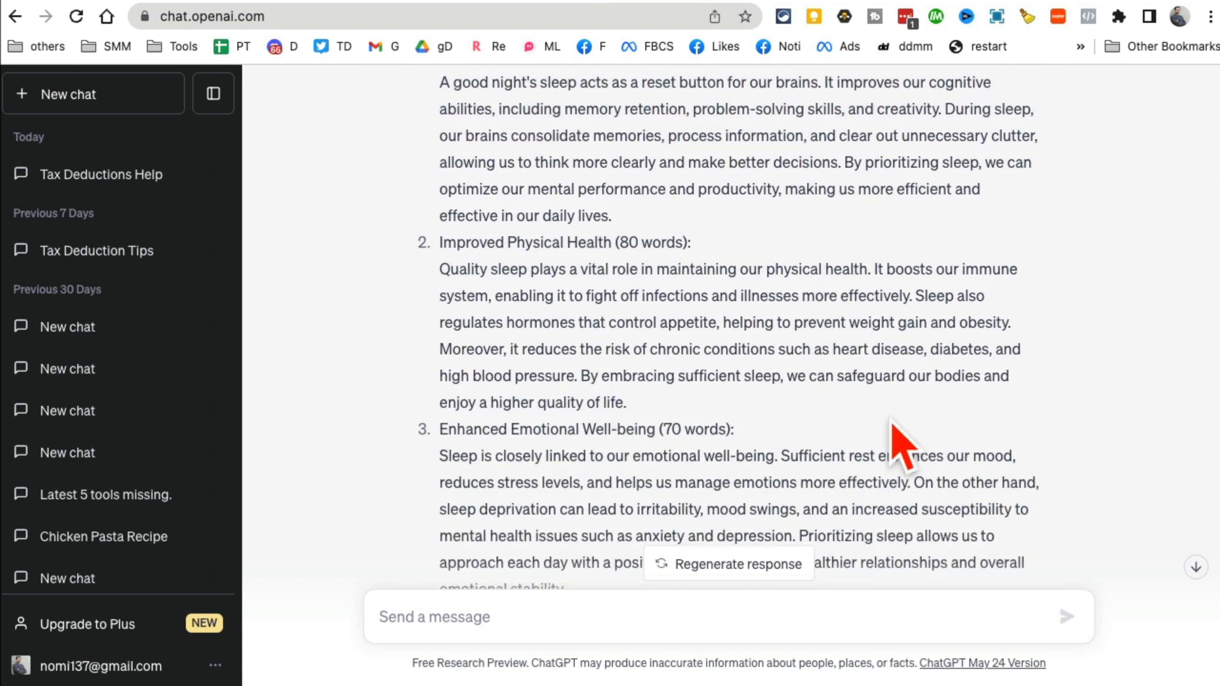
scroll(up, 3)
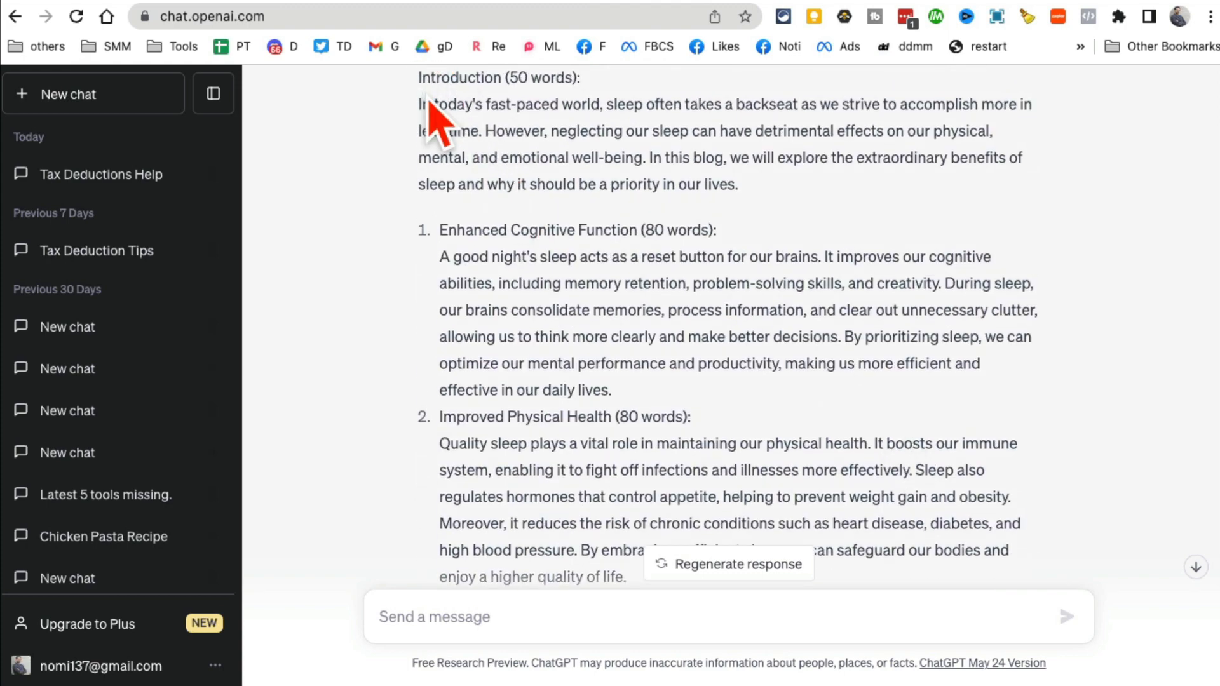
scroll(down, 3)
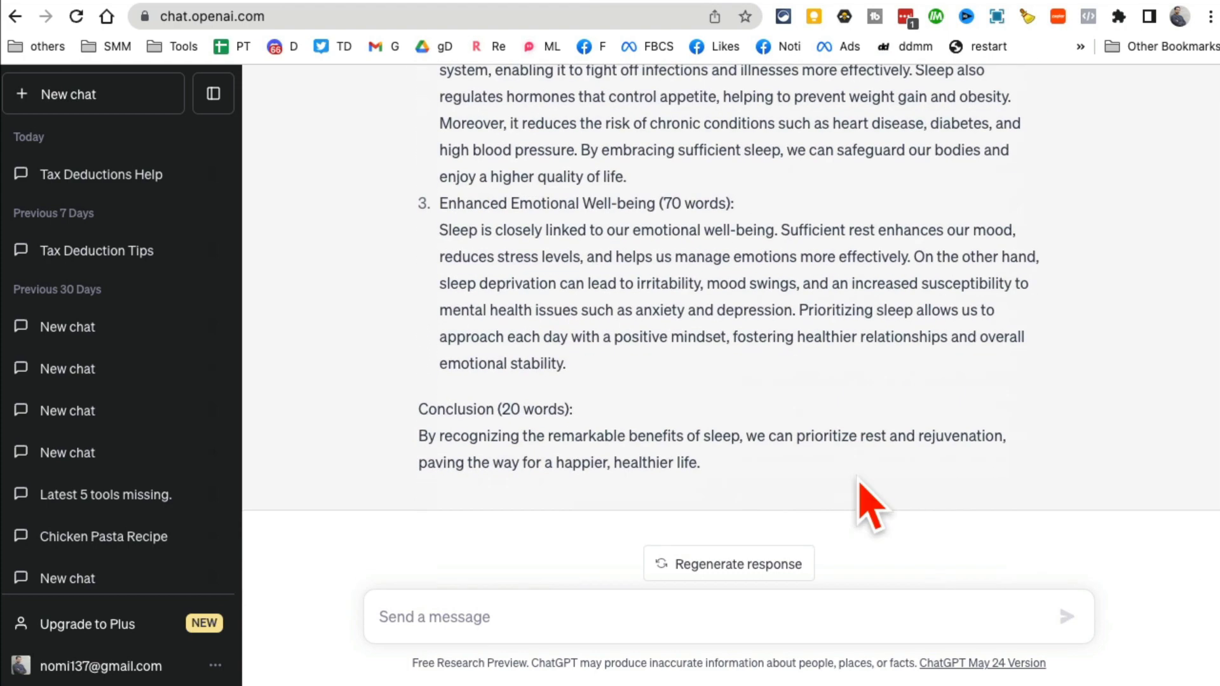
scroll(up, 3)
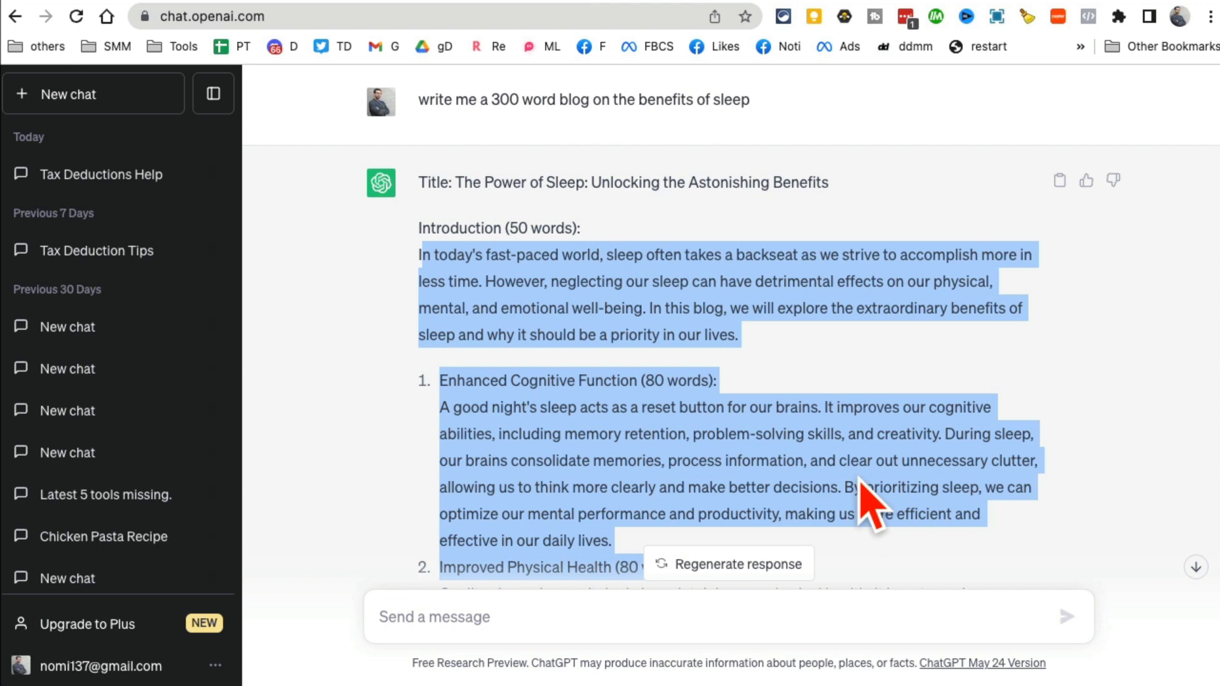